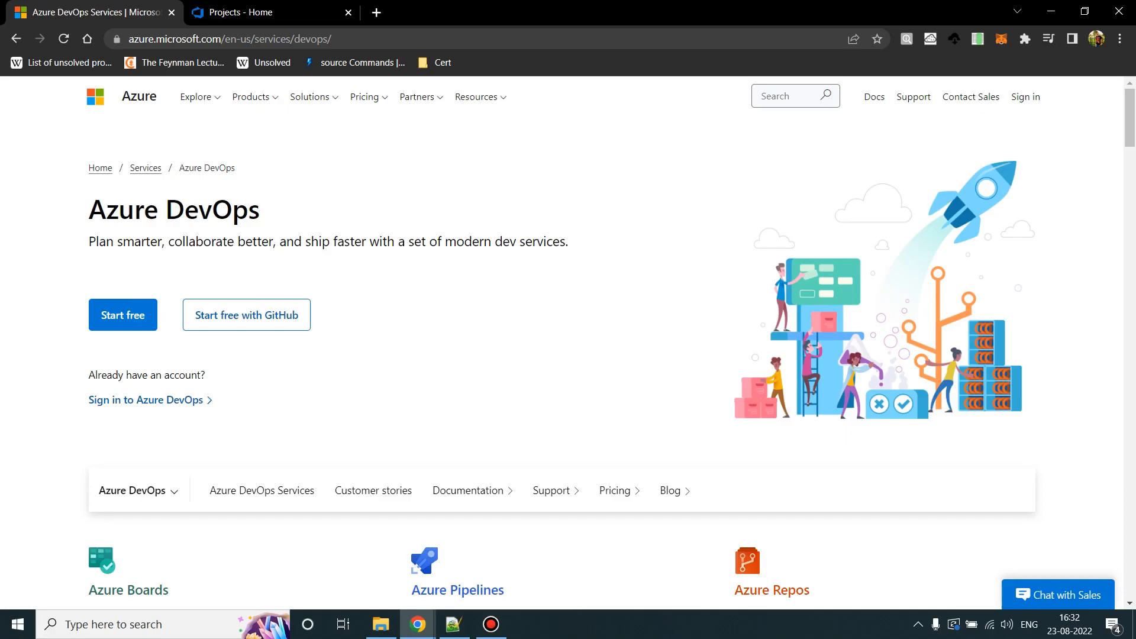
# Sign in to Azure DevOps from the product page to reach the organization home.
pyautogui.click(236, 39)
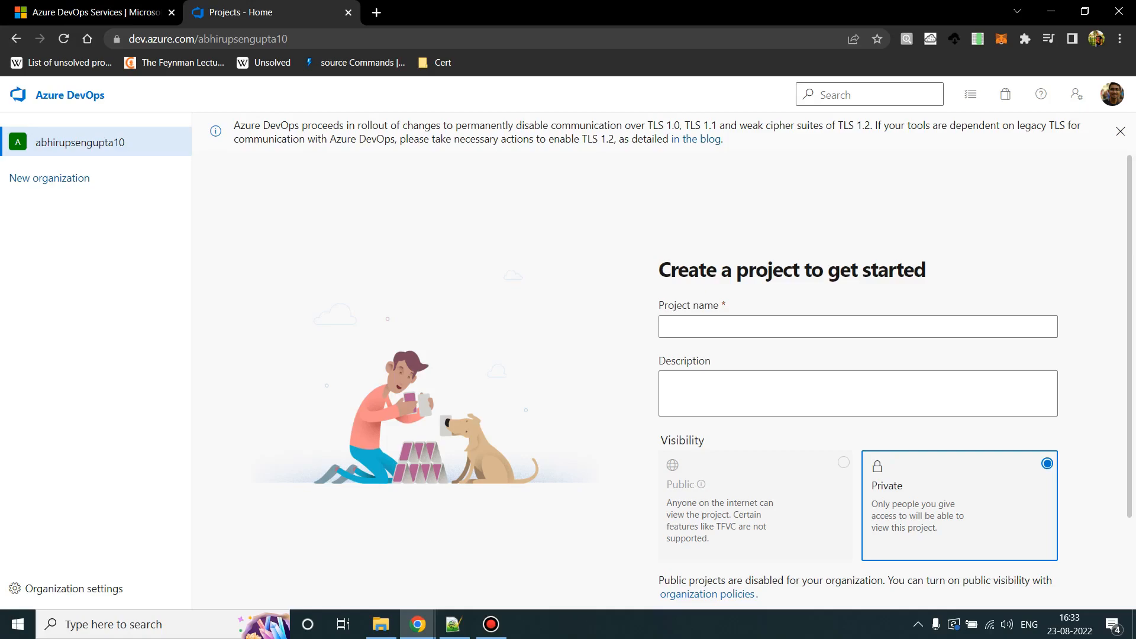
# Name the project 'Salesforce CICD Azure', describe it as 'Test project to do SFDX deployment using Azure', keep Private.
pyautogui.click(857, 327)
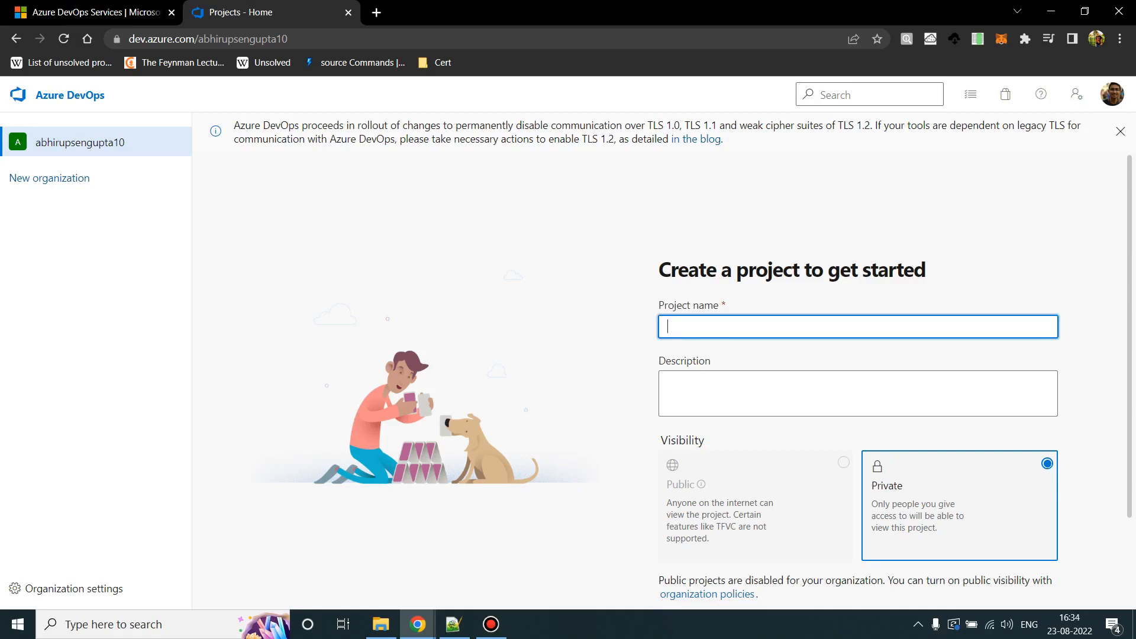
pyautogui.write('Salesforce CI/CD')
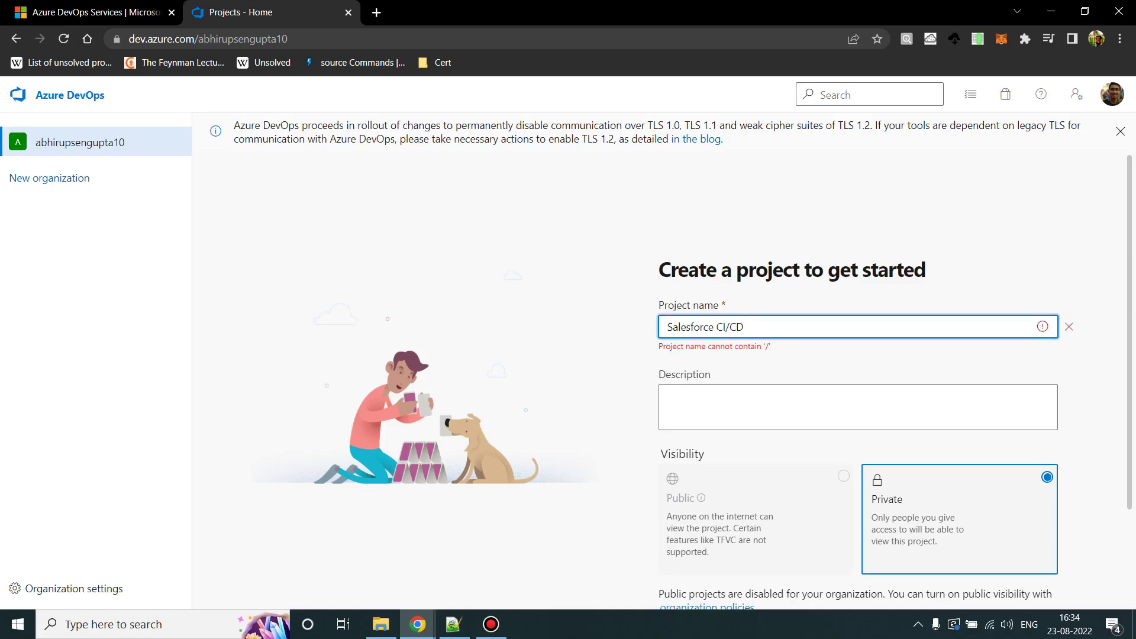
pyautogui.write('Azure')
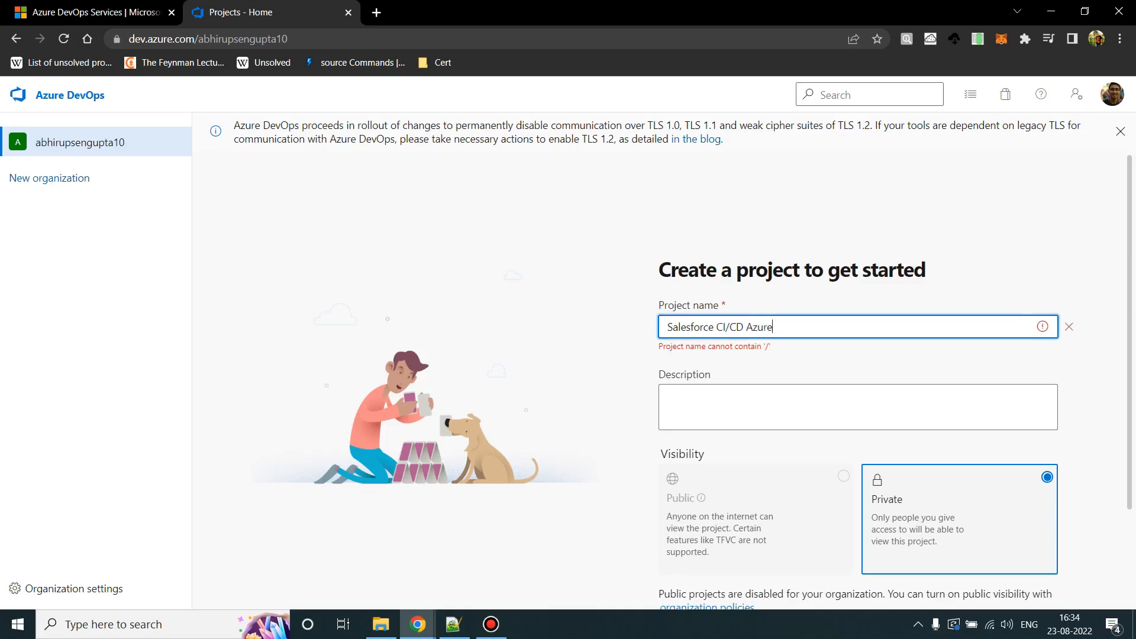
pyautogui.write('Te')
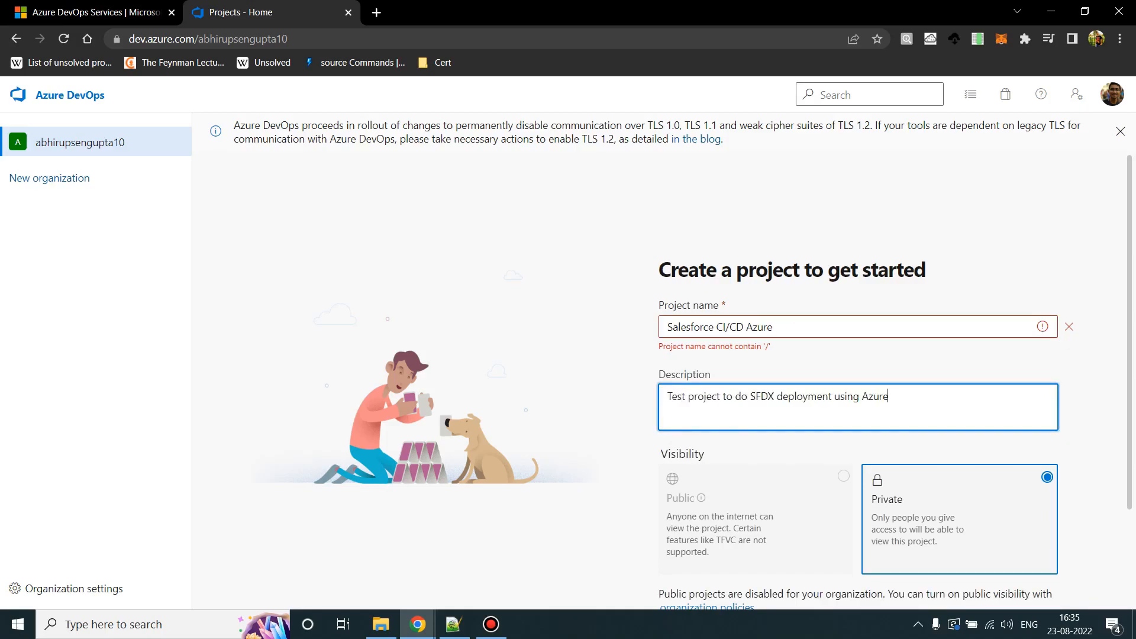
pyautogui.scroll(-3)
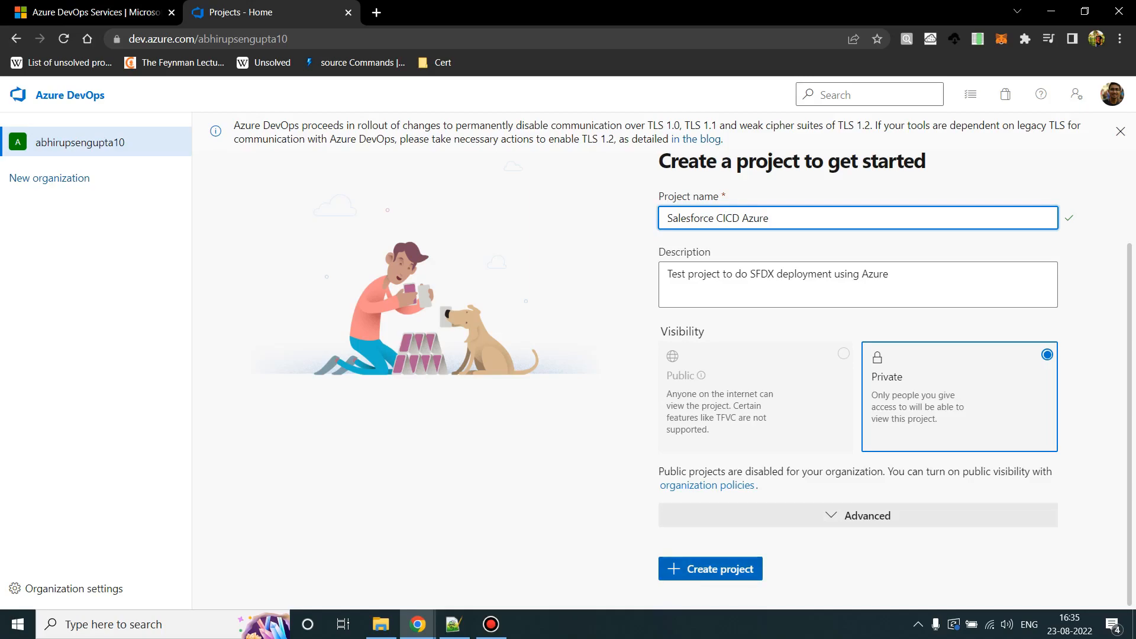
# Create the Salesforce CICD Azure project and preview its Repos, Test Plans and Pipelines sidebar items.
pyautogui.click(710, 569)
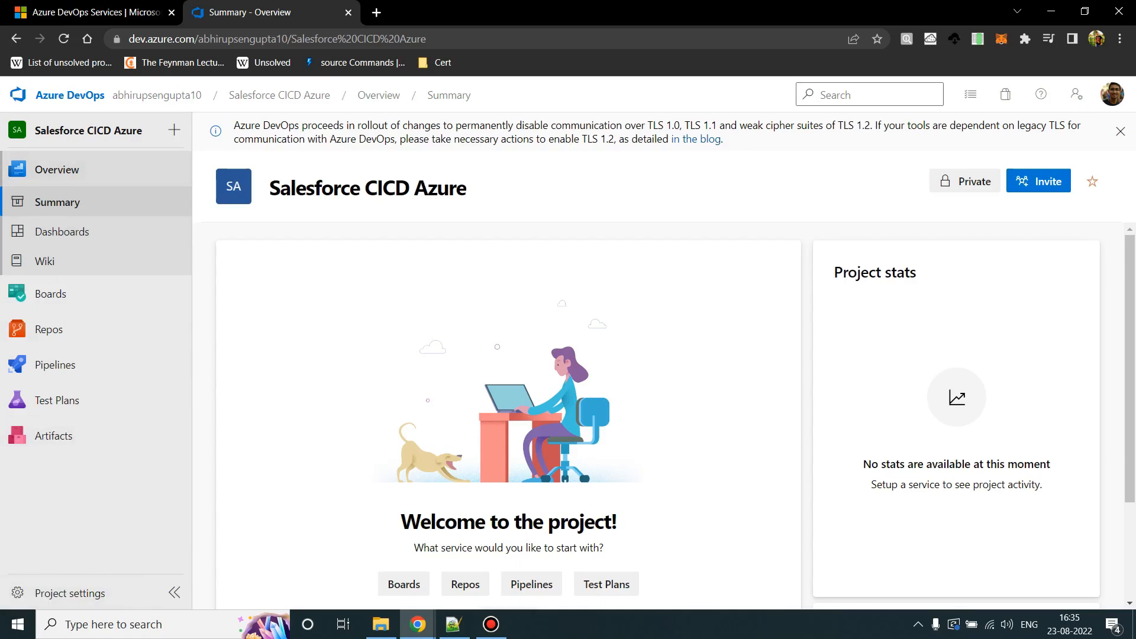
pyautogui.click(50, 293)
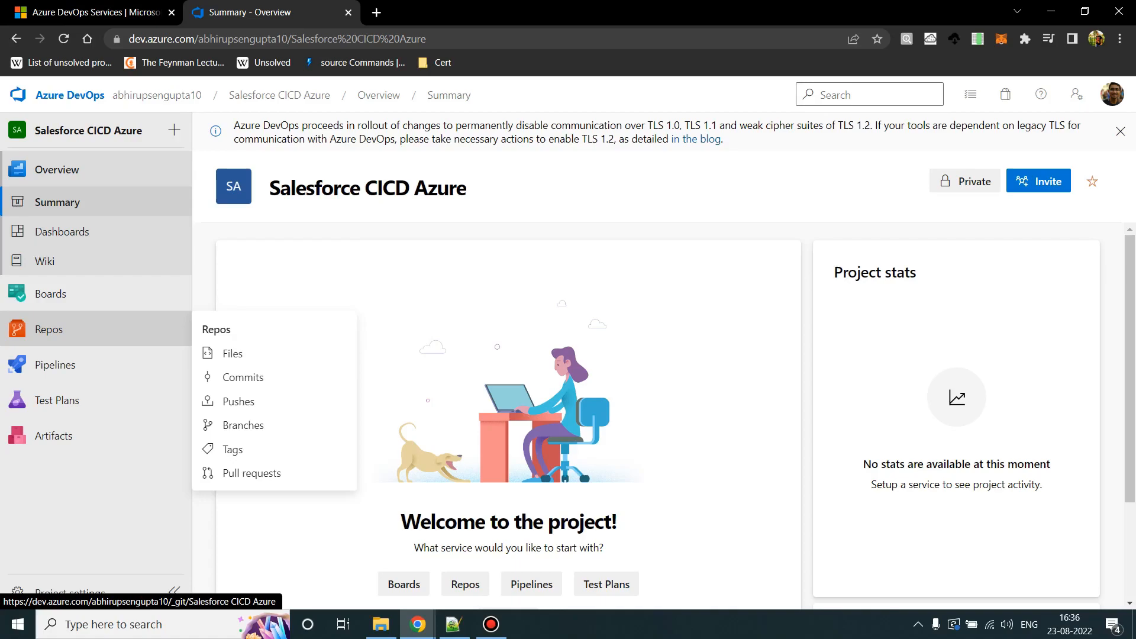
pyautogui.moveTo(55, 365)
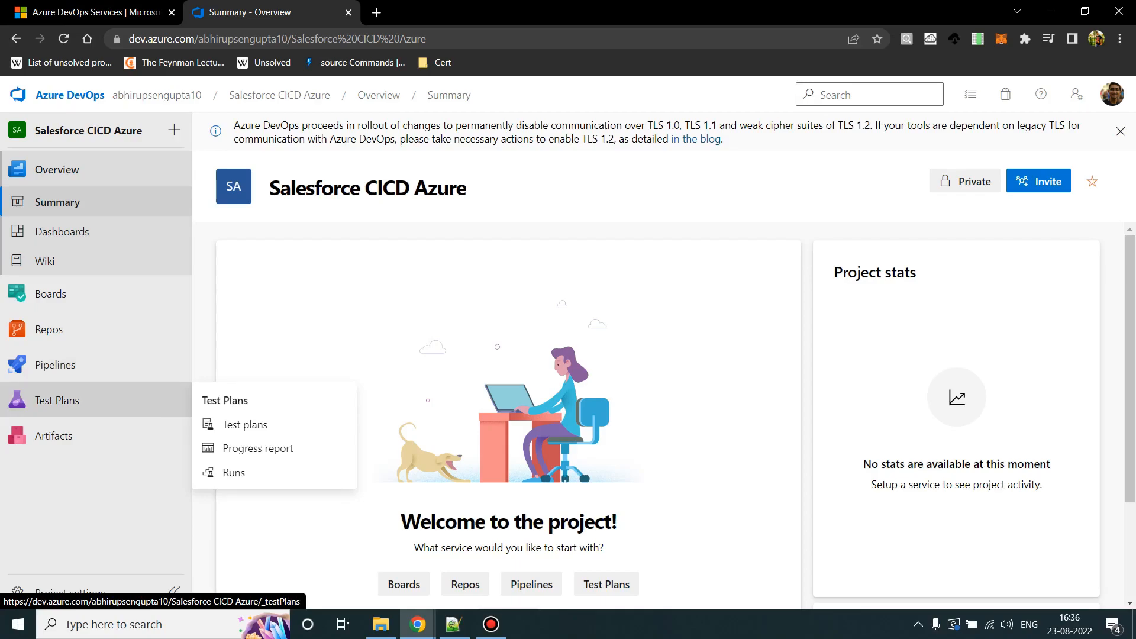
pyautogui.moveTo(53, 435)
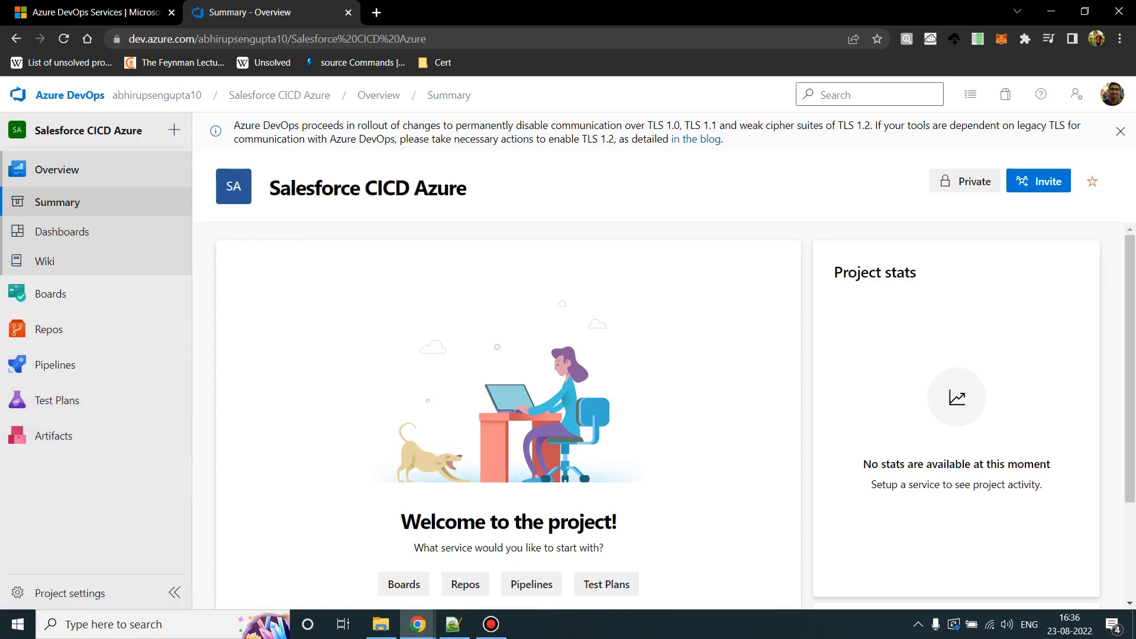
pyautogui.click(48, 329)
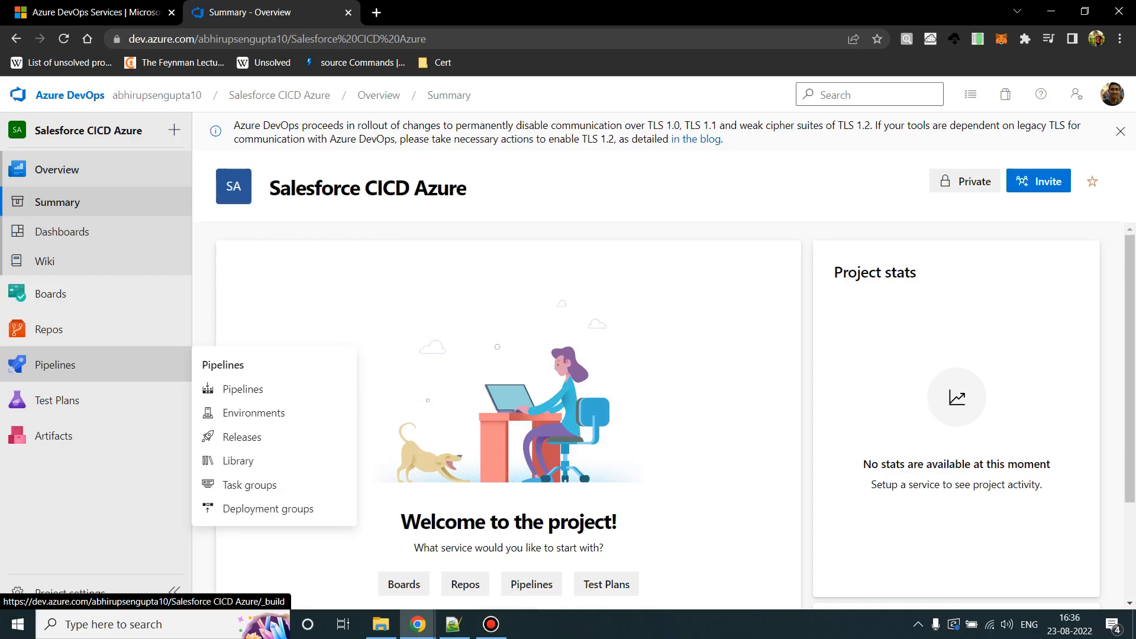
pyautogui.click(491, 624)
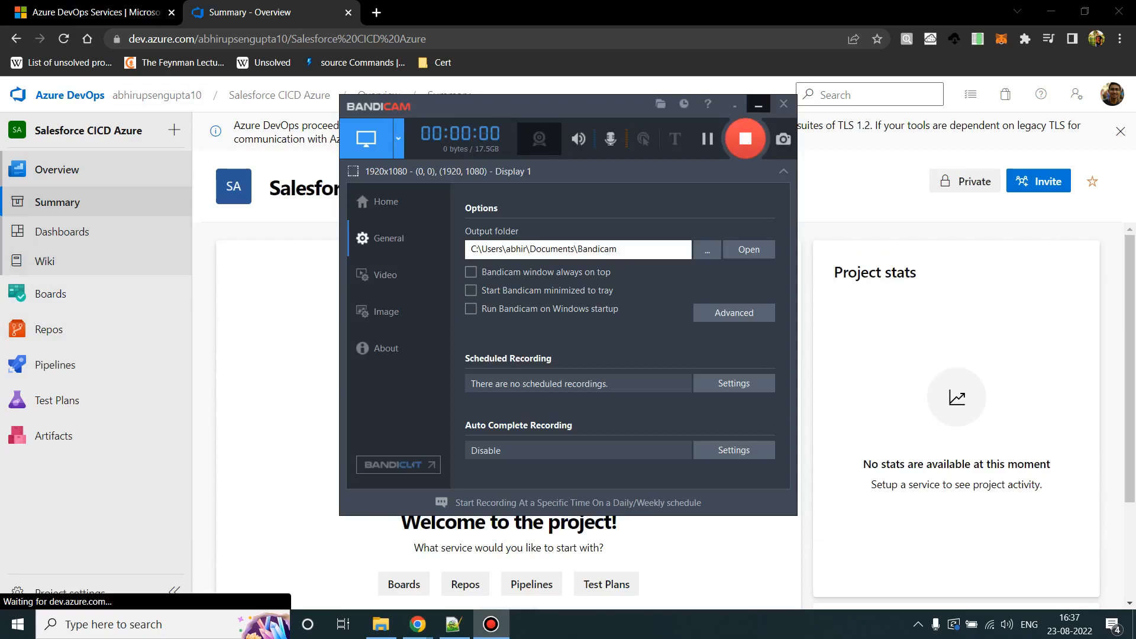
pyautogui.click(783, 104)
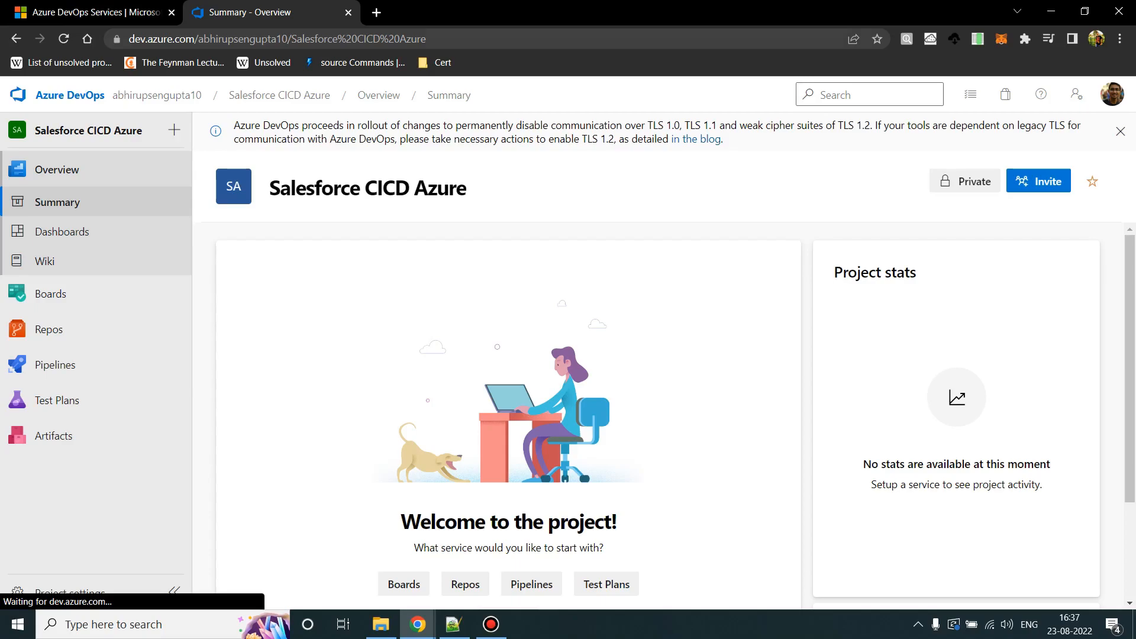
pyautogui.click(48, 329)
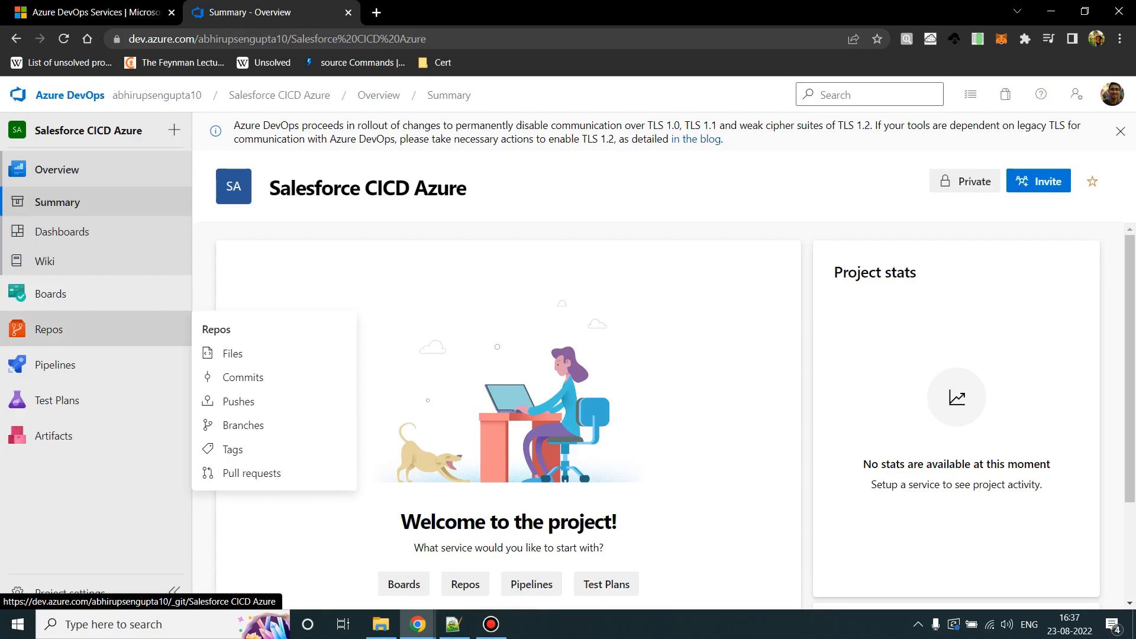
# Open the empty repository's Files page and copy its HTTPS clone URL.
pyautogui.click(233, 353)
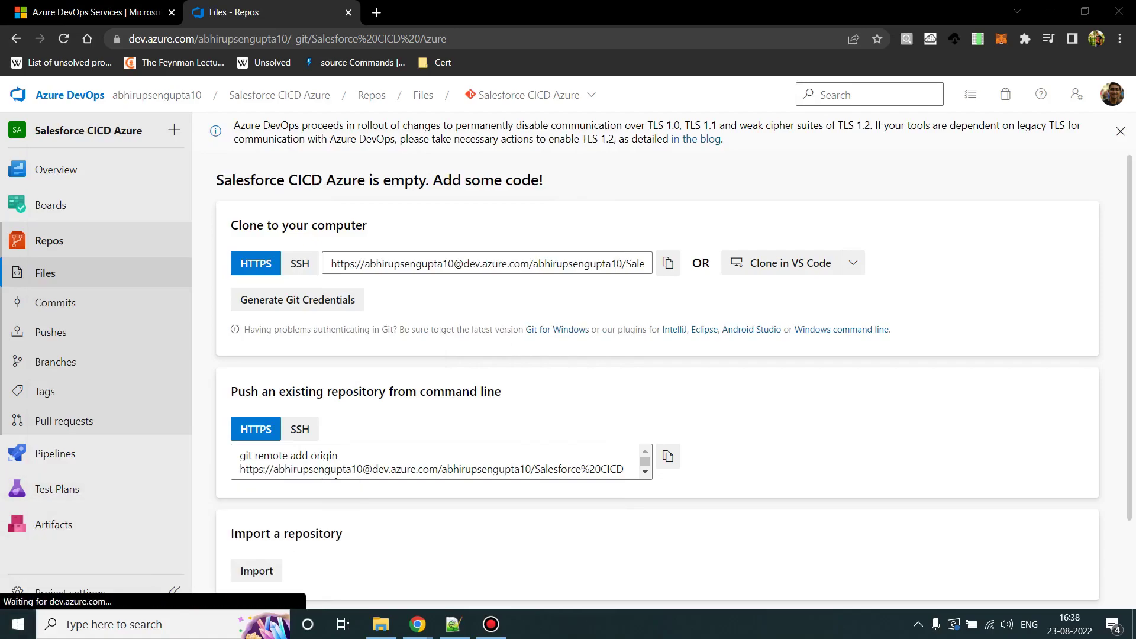
pyautogui.click(527, 624)
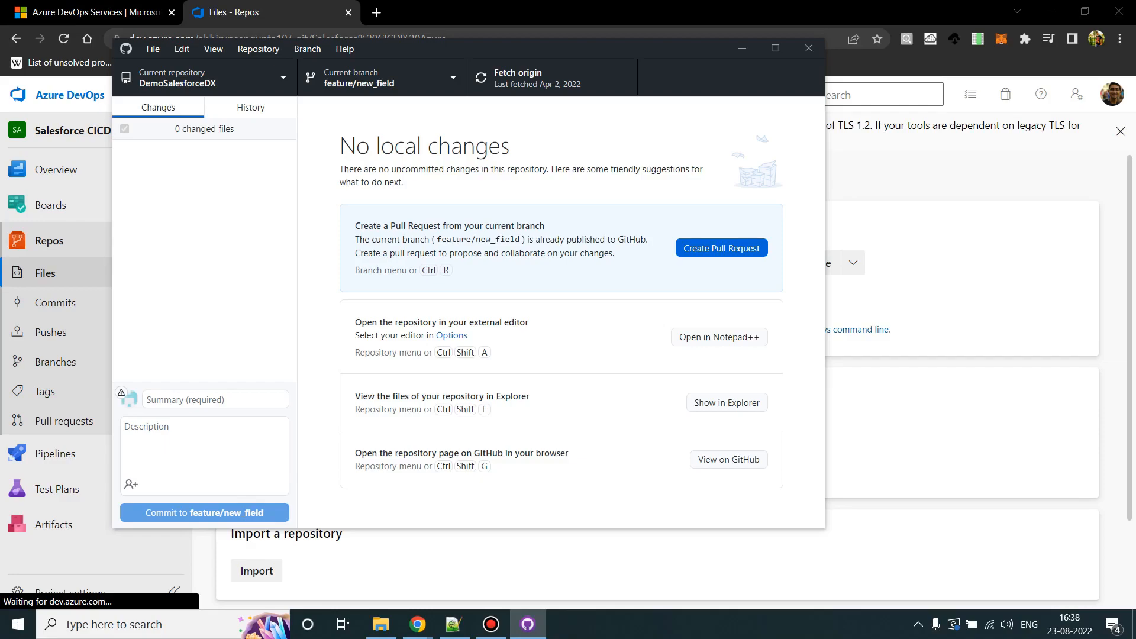
# In GitHub Desktop, bring up 'Clone repository...' from the Current repository Add menu.
pyautogui.click(540, 78)
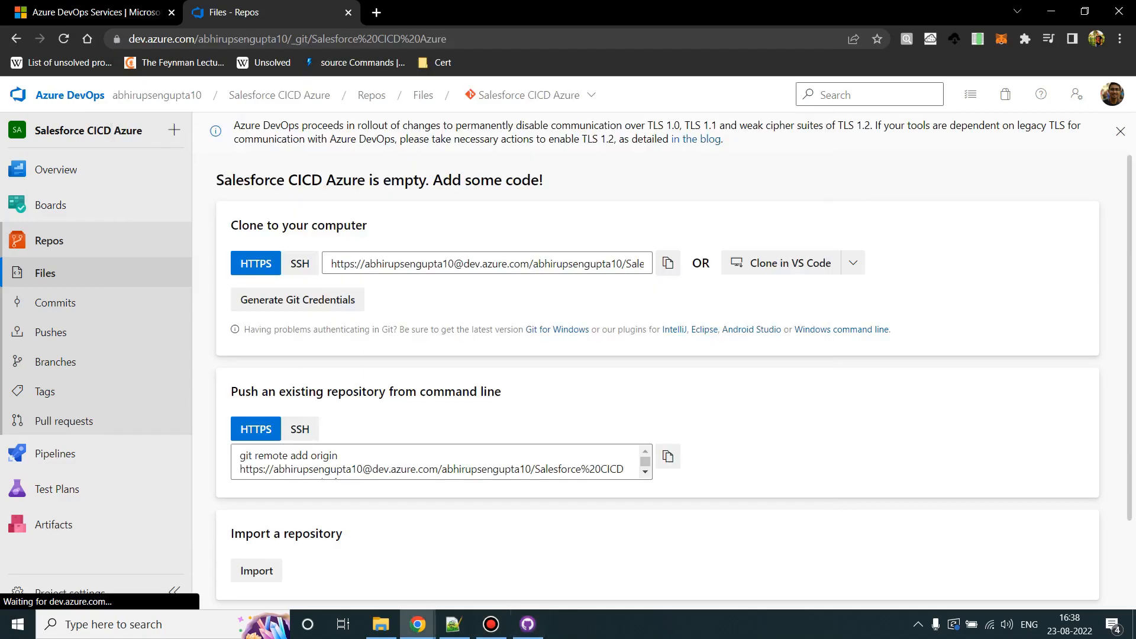
pyautogui.click(668, 262)
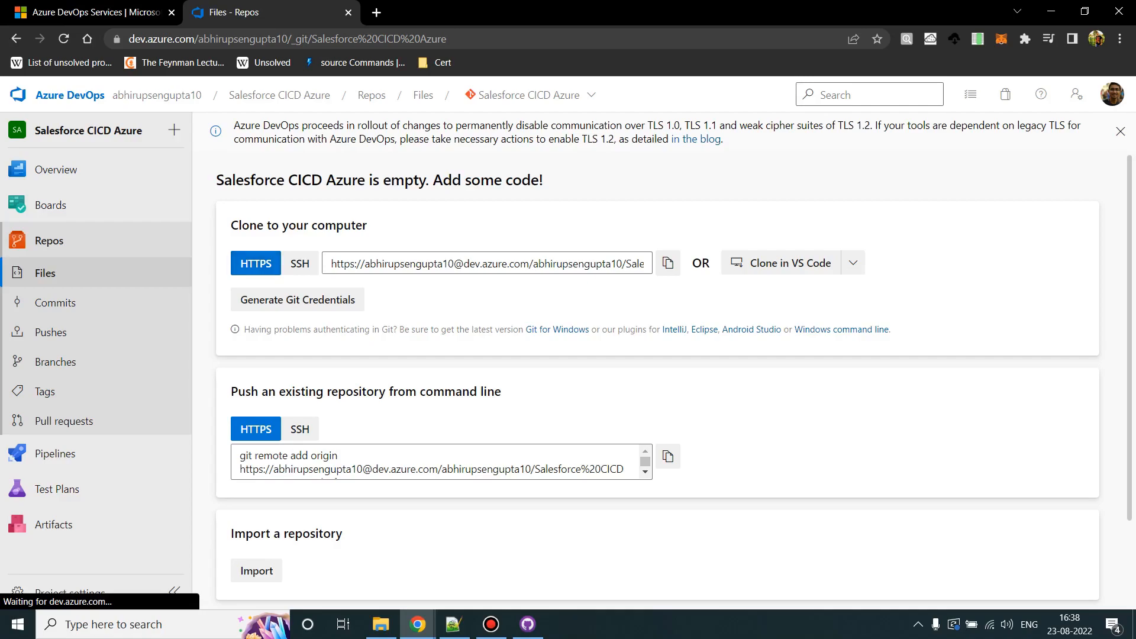
pyautogui.click(526, 623)
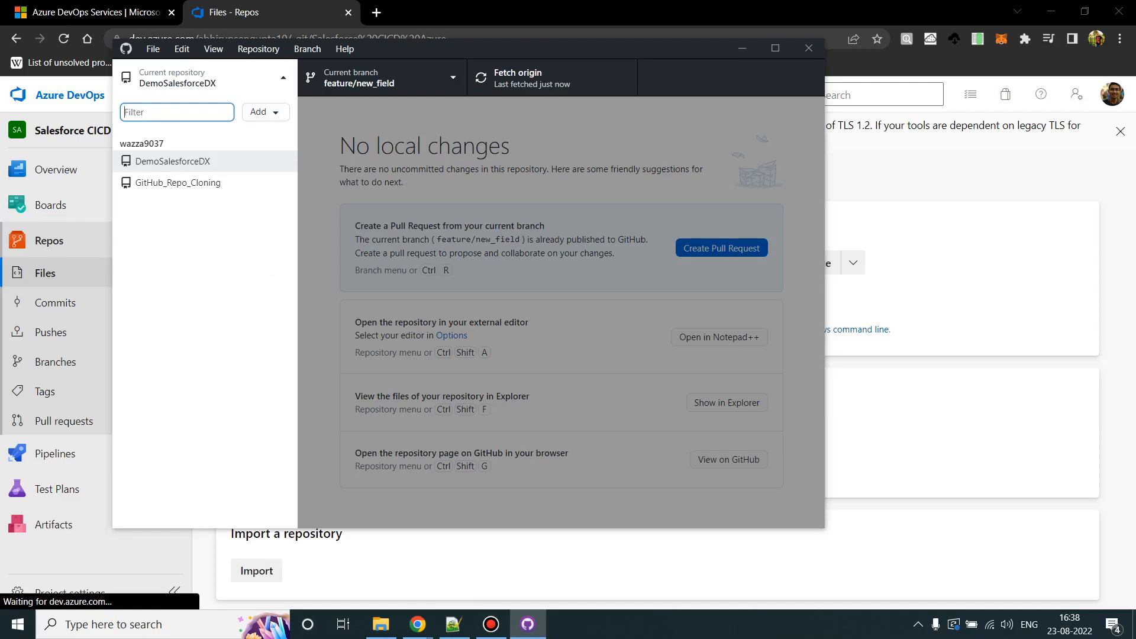
pyautogui.click(265, 112)
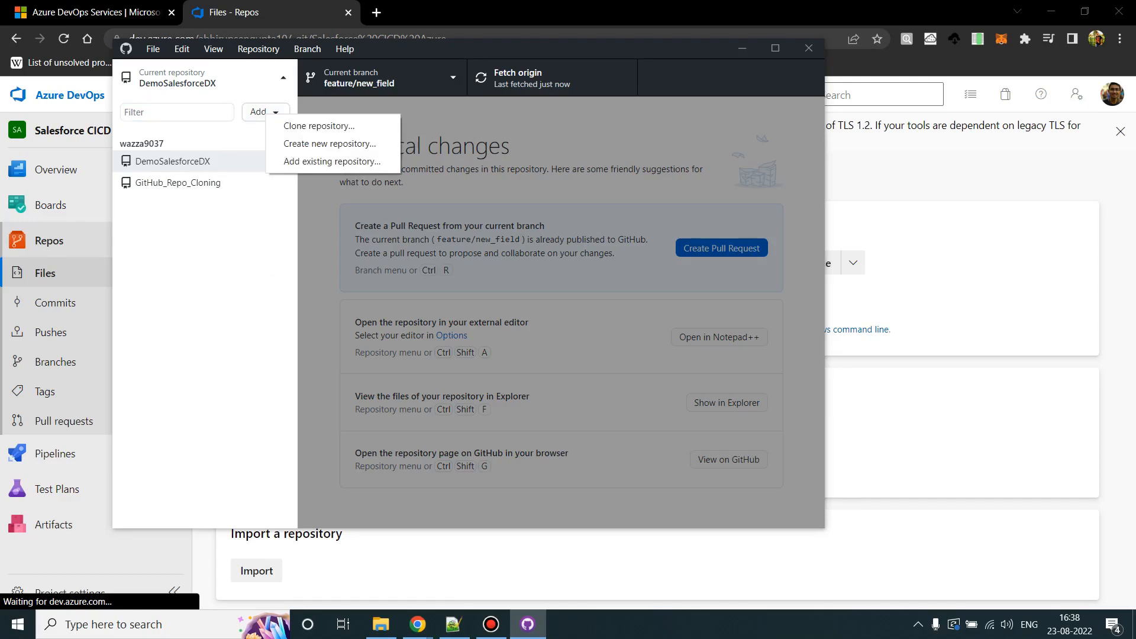
pyautogui.moveTo(318, 125)
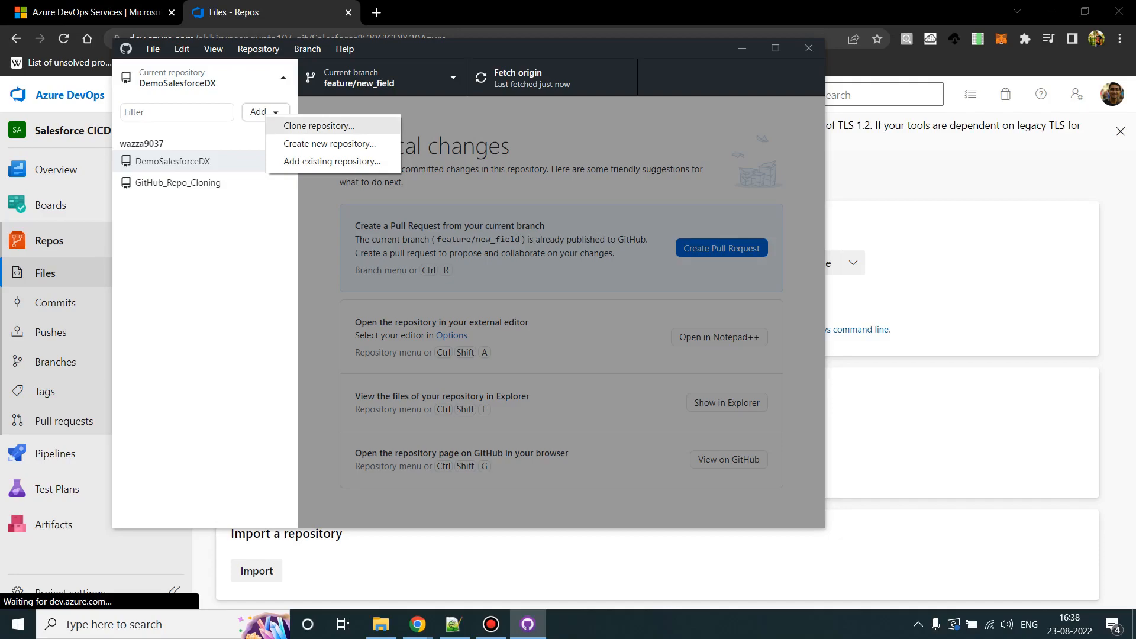
pyautogui.click(318, 126)
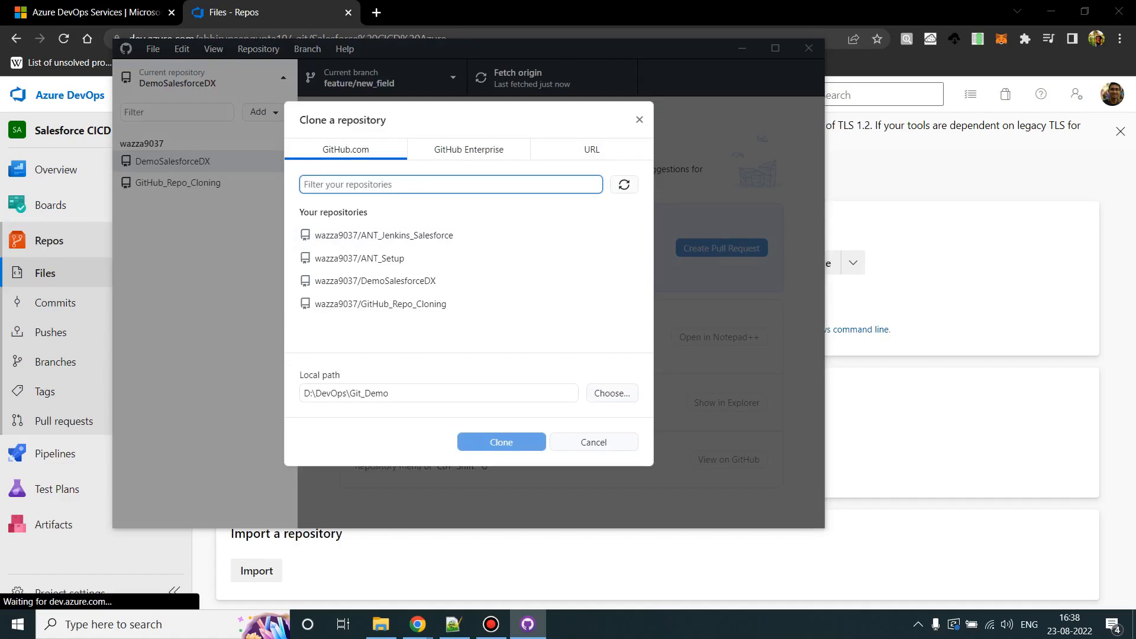
# Clone the Azure repo URL '.../Salesforce%20CICD%20Azure/_git/Salesforce%20CICD%20Azure' into D:\DevOps\Git_Demo.
pyautogui.click(592, 149)
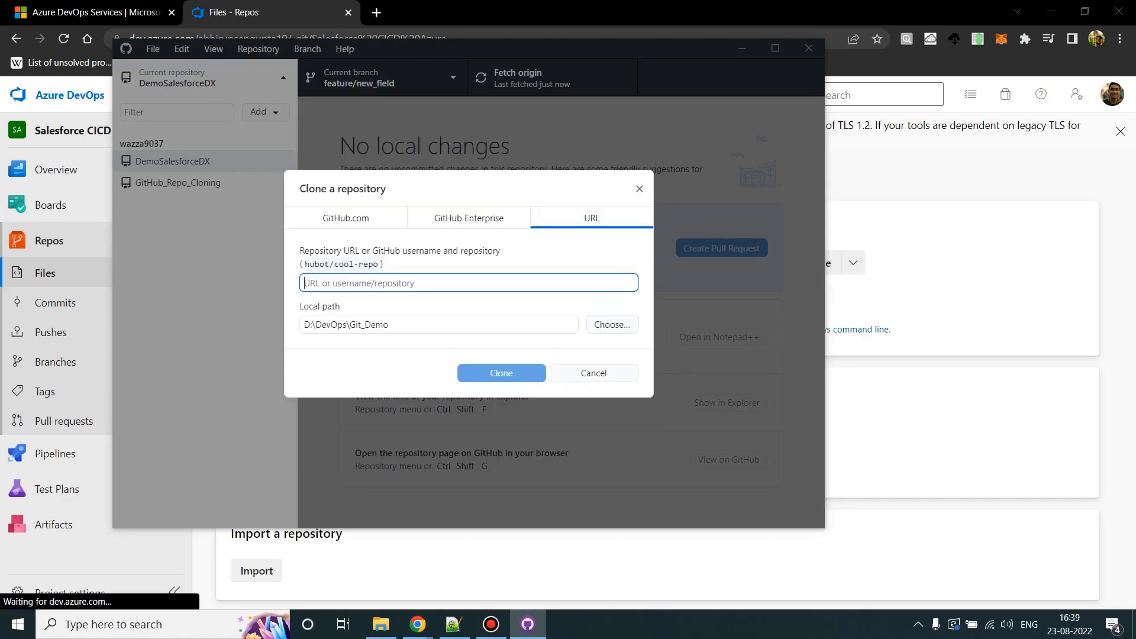
pyautogui.write('abhirupsengupta10/Salesforce%20CICD%20Azure/_git/Salesforce%20CICD%20Azure')
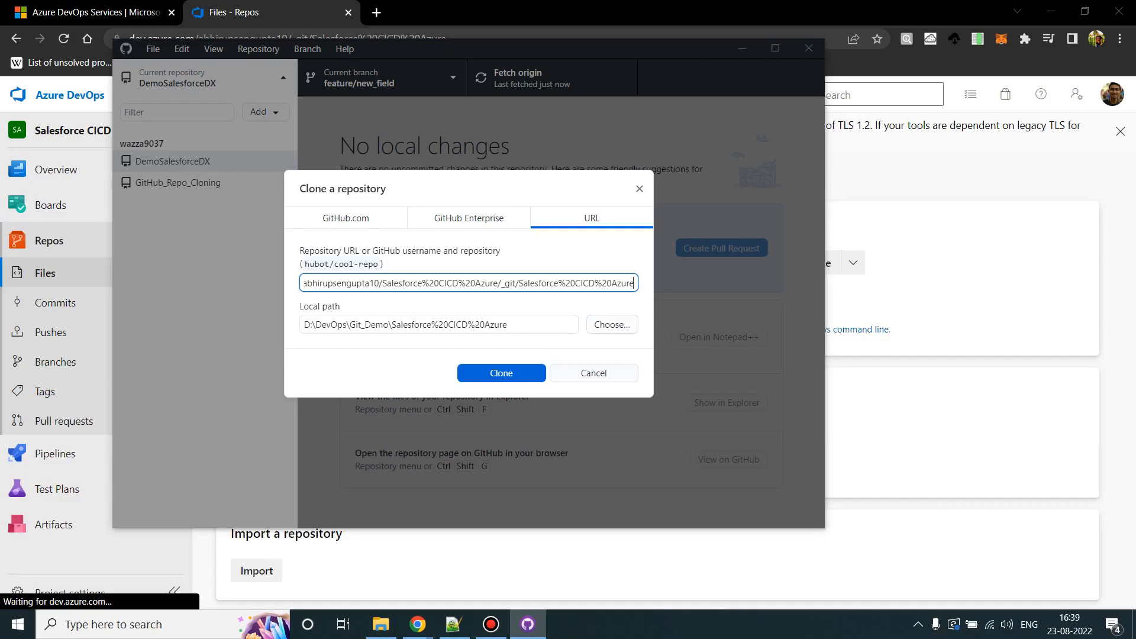
pyautogui.click(501, 373)
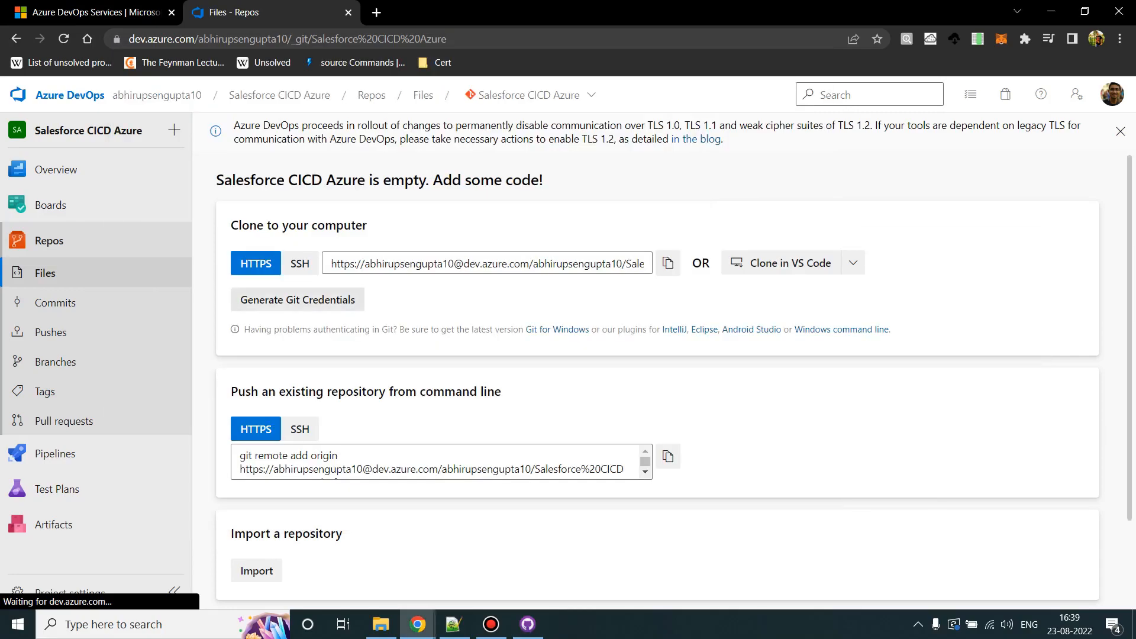
# Generate Azure DevOps Git credentials and supply them to GitHub Desktop to retry the clone.
pyautogui.click(297, 300)
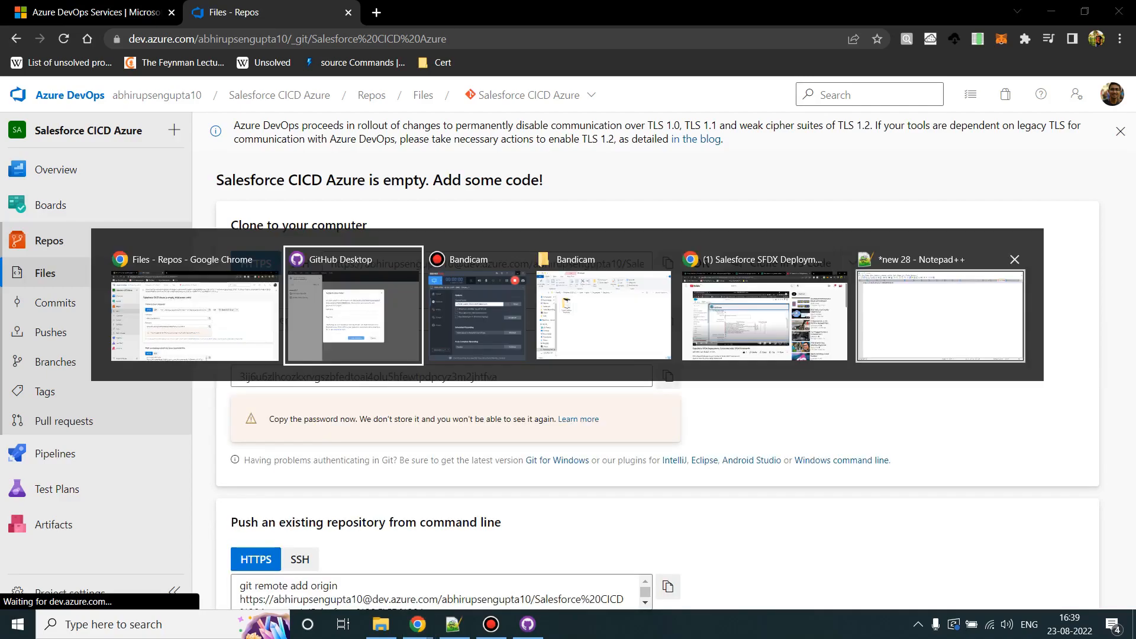
pyautogui.press('alt+tab')
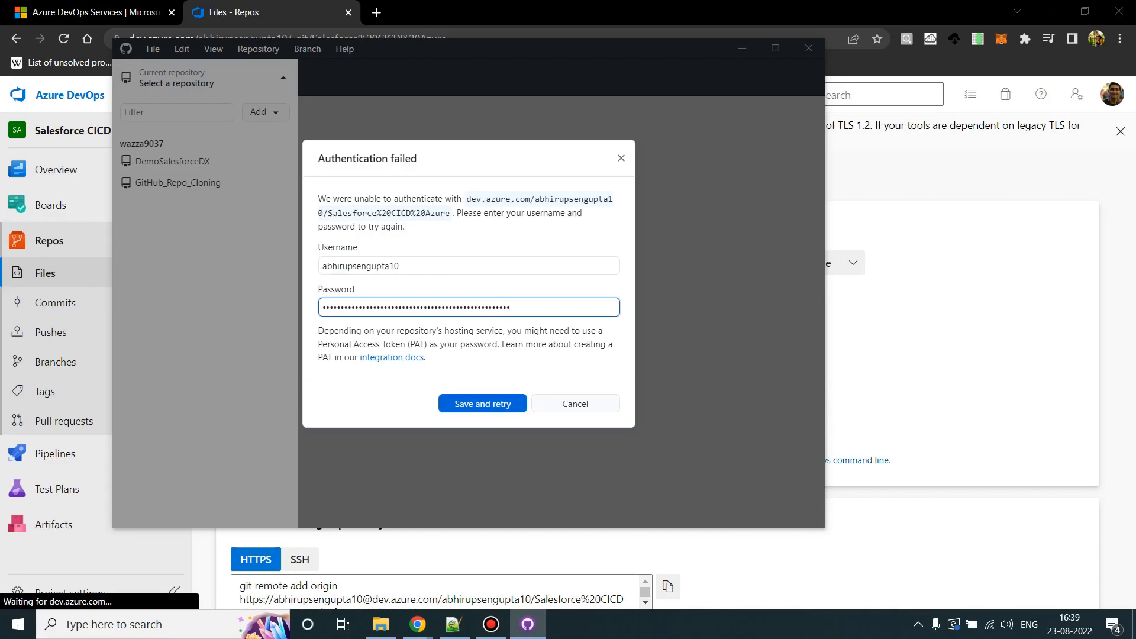
pyautogui.click(482, 403)
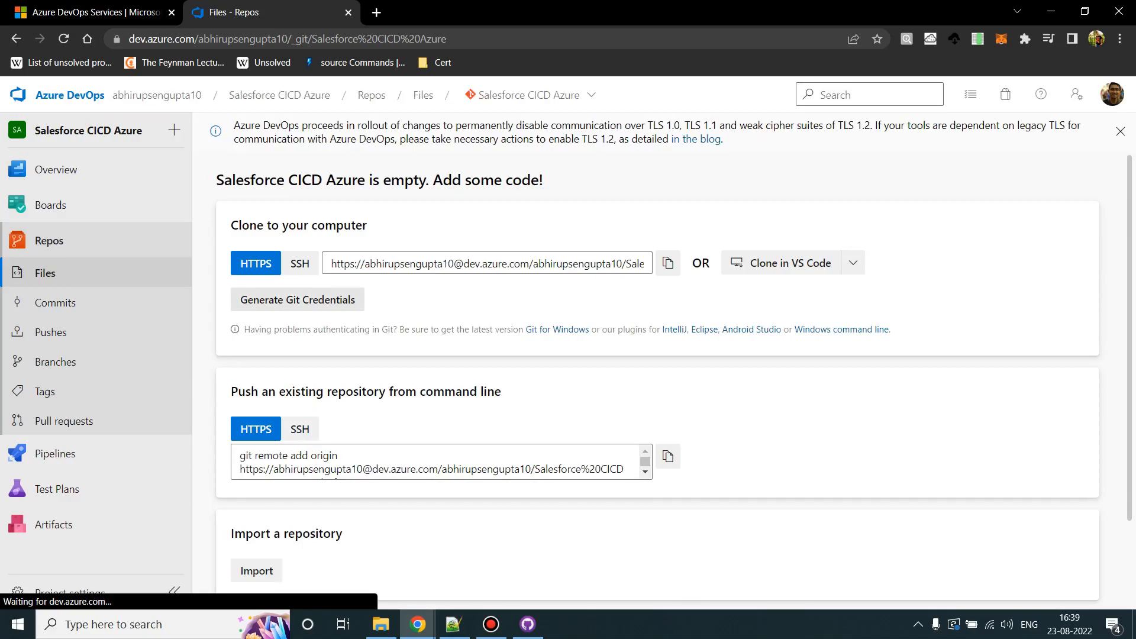
# Confirm the cloned Salesforce CICD Azure repository is open on main, then open a new Chrome tab.
pyautogui.press('alt+tab')
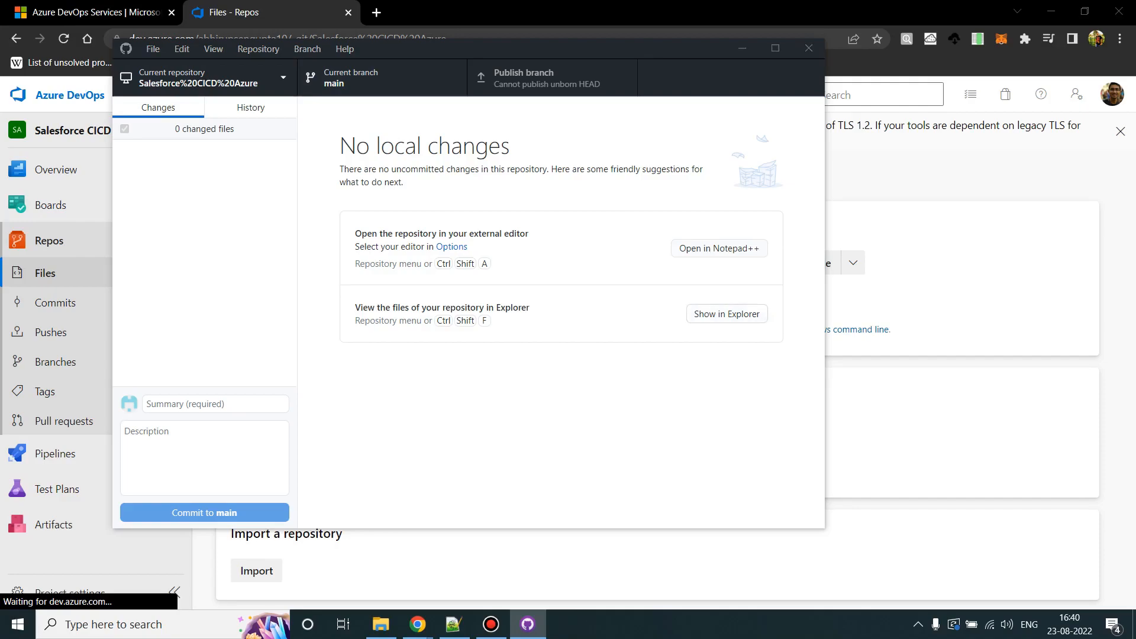
pyautogui.click(726, 313)
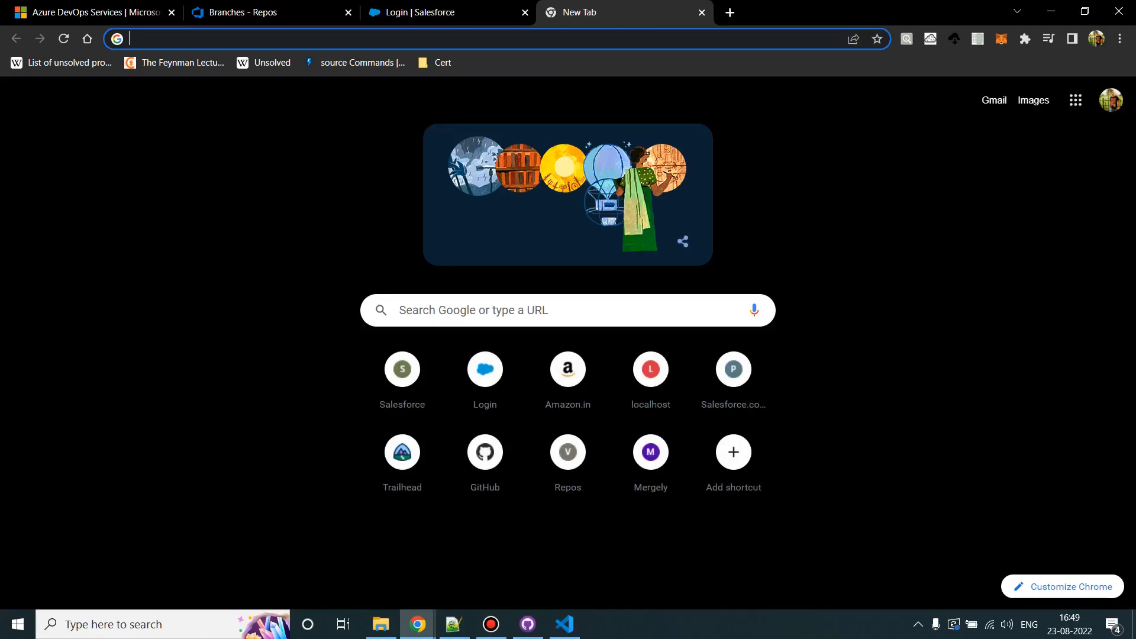
# Search for packagebuilder.heroku and open the Salesforce.com package.xml Builder site.
pyautogui.write('pack')
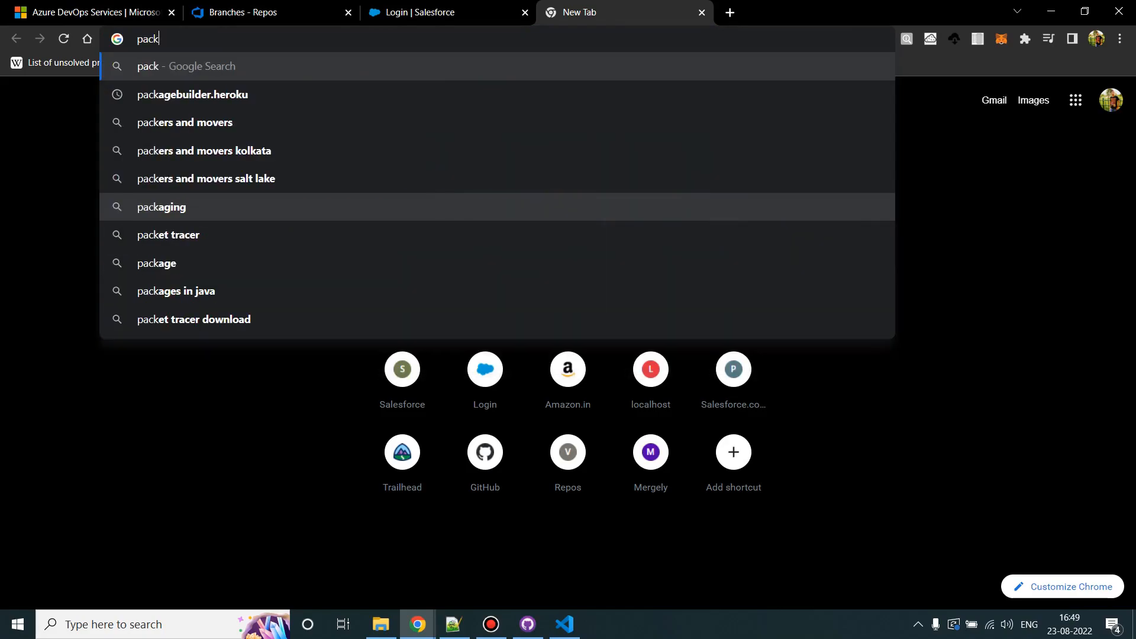
pyautogui.write('a')
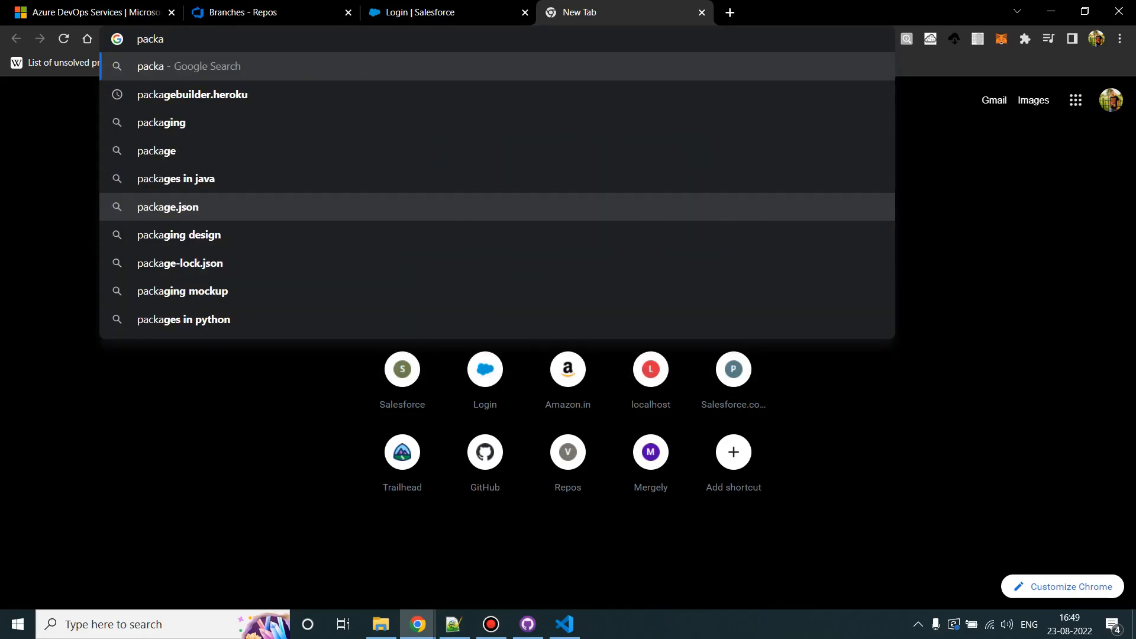
pyautogui.click(192, 95)
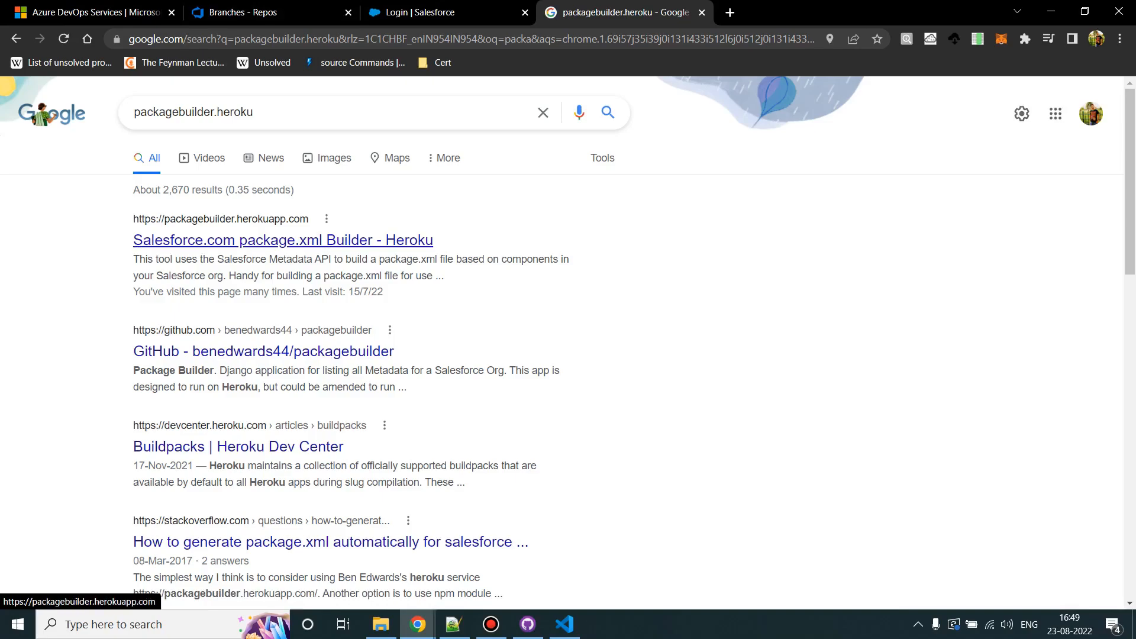
pyautogui.click(283, 240)
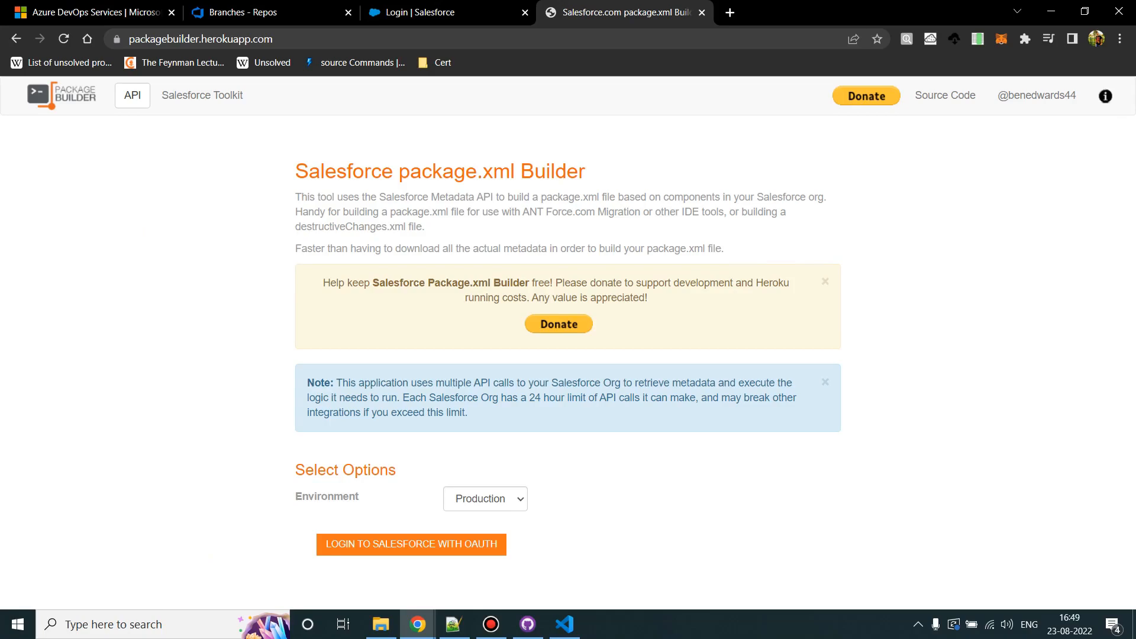
# Set the Environment to Production and start the Salesforce OAuth login.
pyautogui.click(485, 499)
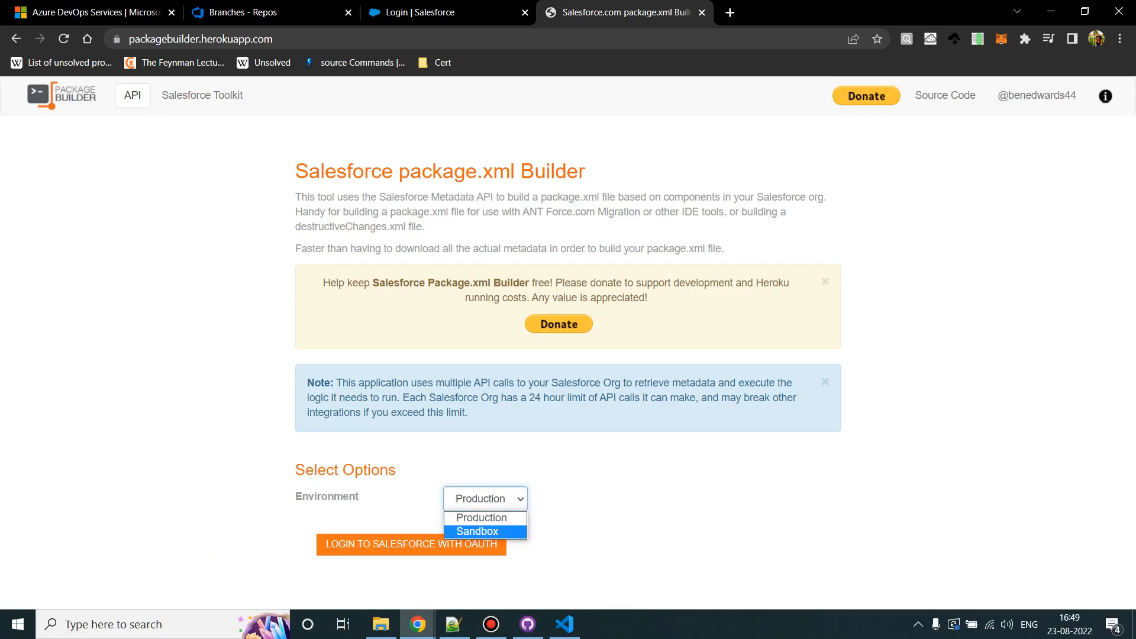
pyautogui.moveTo(481, 518)
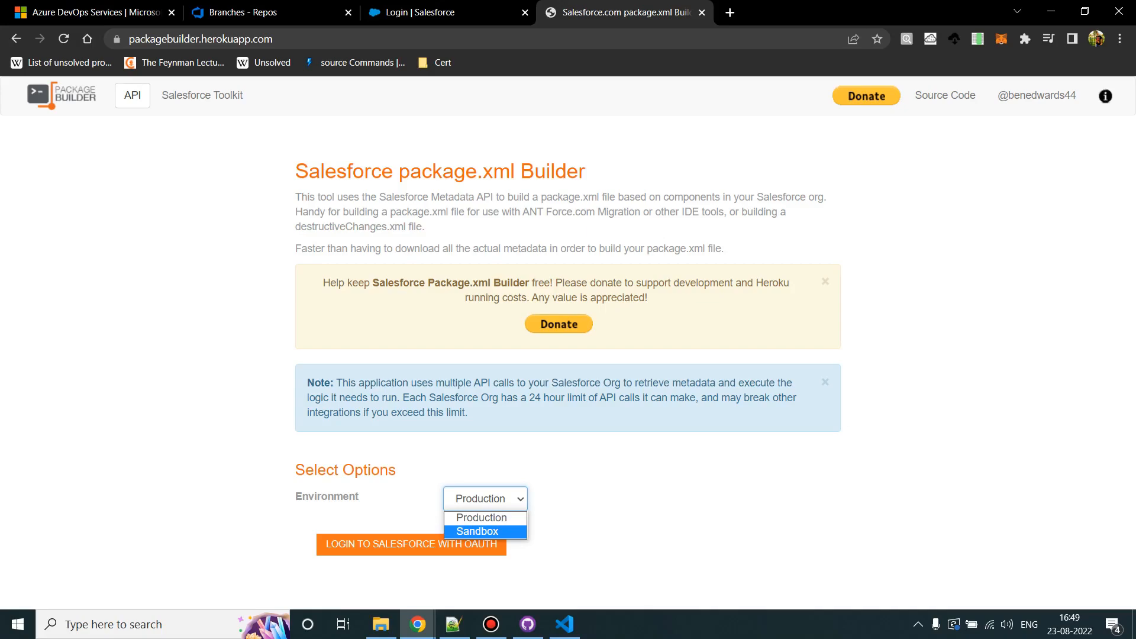
pyautogui.click(476, 531)
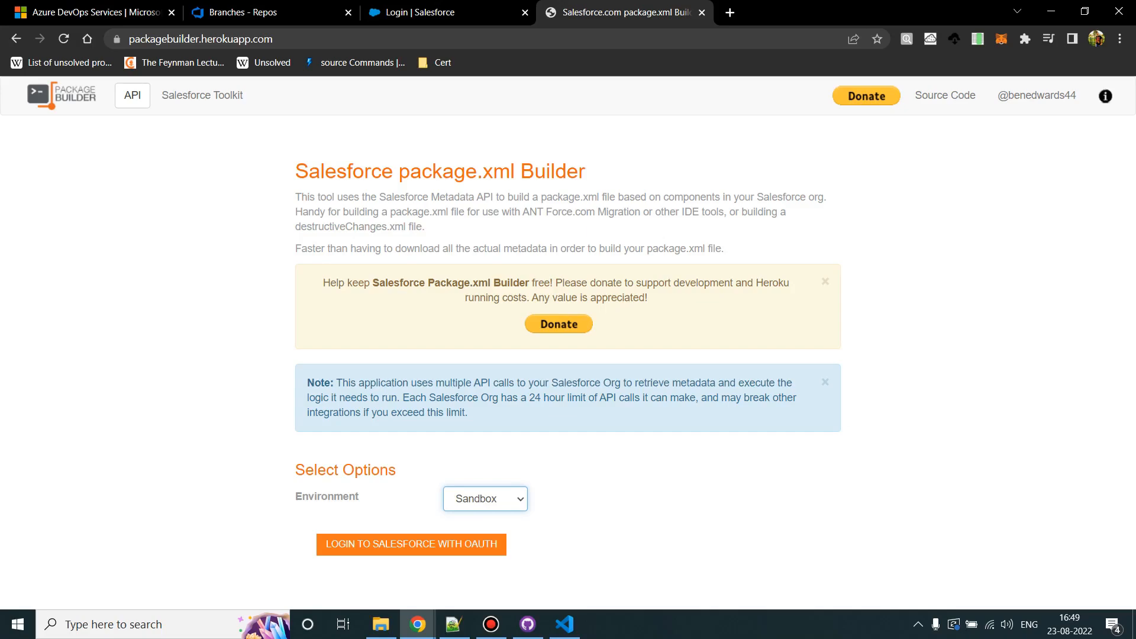
pyautogui.click(485, 499)
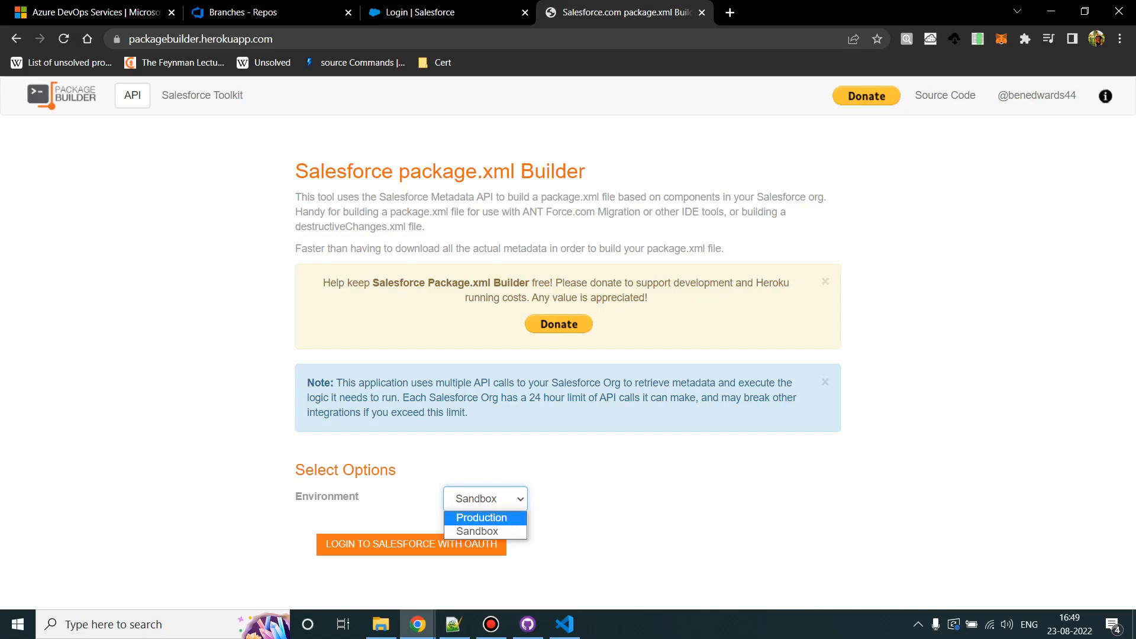
pyautogui.click(481, 518)
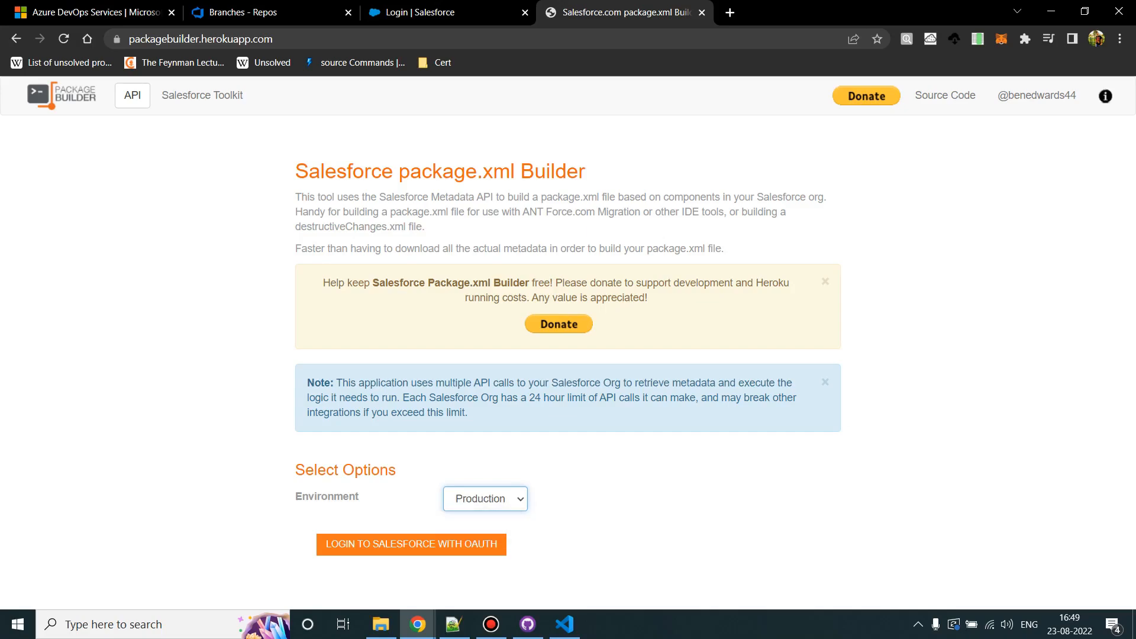
pyautogui.click(411, 544)
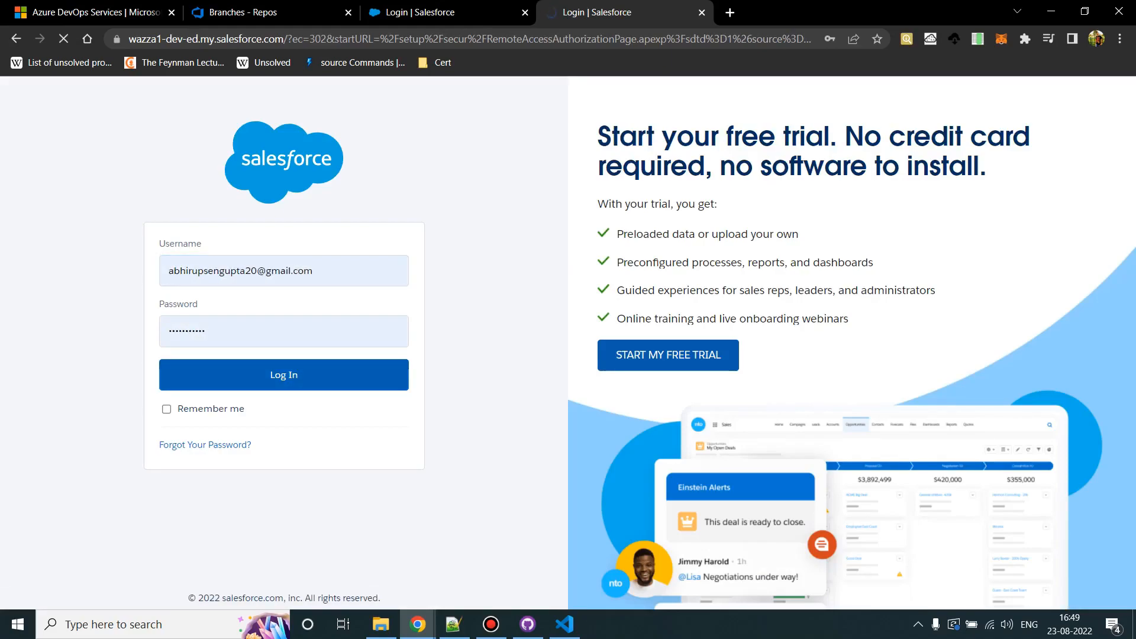
# Log in to the org, set Component Option to Exclude Managed, and get the components.
pyautogui.click(283, 374)
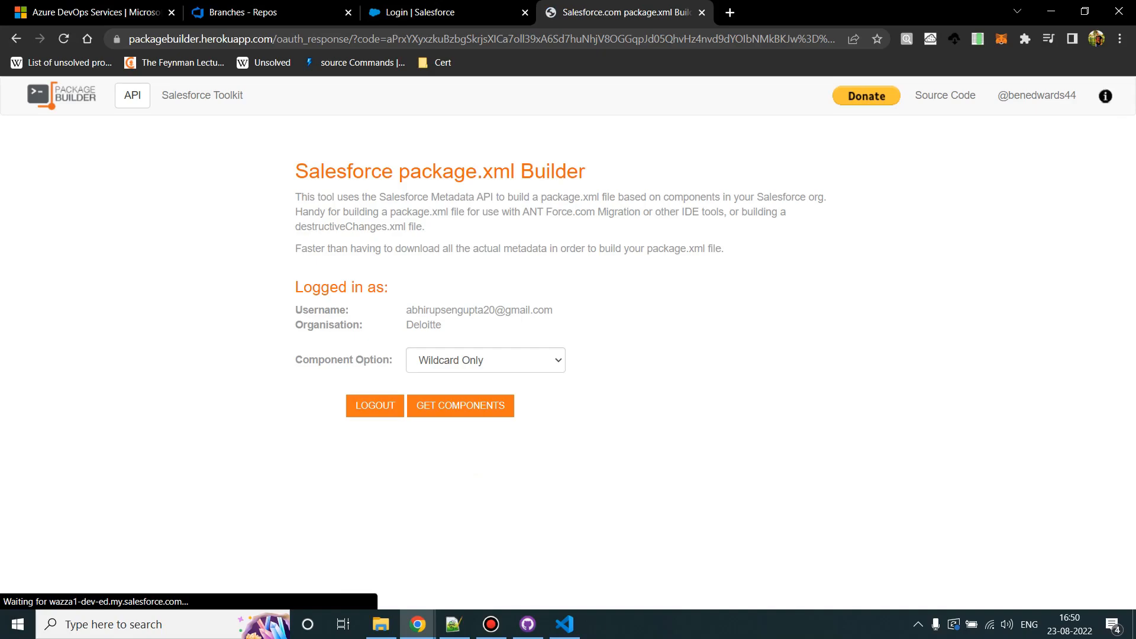
pyautogui.click(486, 360)
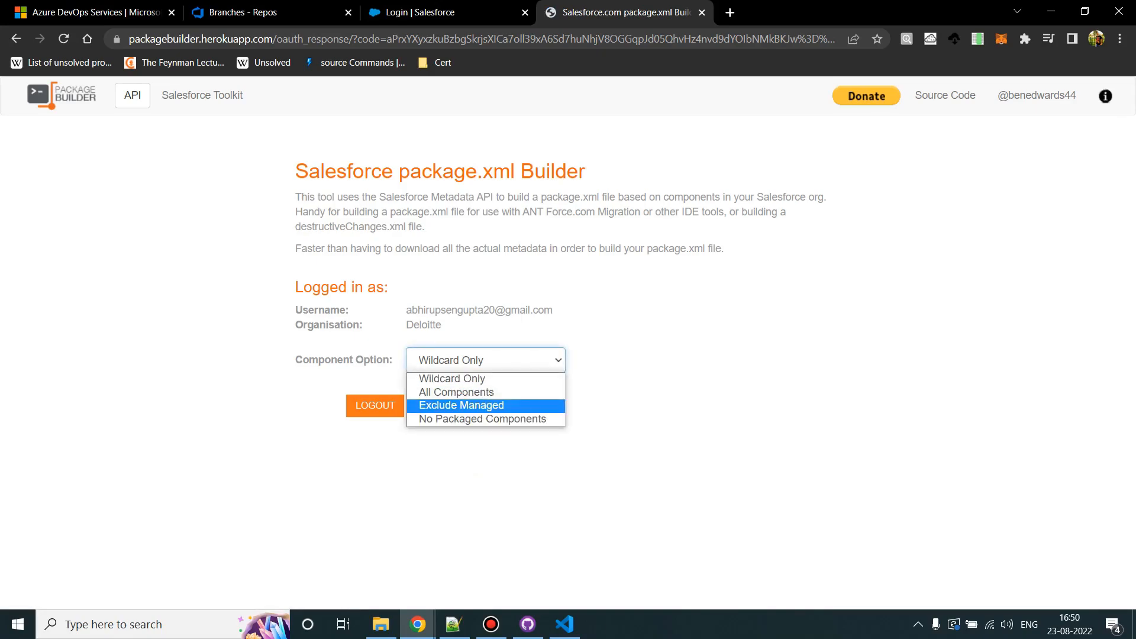
pyautogui.click(461, 405)
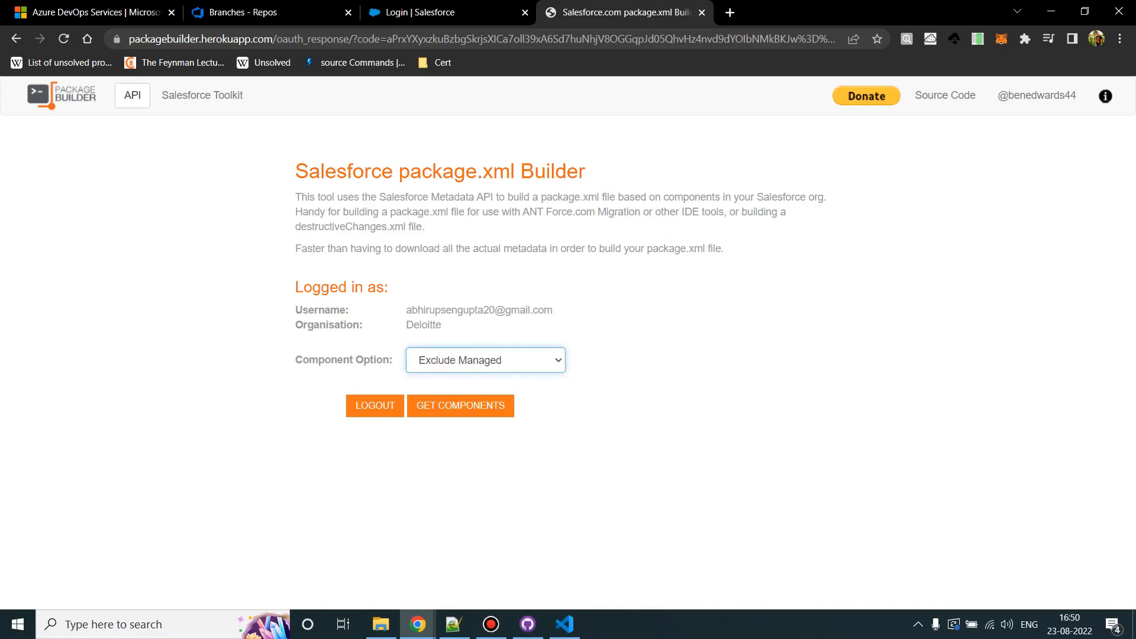
pyautogui.click(461, 405)
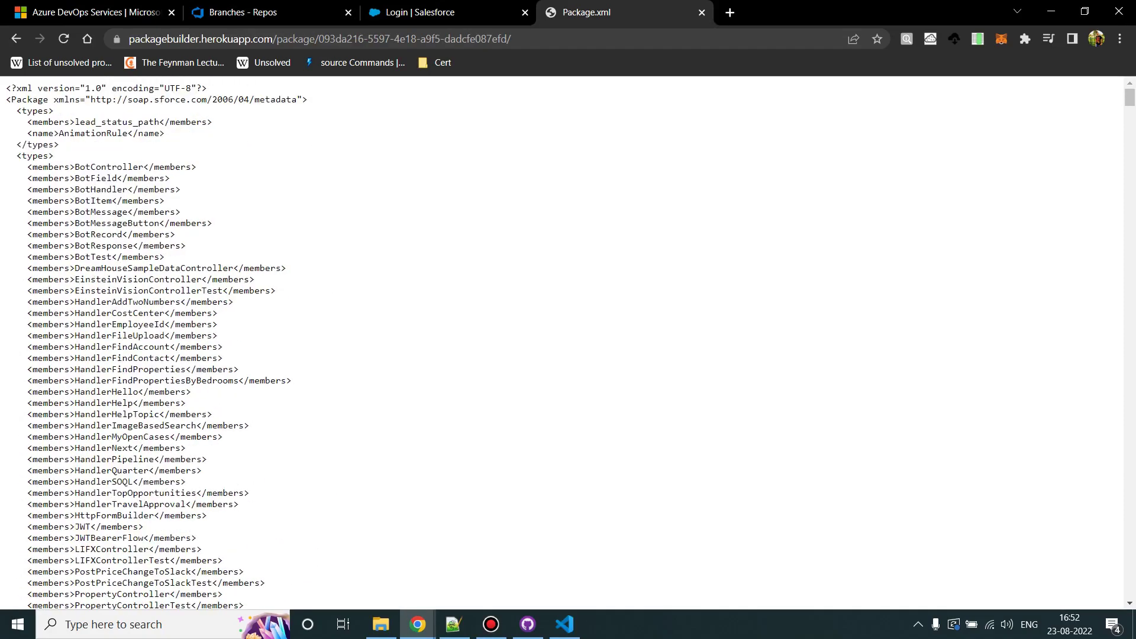
# Select all of the generated package.xml text and switch to a blank Notepad++ tab.
pyautogui.scroll(-3)
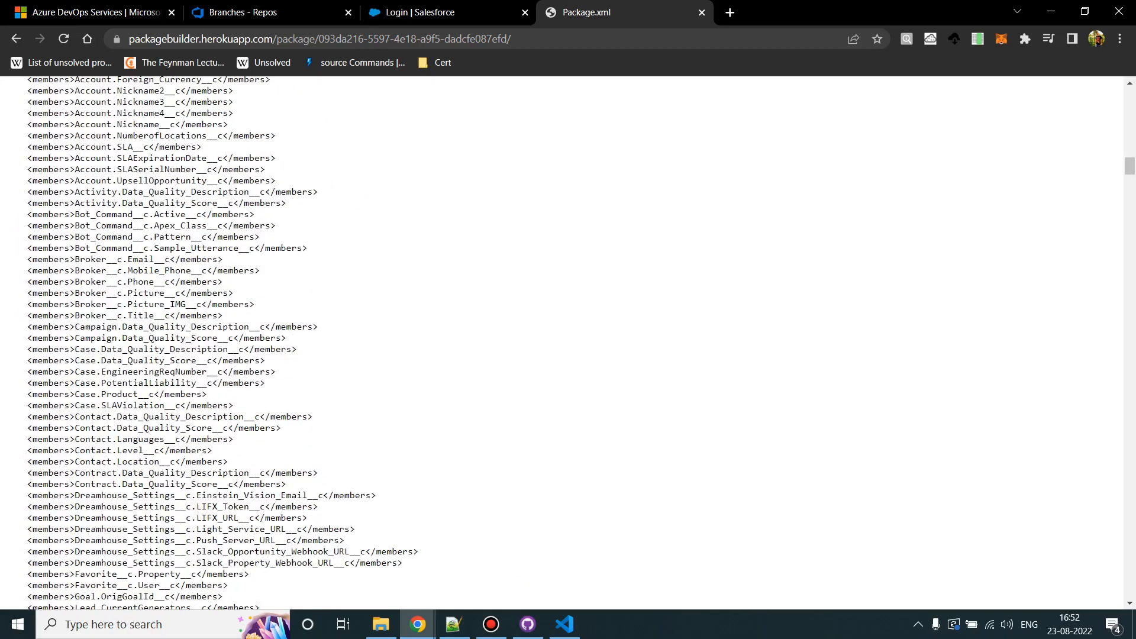
pyautogui.scroll(-3)
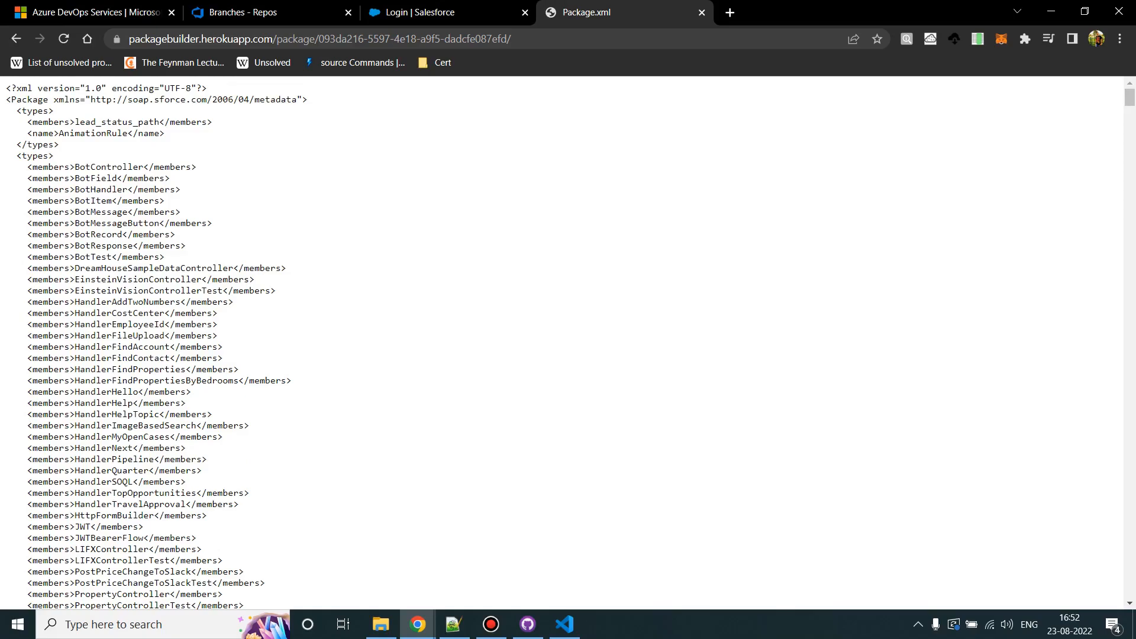
pyautogui.press('Ctrl+a')
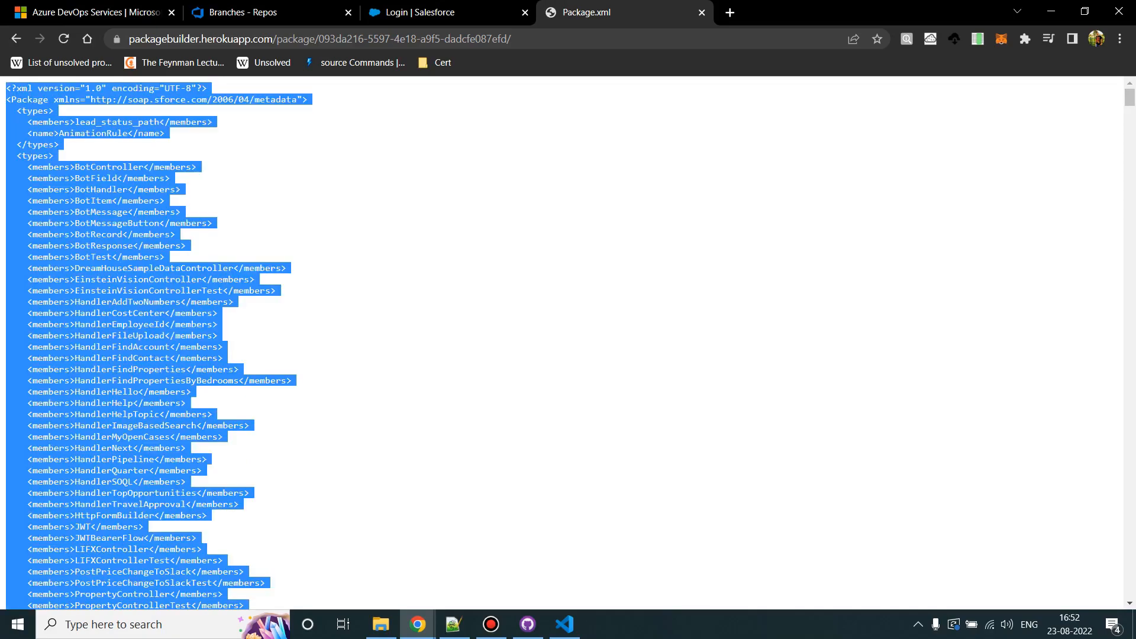
pyautogui.click(453, 625)
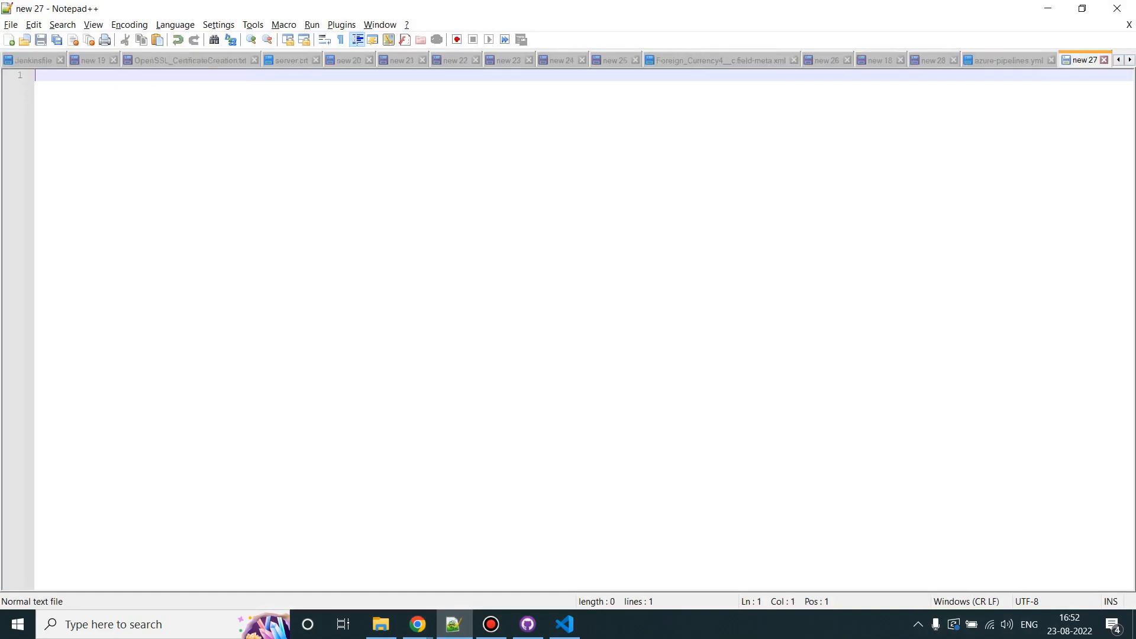
# Paste the package.xml into the new tab and set its language to XML.
pyautogui.press('ctrl+v')
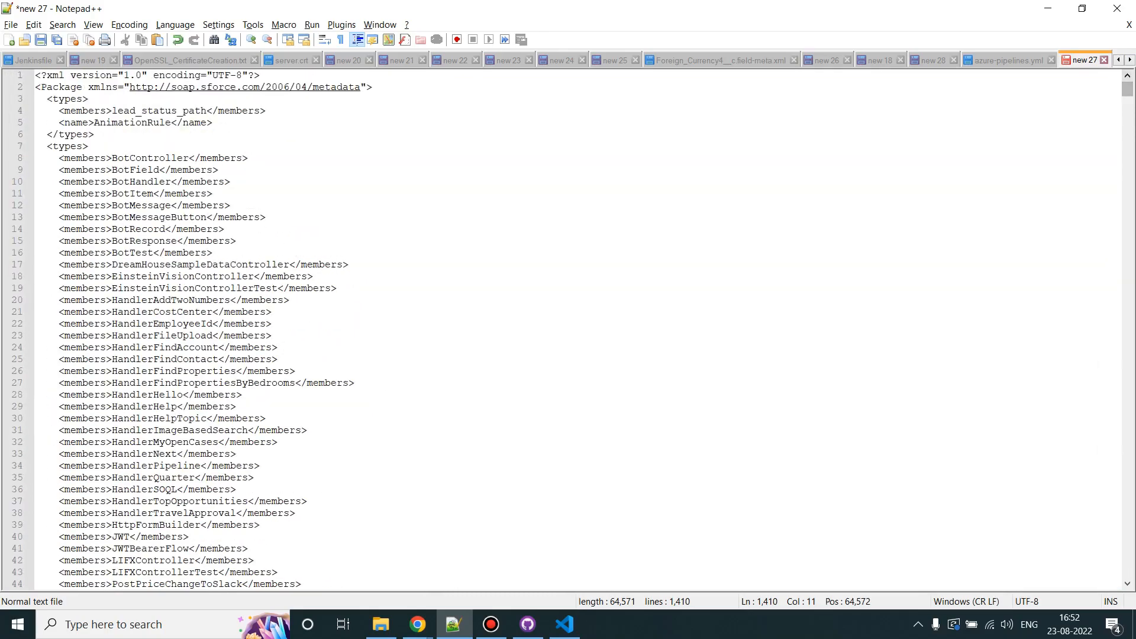
pyautogui.click(175, 24)
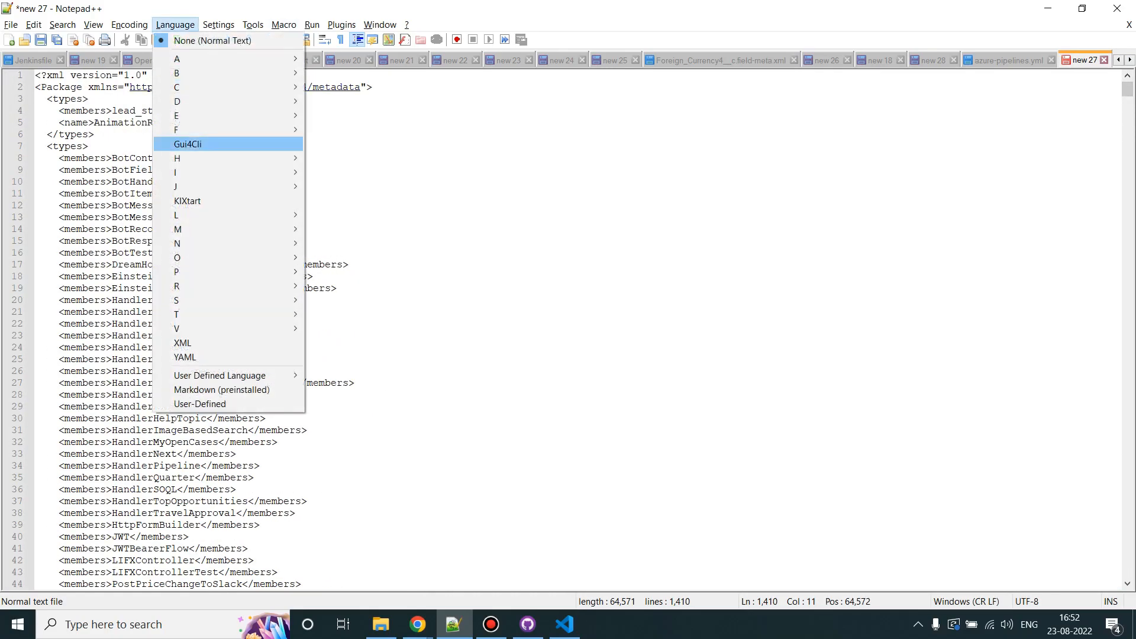
pyautogui.moveTo(182, 342)
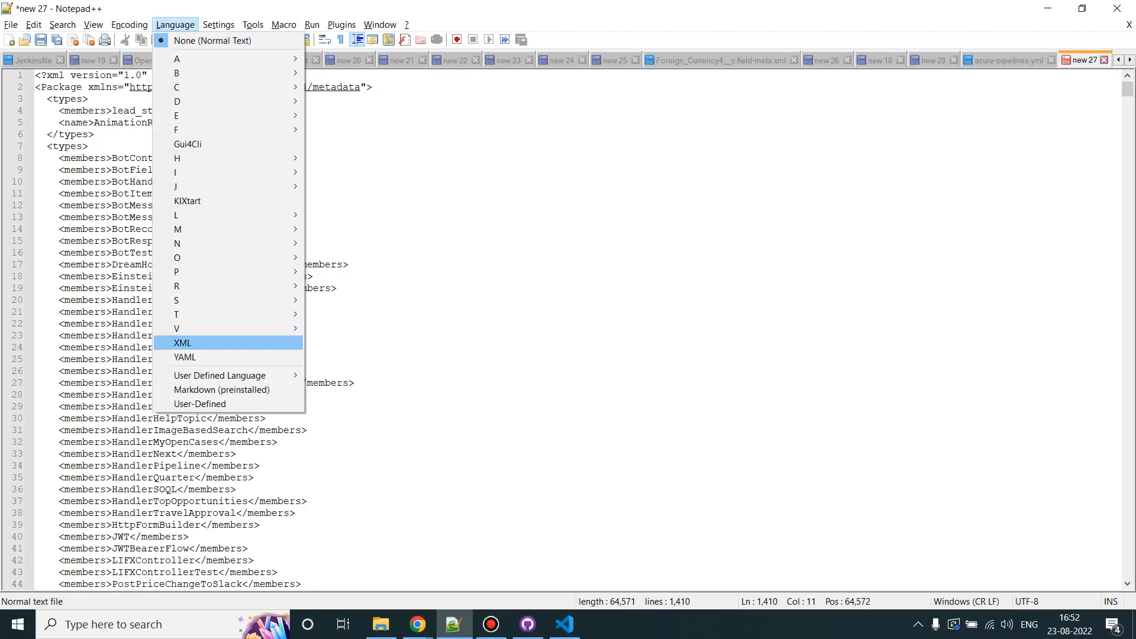
pyautogui.click(183, 342)
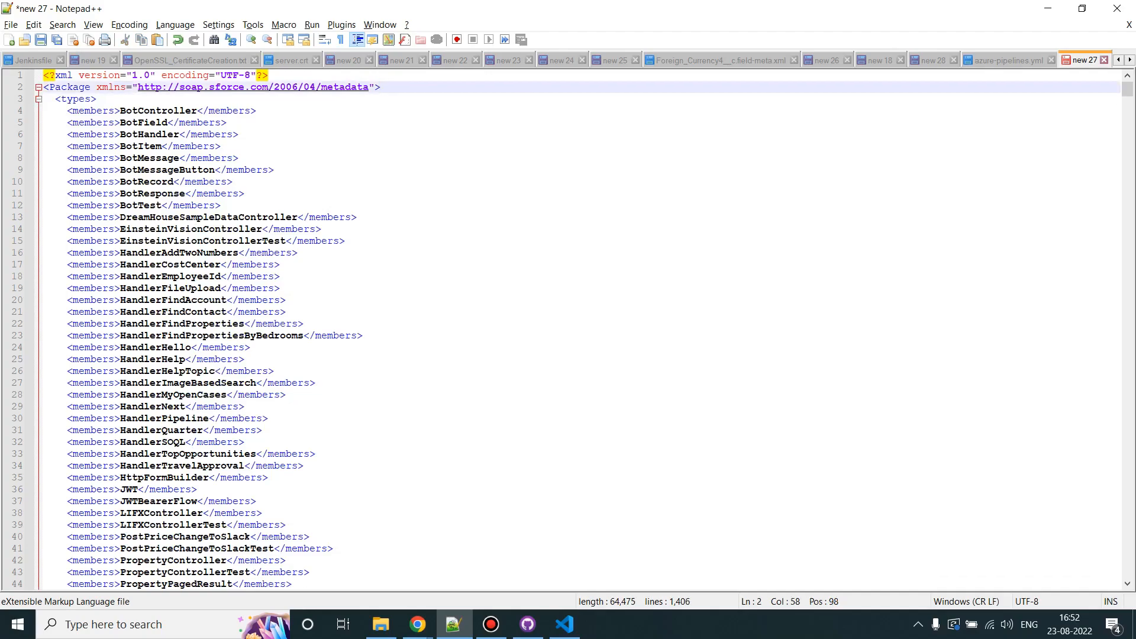
# Scroll down the manifest and remove the AppMenu types block.
pyautogui.scroll(-3)
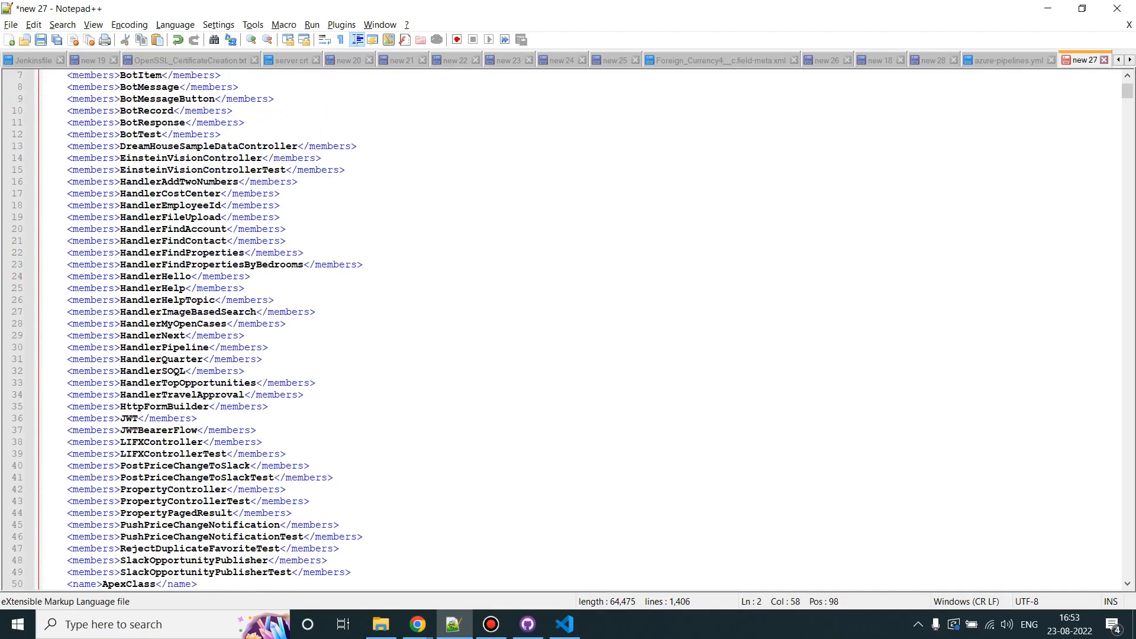
pyautogui.scroll(-3)
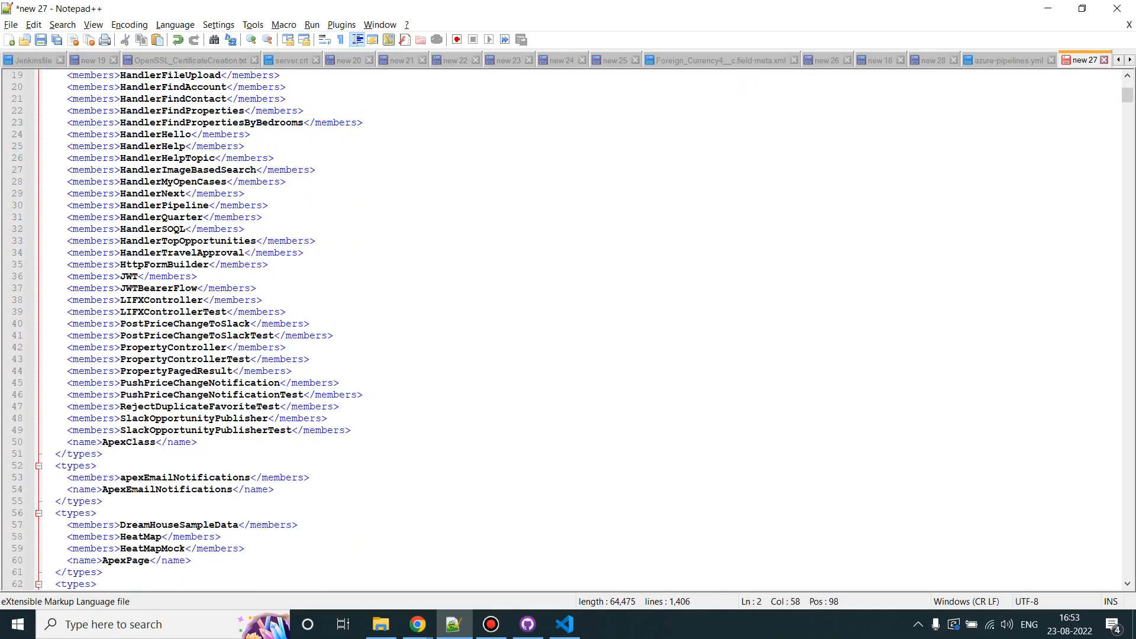
pyautogui.scroll(-3)
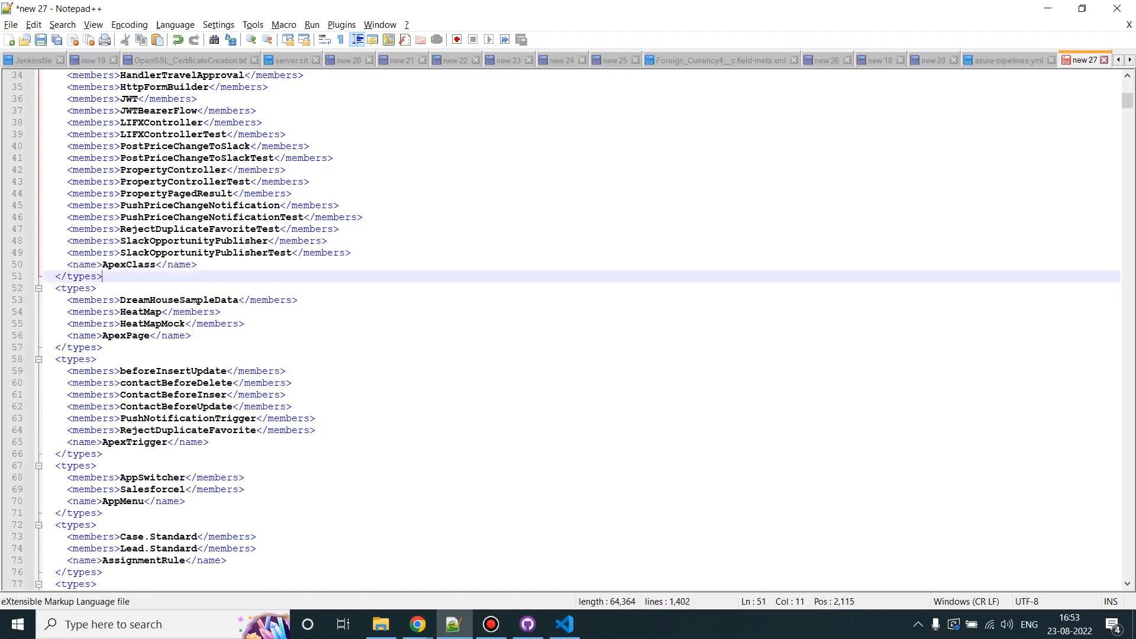
pyautogui.scroll(-3)
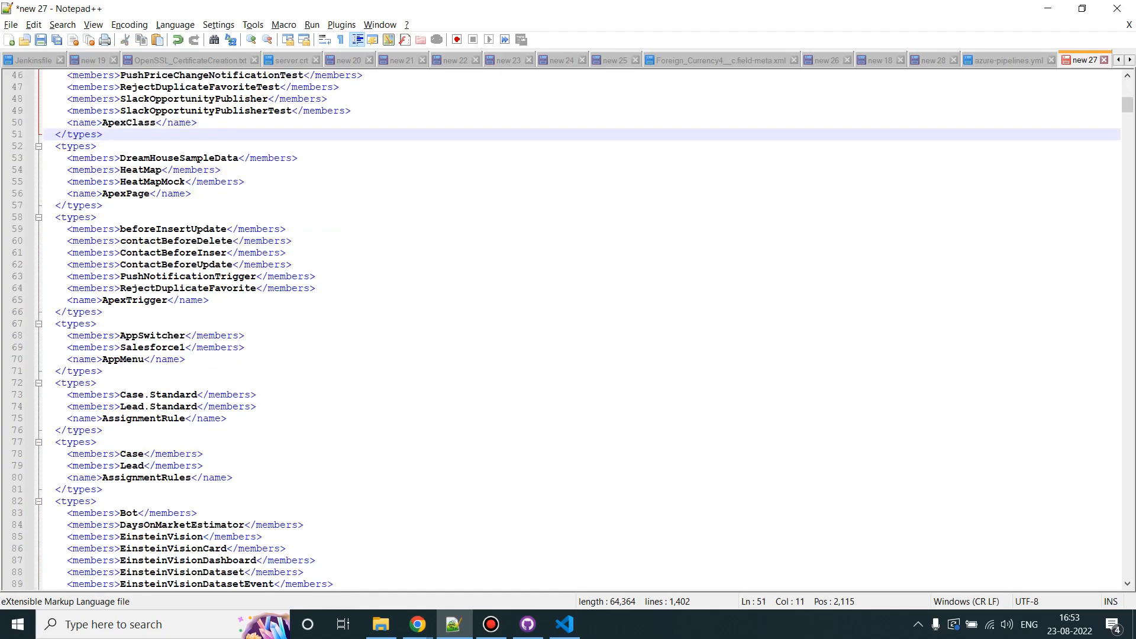
pyautogui.moveTo(107, 312); pyautogui.dragTo(107, 371)
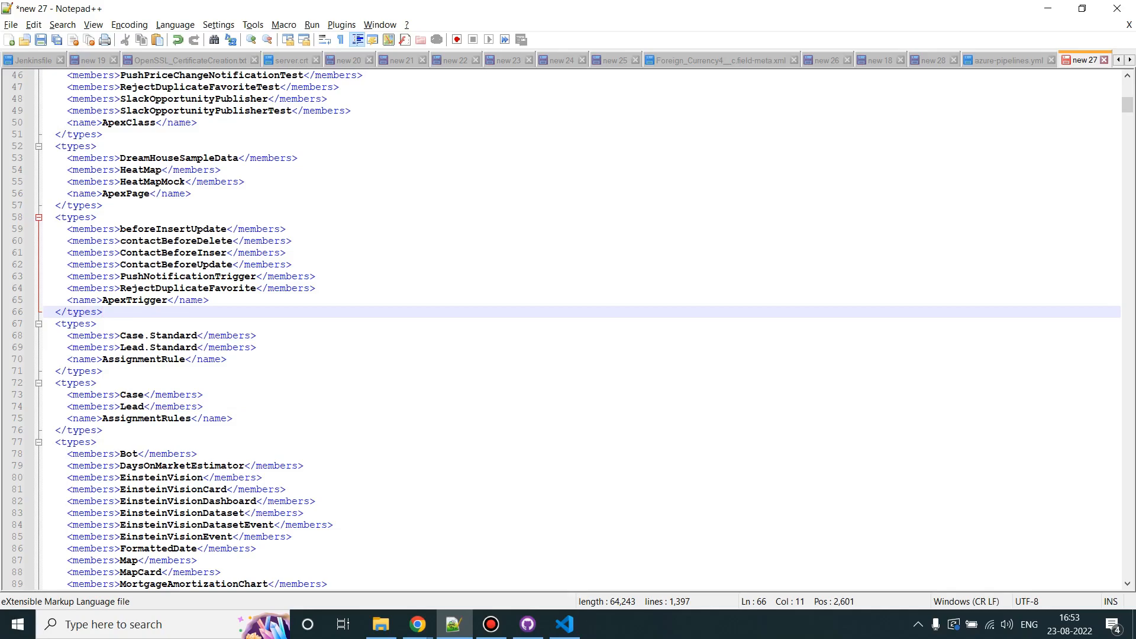
# Remove the AssignmentRule and AssignmentRules blocks so AuraDefinitionBundle follows ApexTrigger.
pyautogui.click(101, 312)
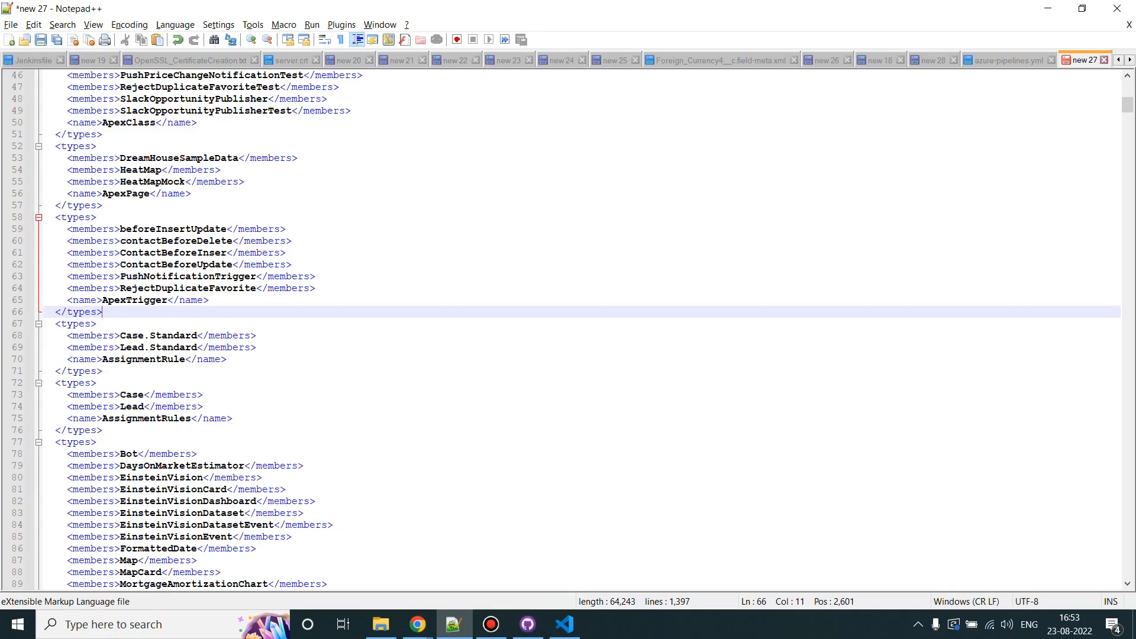
pyautogui.scroll(-3)
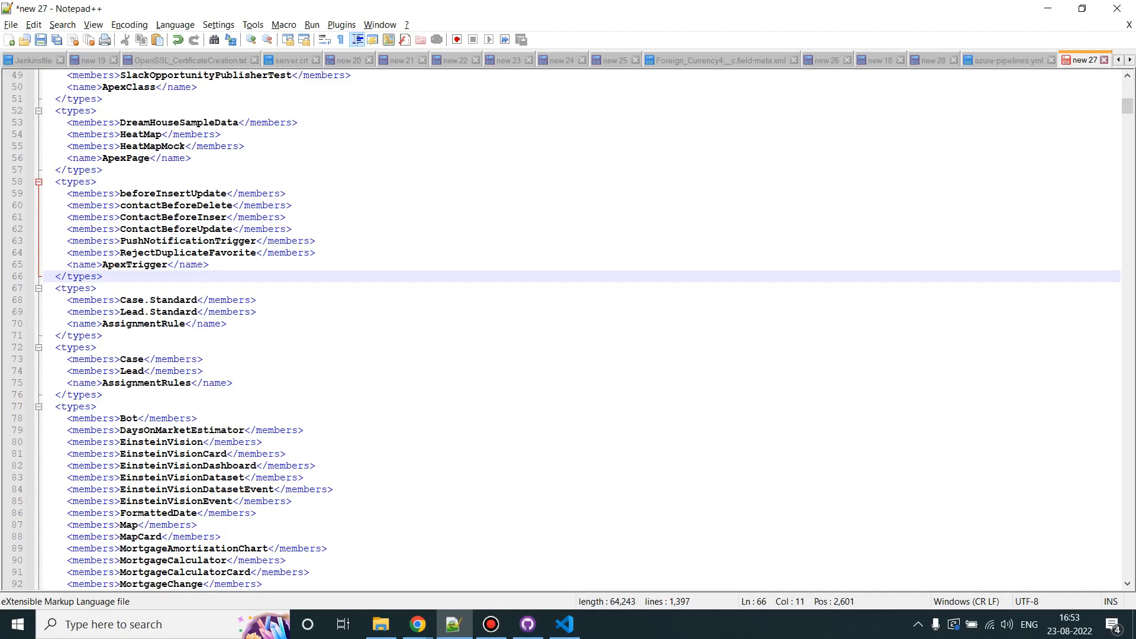
pyautogui.click(100, 276)
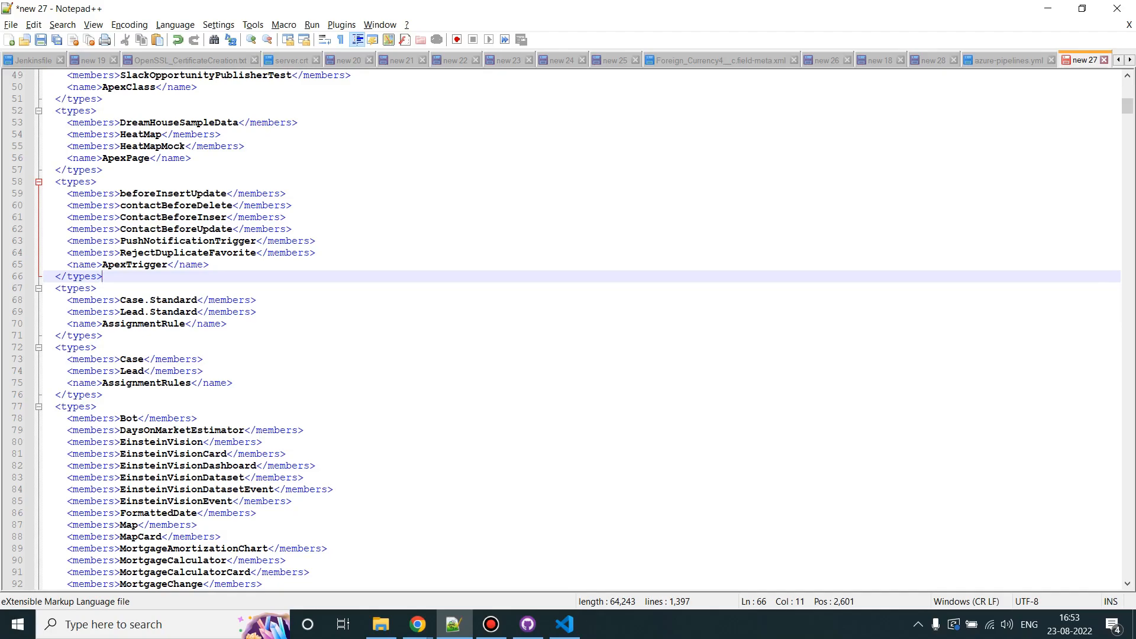
pyautogui.moveTo(101, 288); pyautogui.dragTo(101, 394)
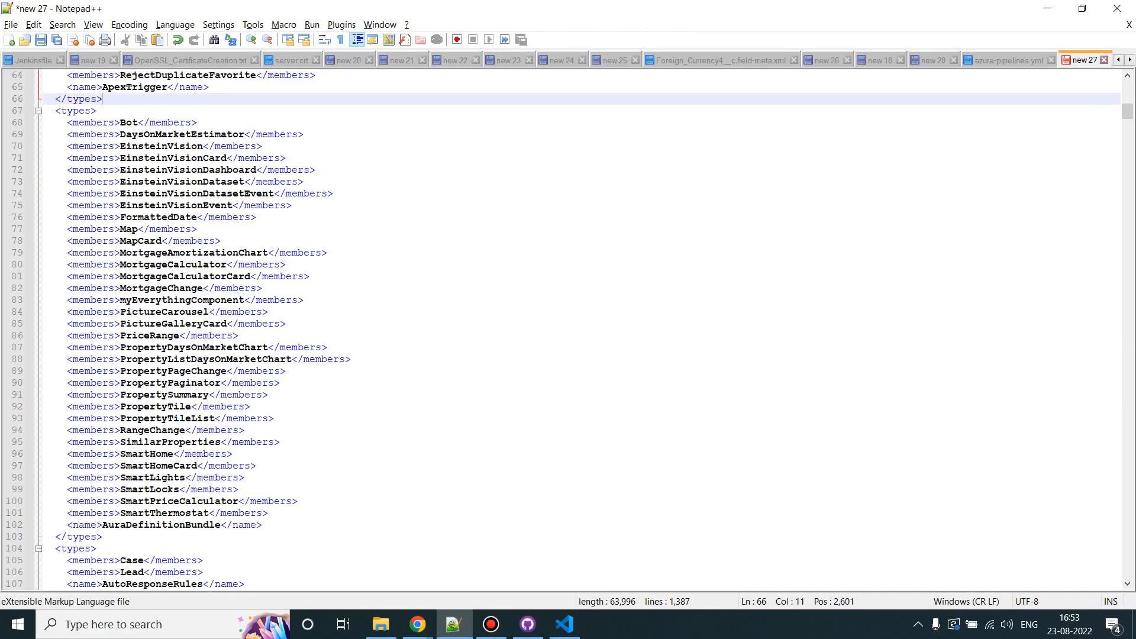
# Delete the remaining unneeded type blocks down to 355 lines, then select and copy everything.
pyautogui.scroll(-3)
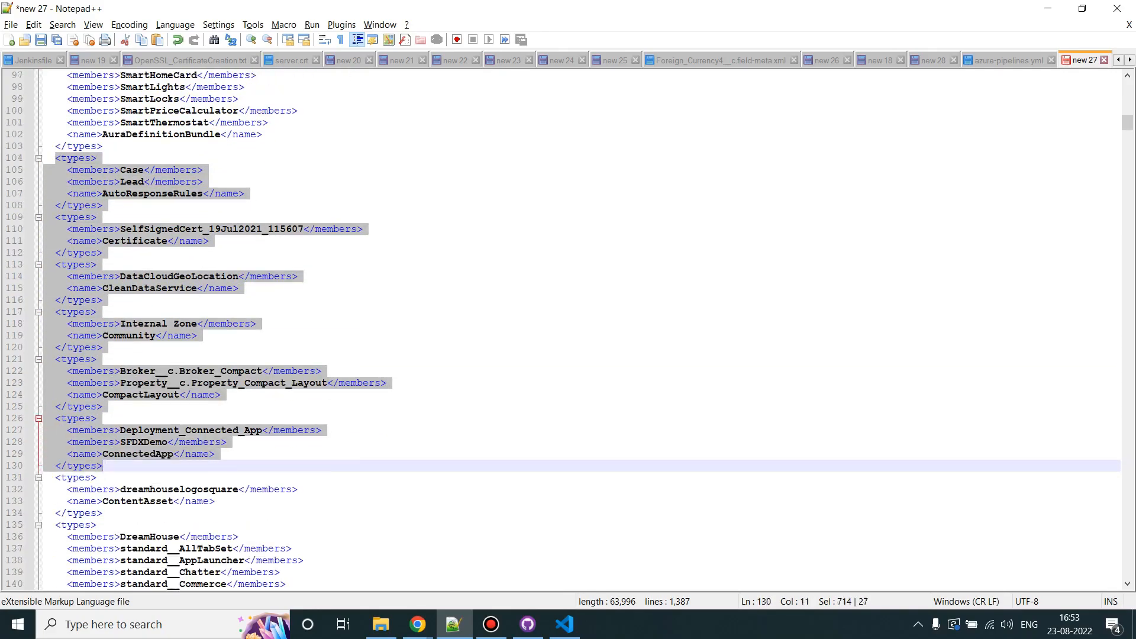
pyautogui.scroll(-3)
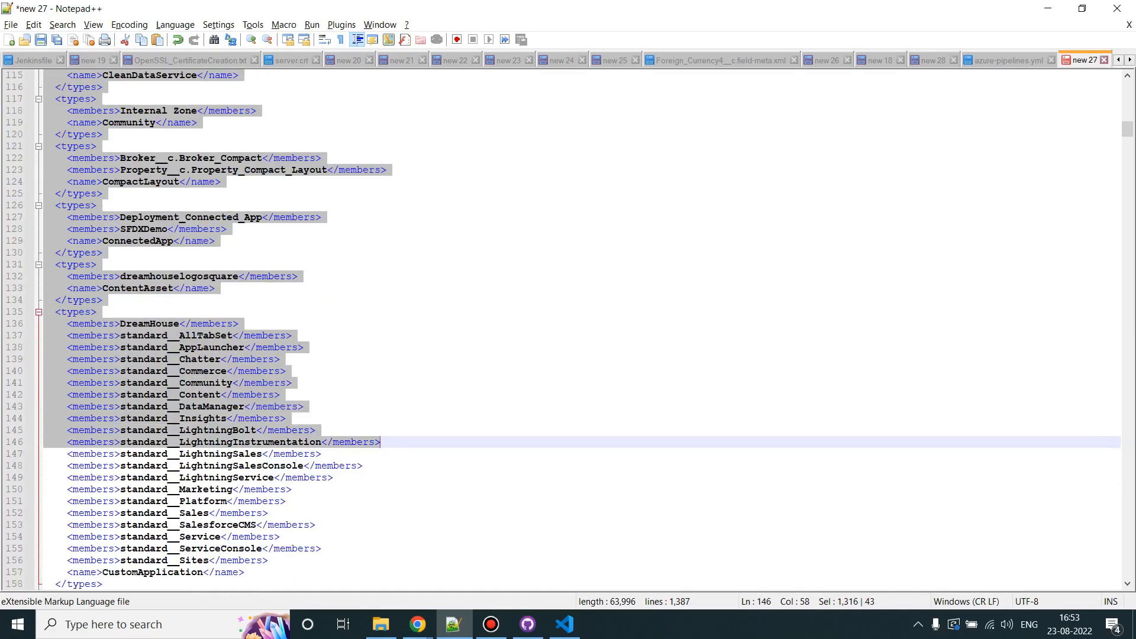
pyautogui.scroll(-3)
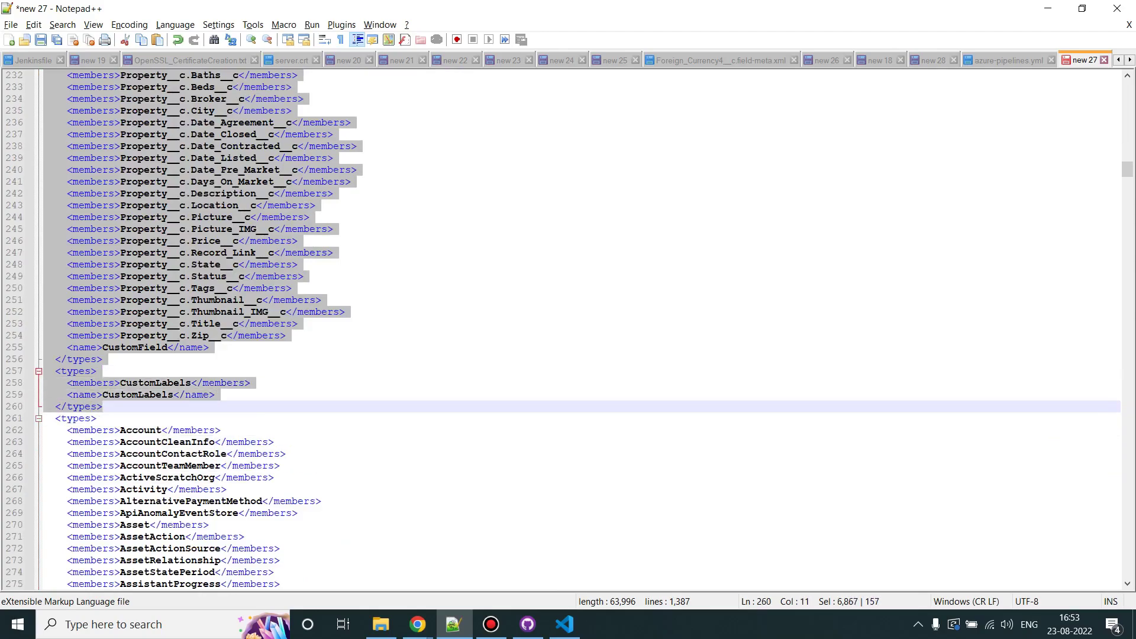
pyautogui.scroll(-3)
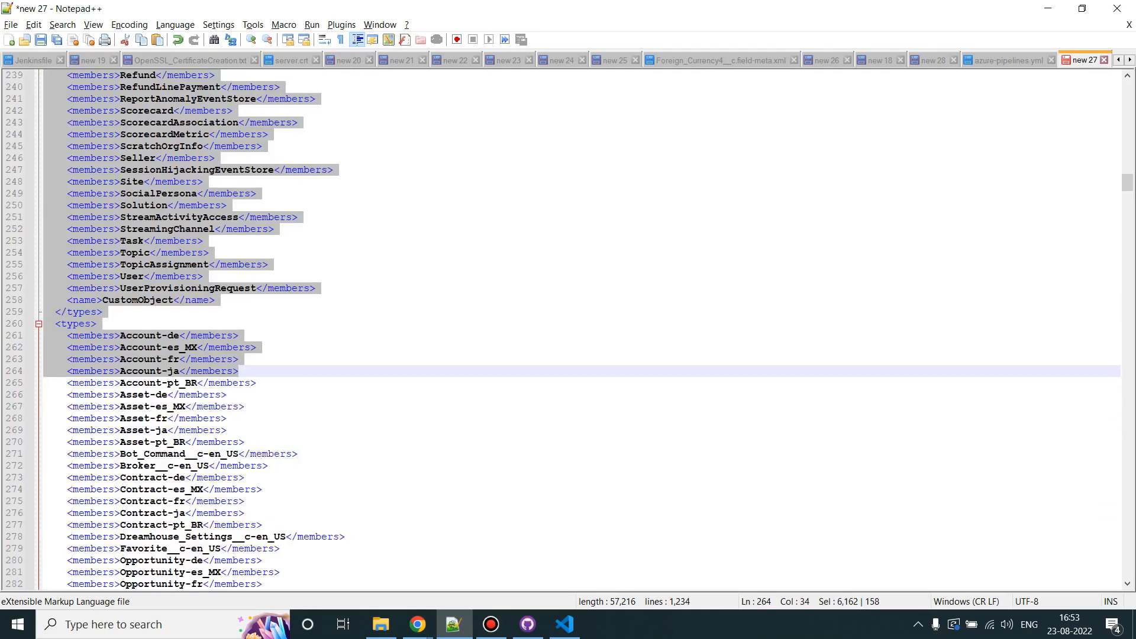
pyautogui.click(43, 323)
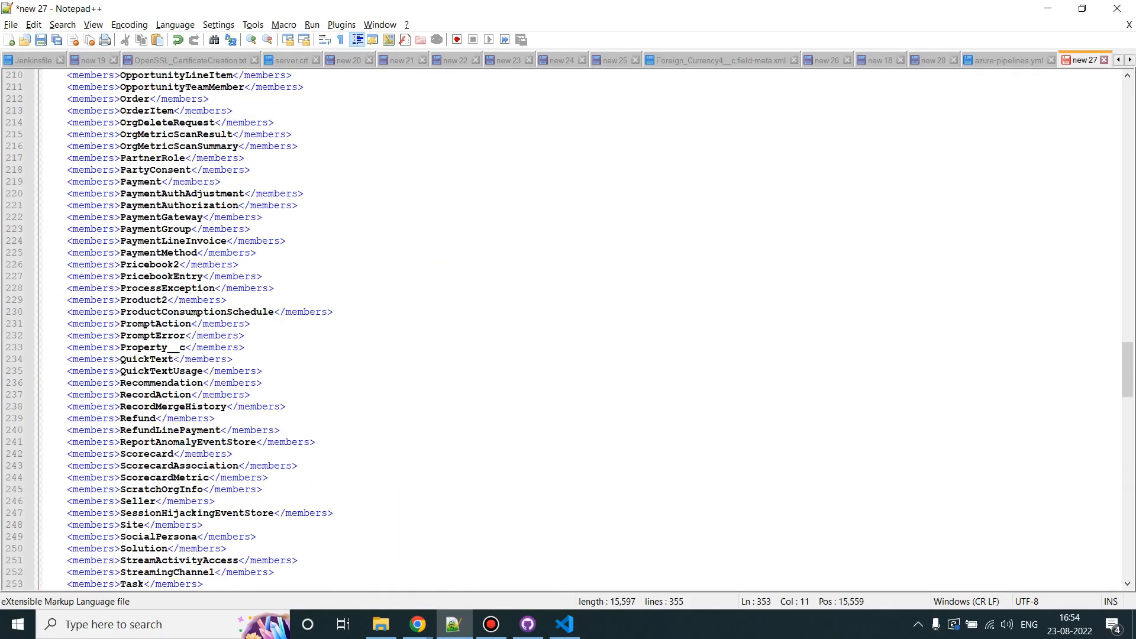
pyautogui.press('ctrl+a')
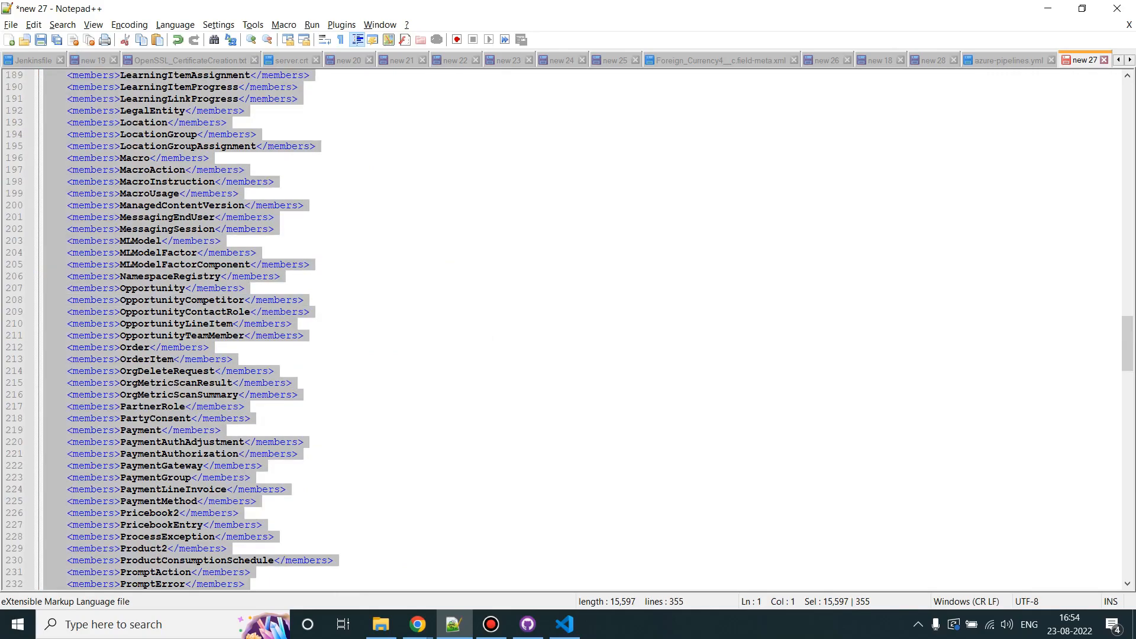
pyautogui.press('Alt+Tab')
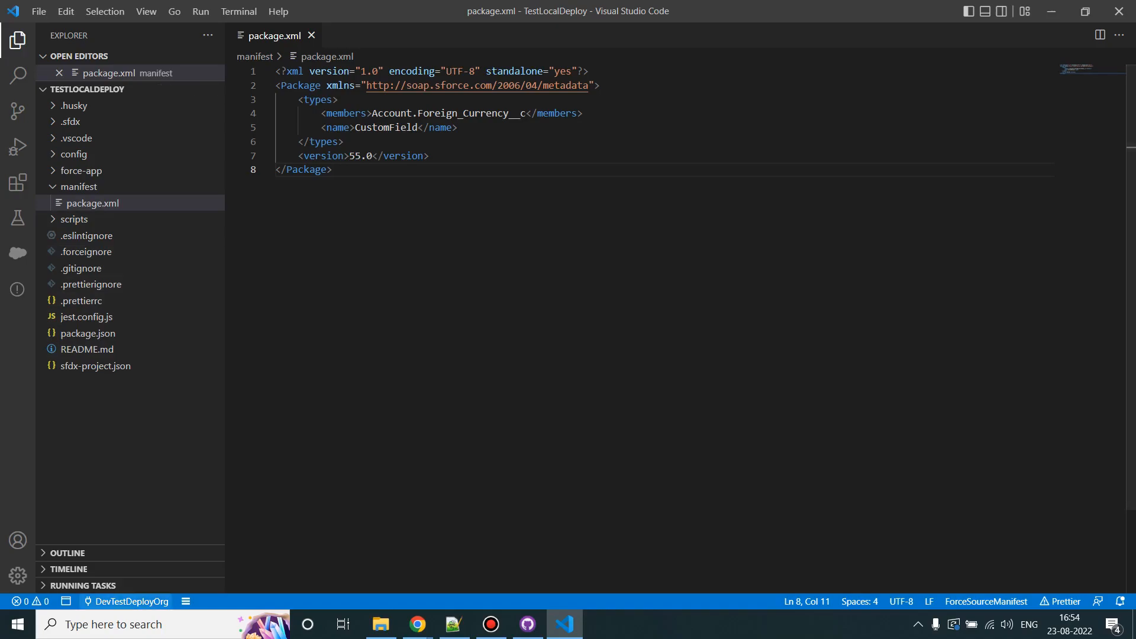
pyautogui.moveTo(124, 601)
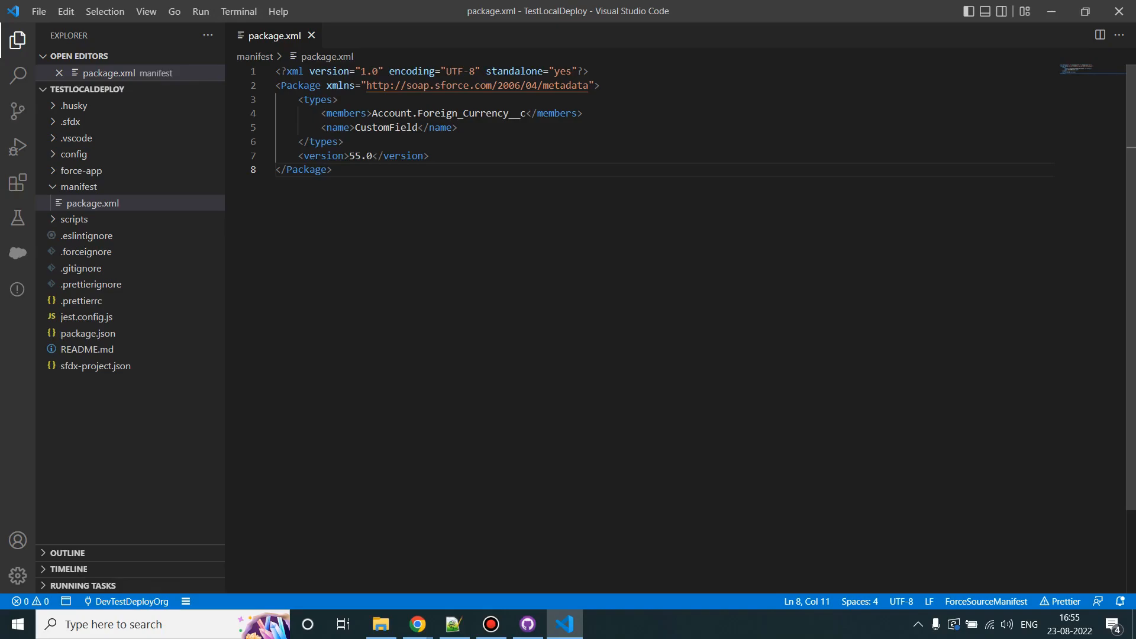
pyautogui.press('ctrl+a')
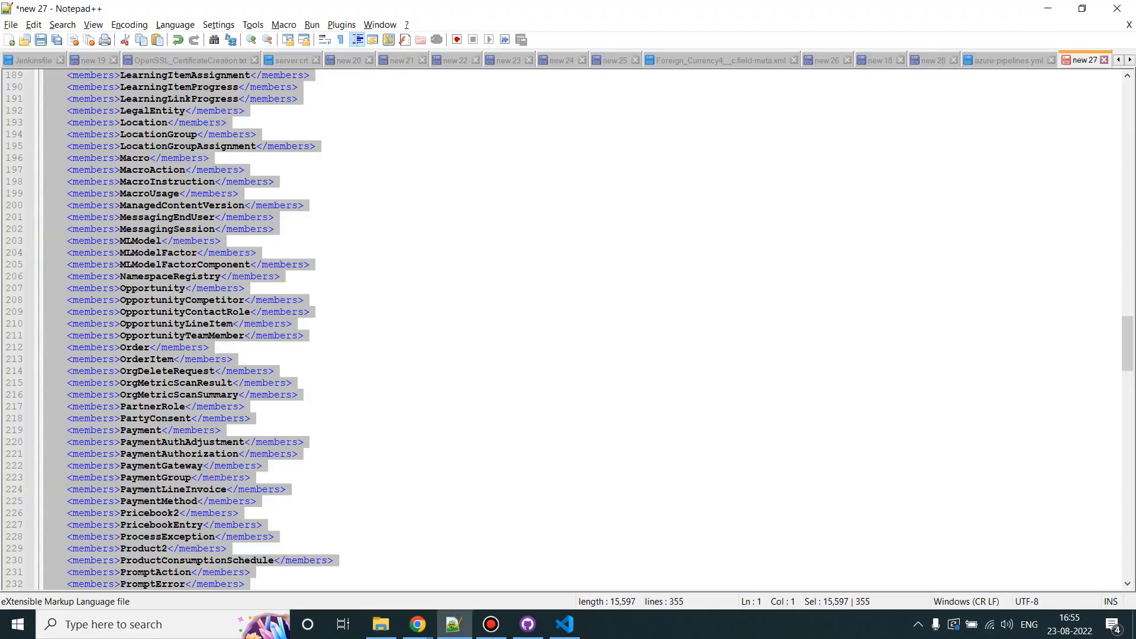
# Save the 355-line manifest in package.xml and run SFDX: Retrieve Source in Manifest from Org.
pyautogui.click(564, 624)
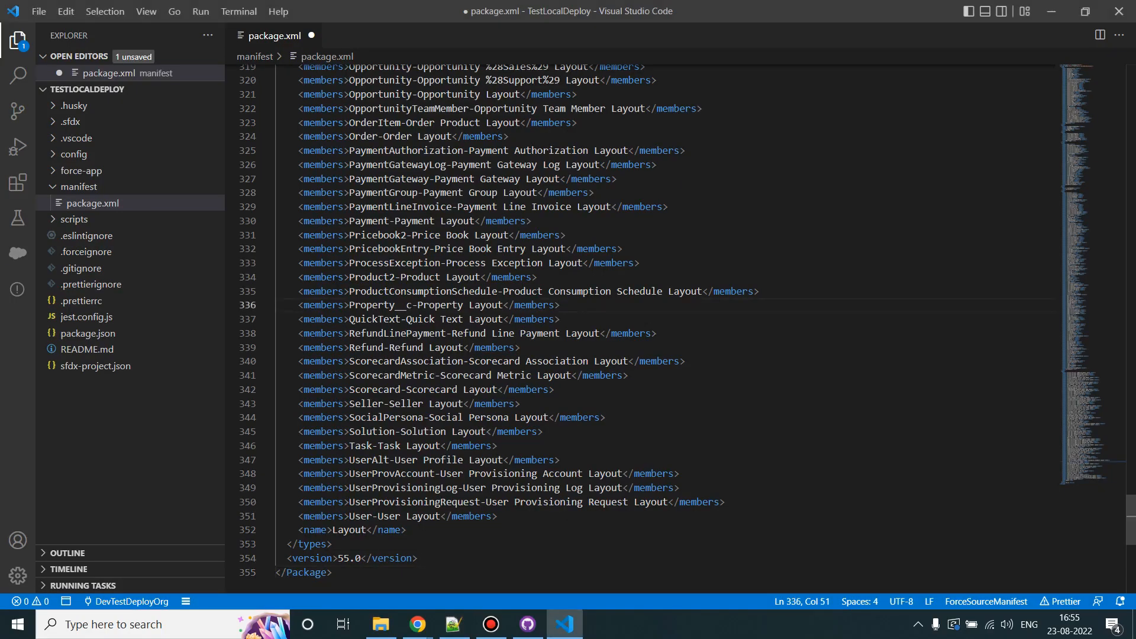
pyautogui.press('ctrl+s')
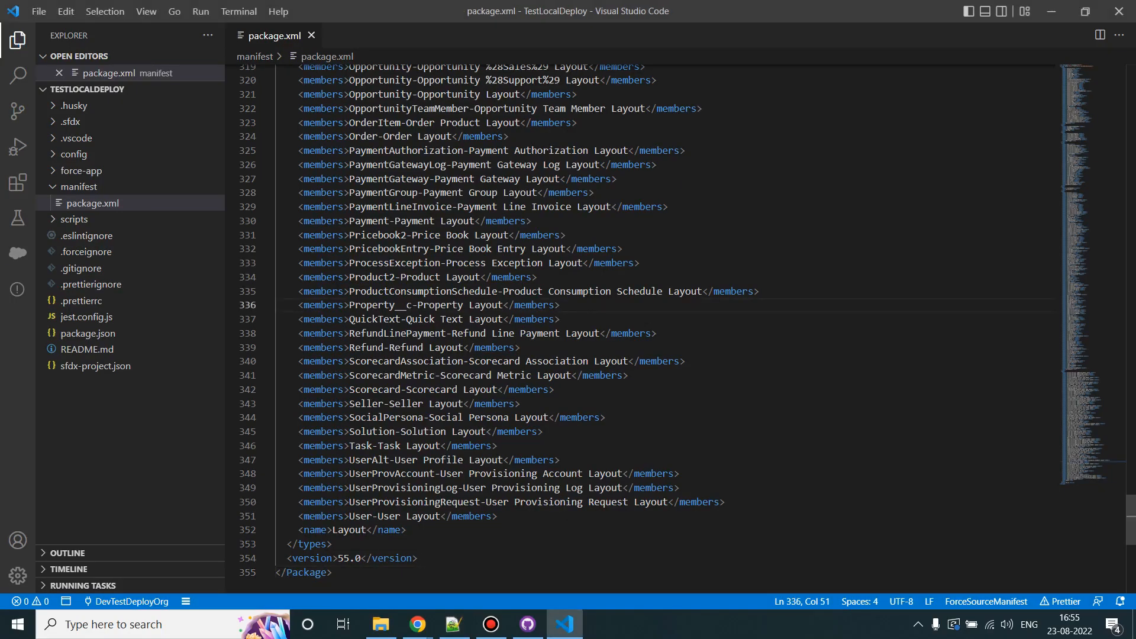
pyautogui.rightClick(480, 179)
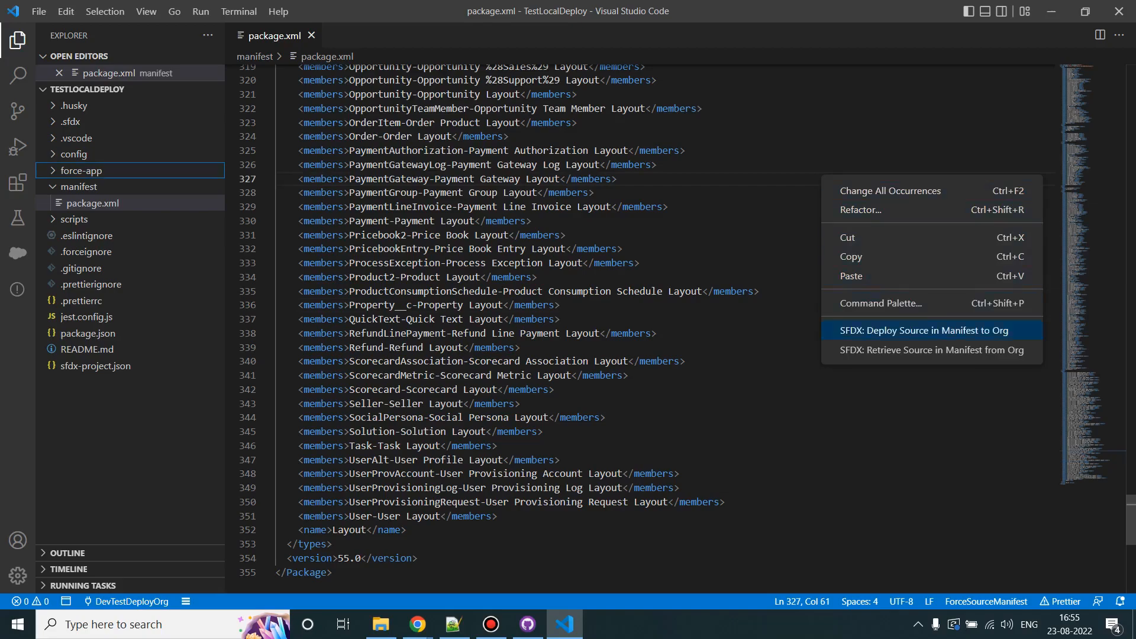
pyautogui.moveTo(933, 349)
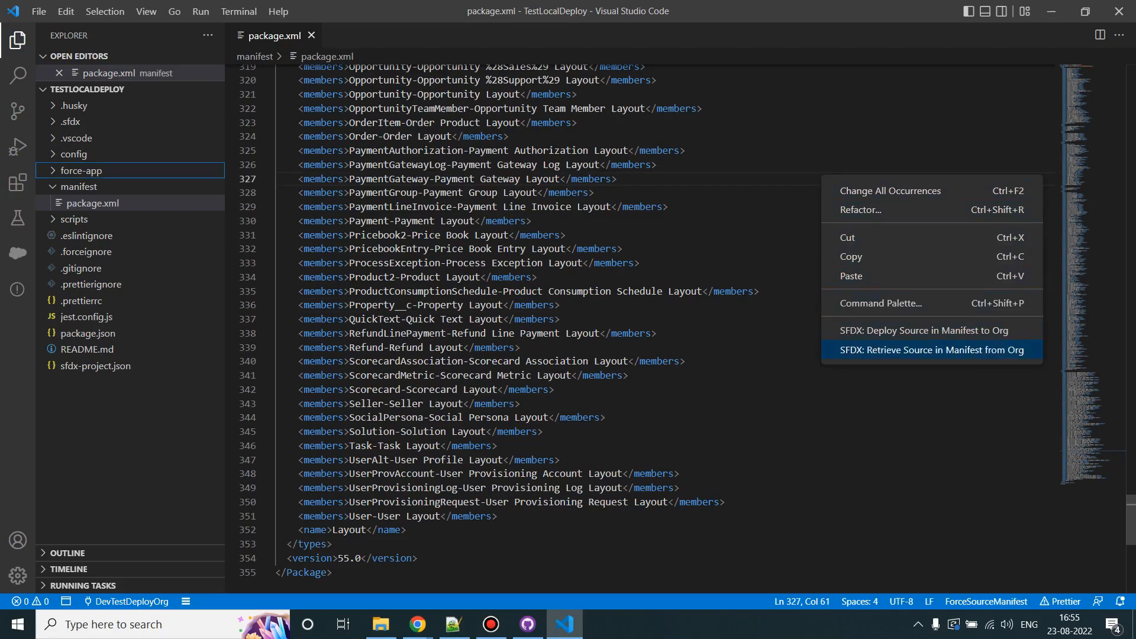
pyautogui.click(932, 349)
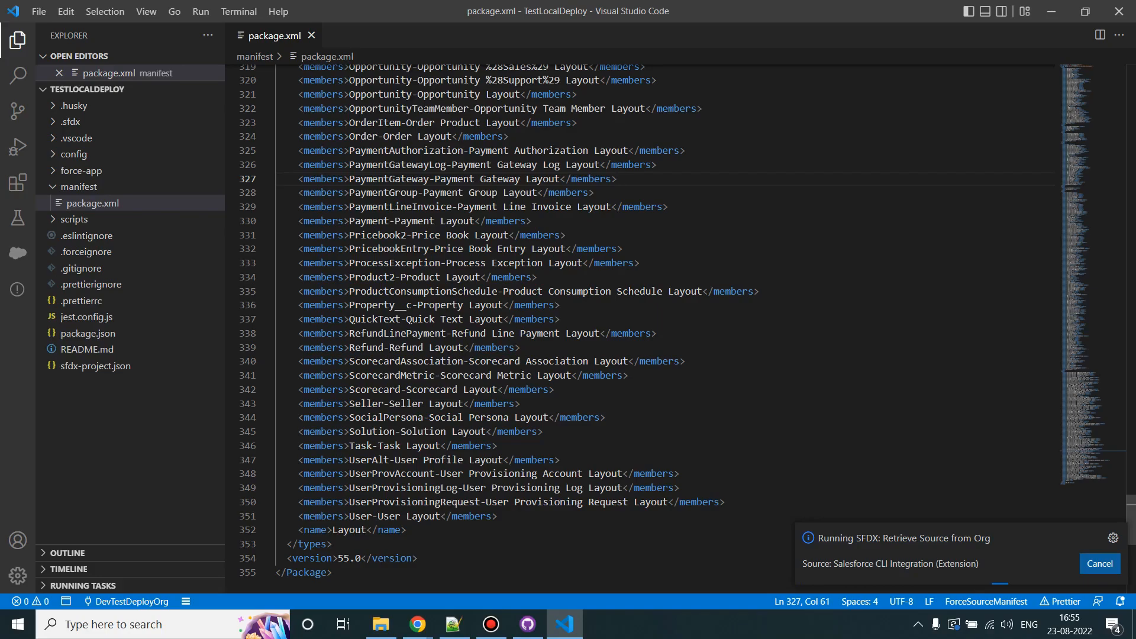
pyautogui.scroll(-3)
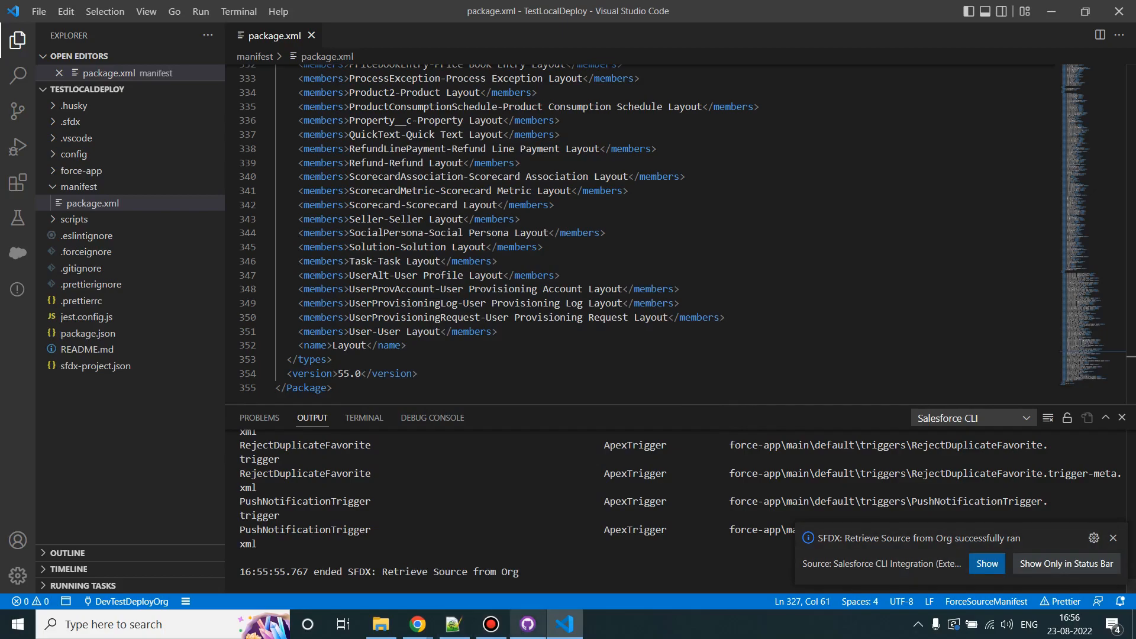
pyautogui.click(527, 624)
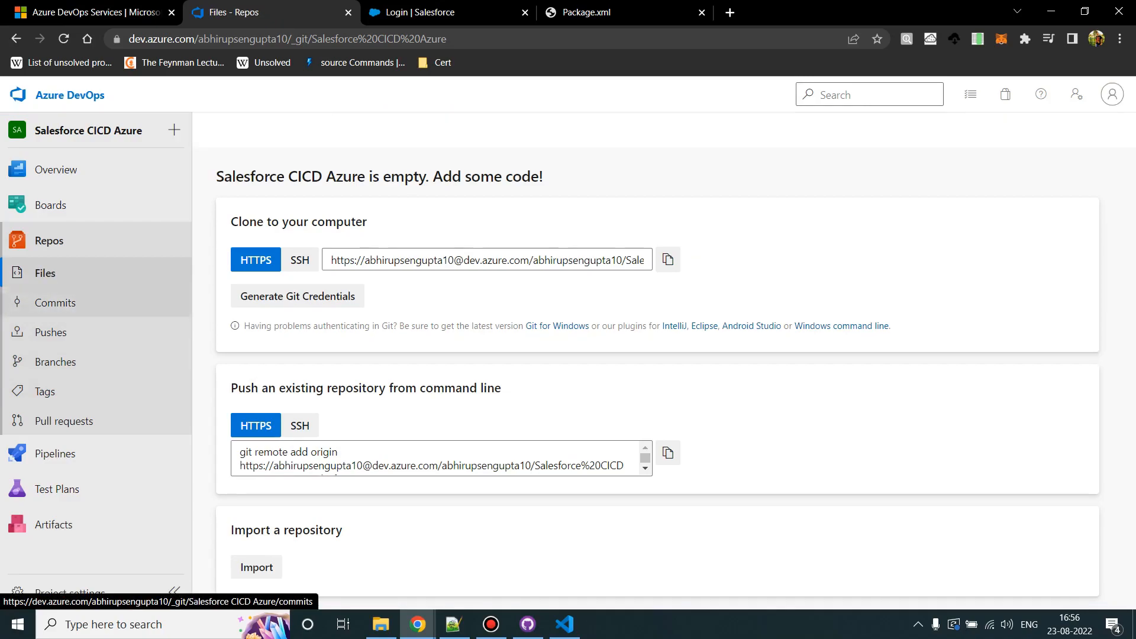
# Initialize the empty Salesforce CICD Azure repo's main branch with 'Add a README' ticked.
pyautogui.scroll(-3)
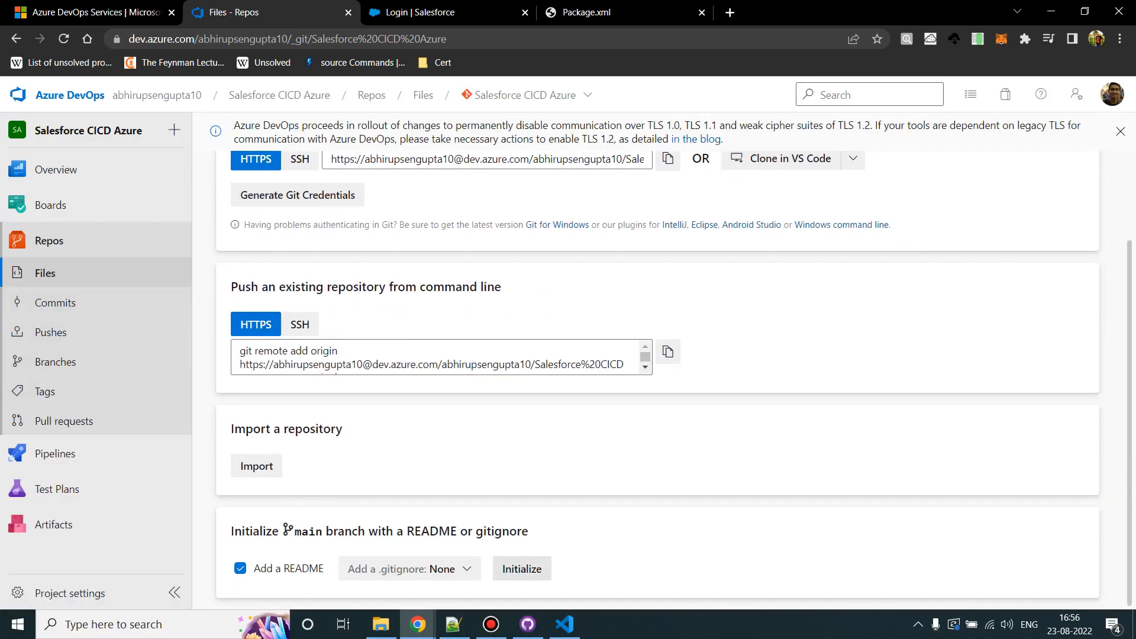
pyautogui.click(521, 568)
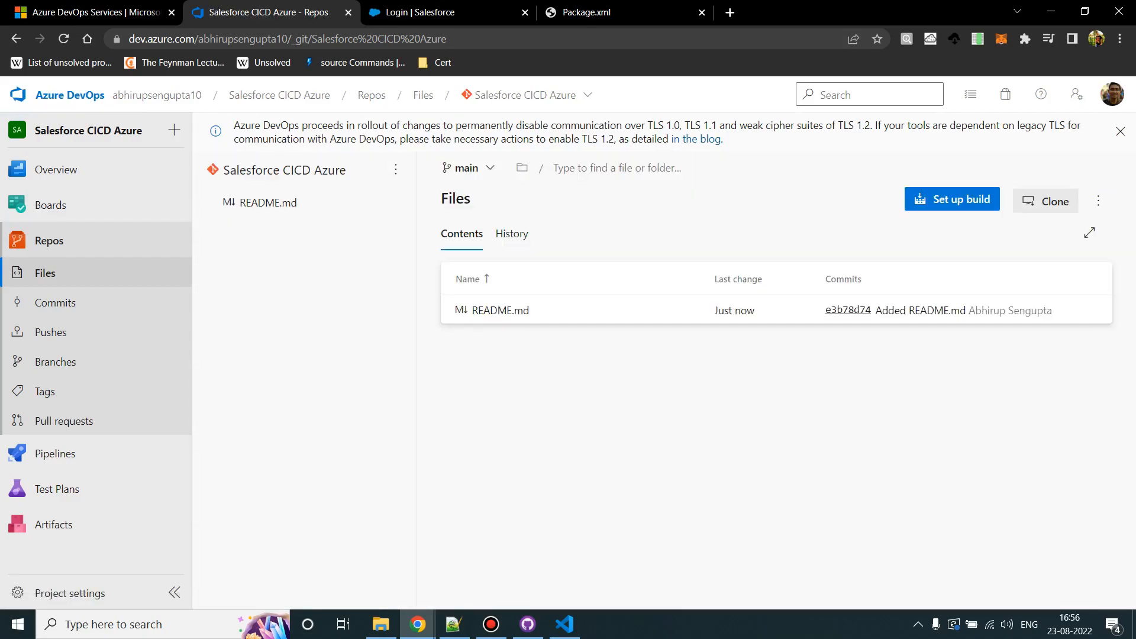
pyautogui.click(500, 310)
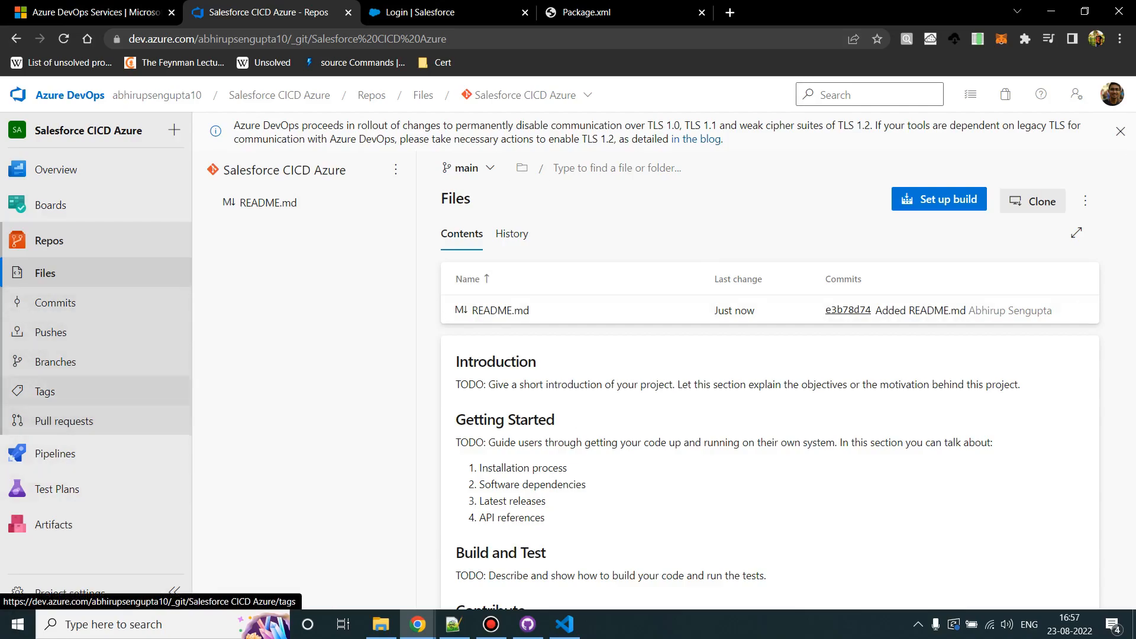
# On the Branches page, create a new branch named Test based on main.
pyautogui.click(56, 361)
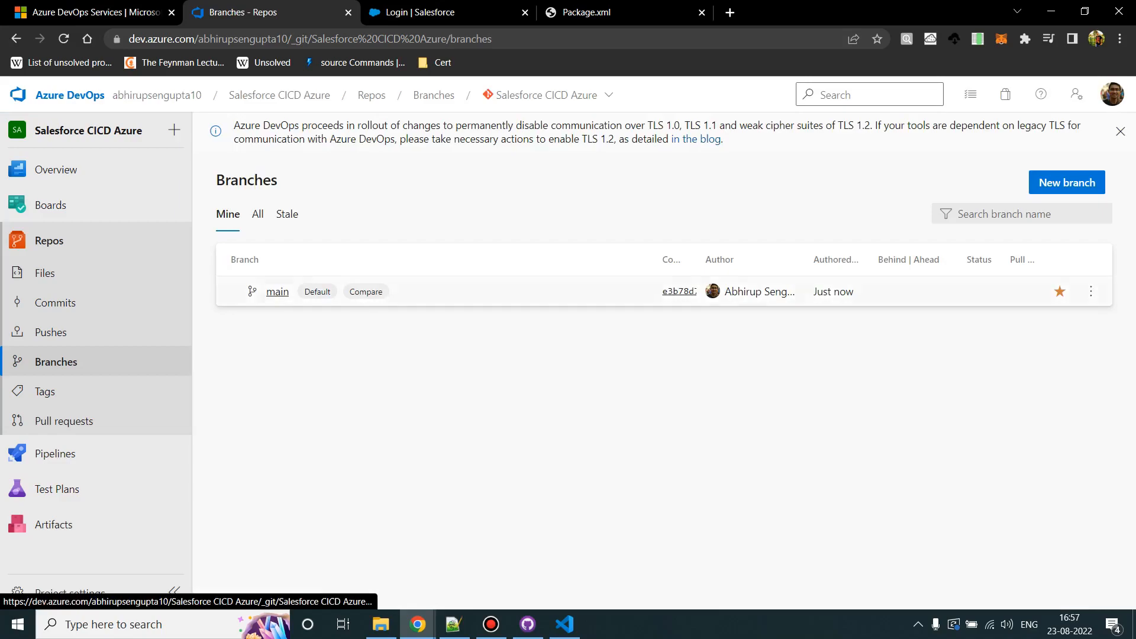
pyautogui.moveTo(277, 292)
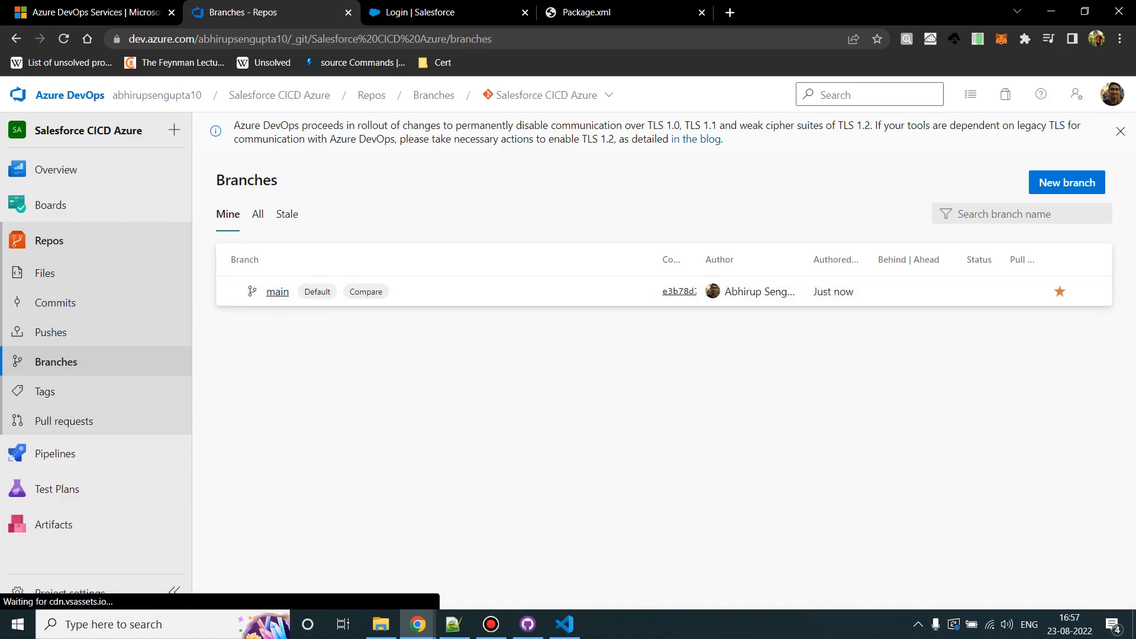
pyautogui.moveTo(1091, 290)
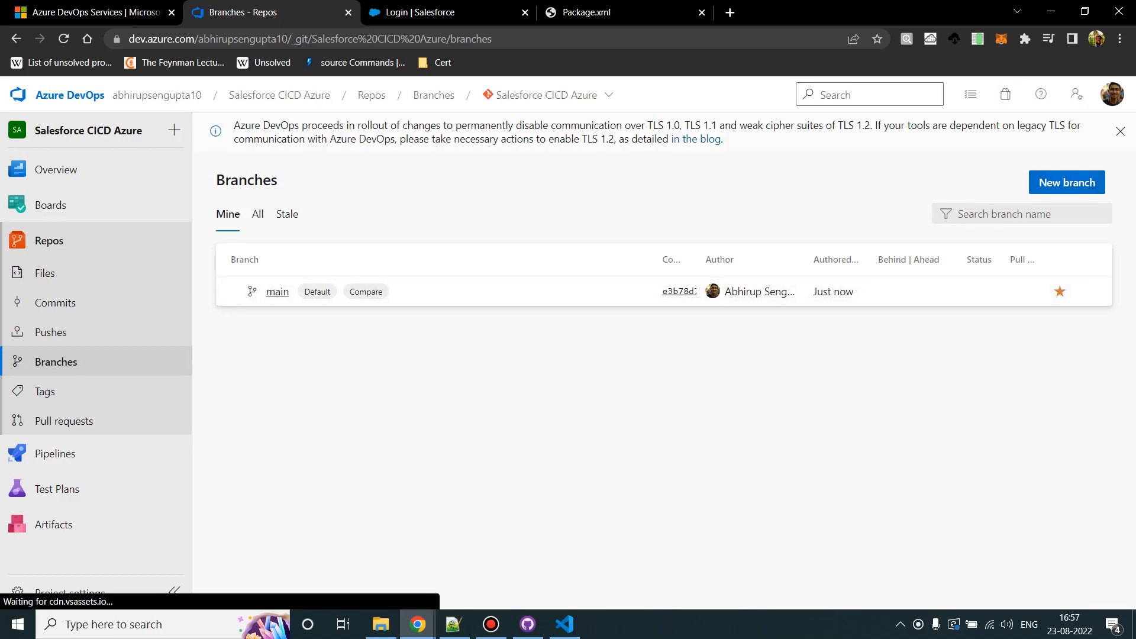
pyautogui.click(1067, 182)
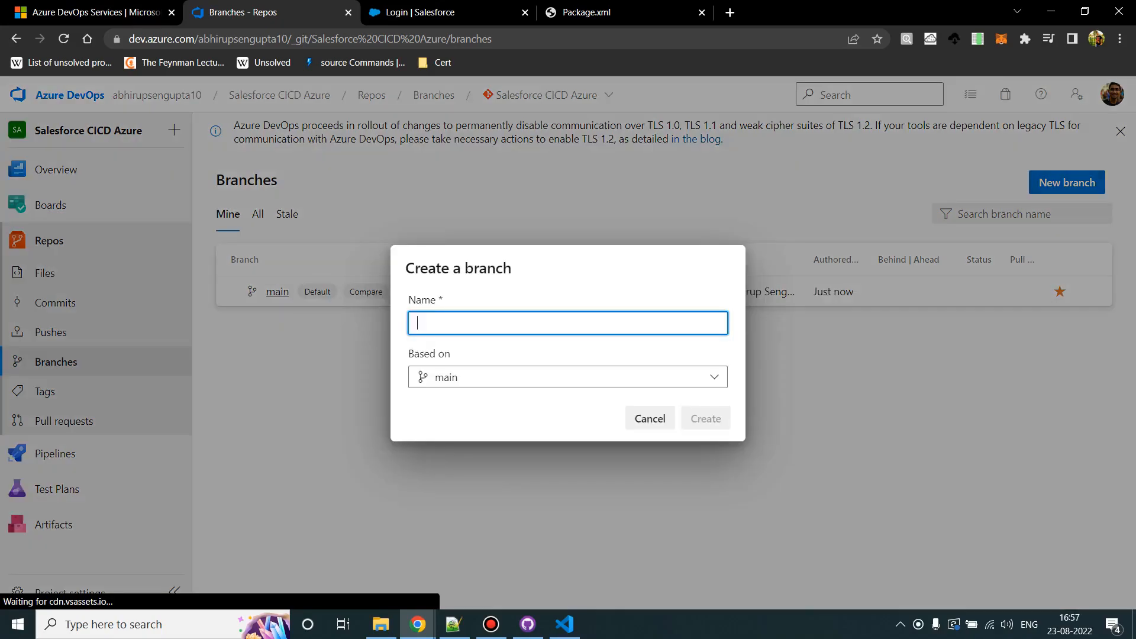
pyautogui.click(568, 377)
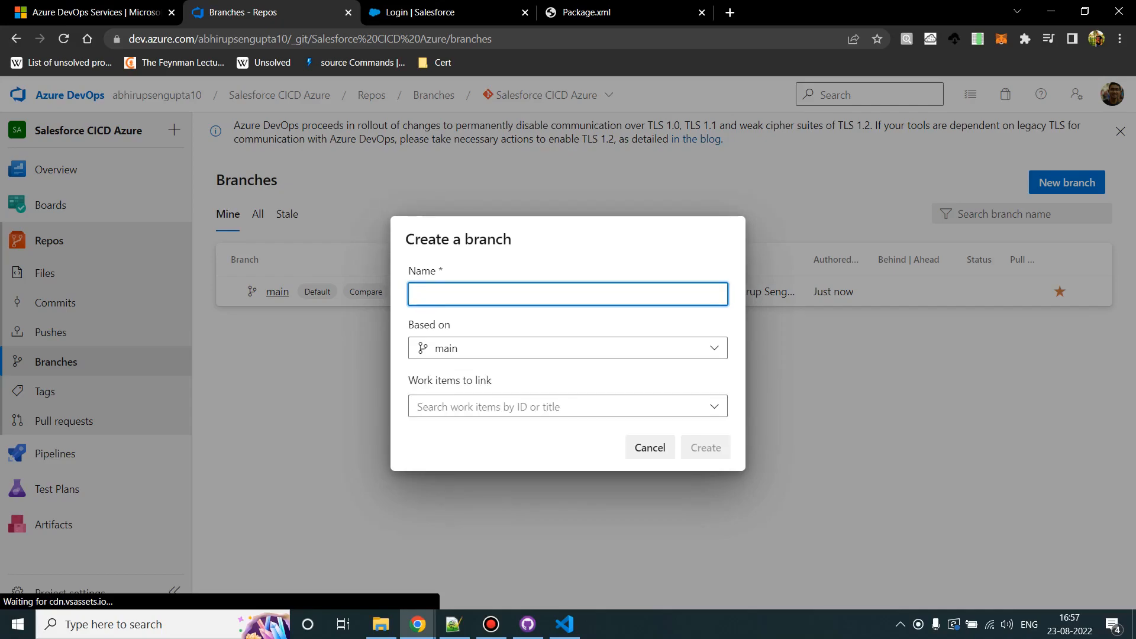
pyautogui.write('Test')
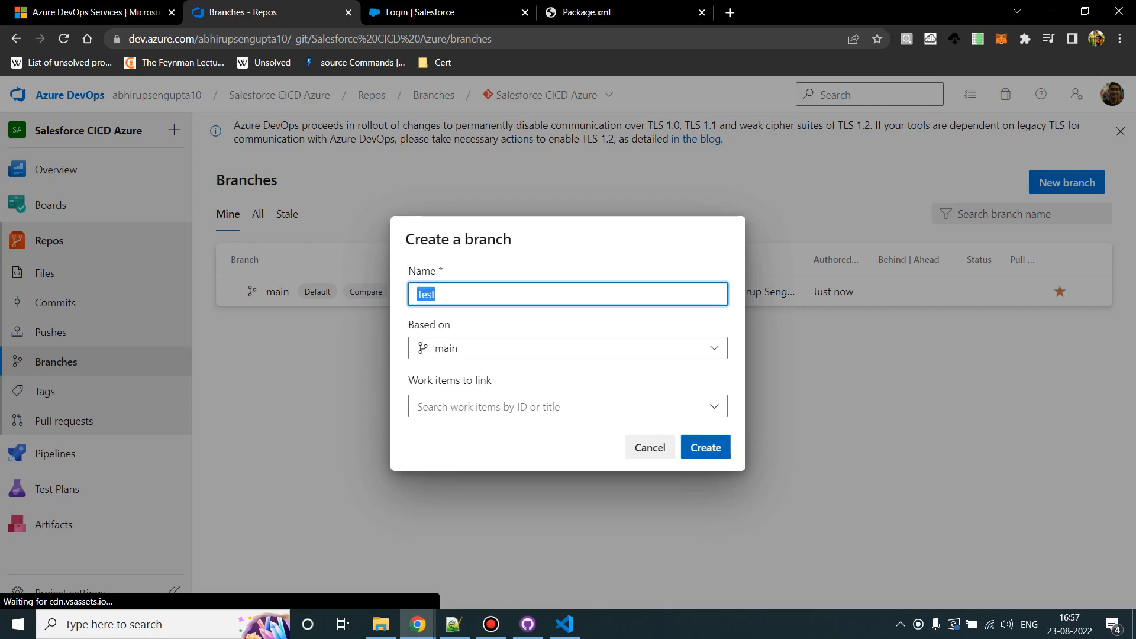
pyautogui.click(566, 407)
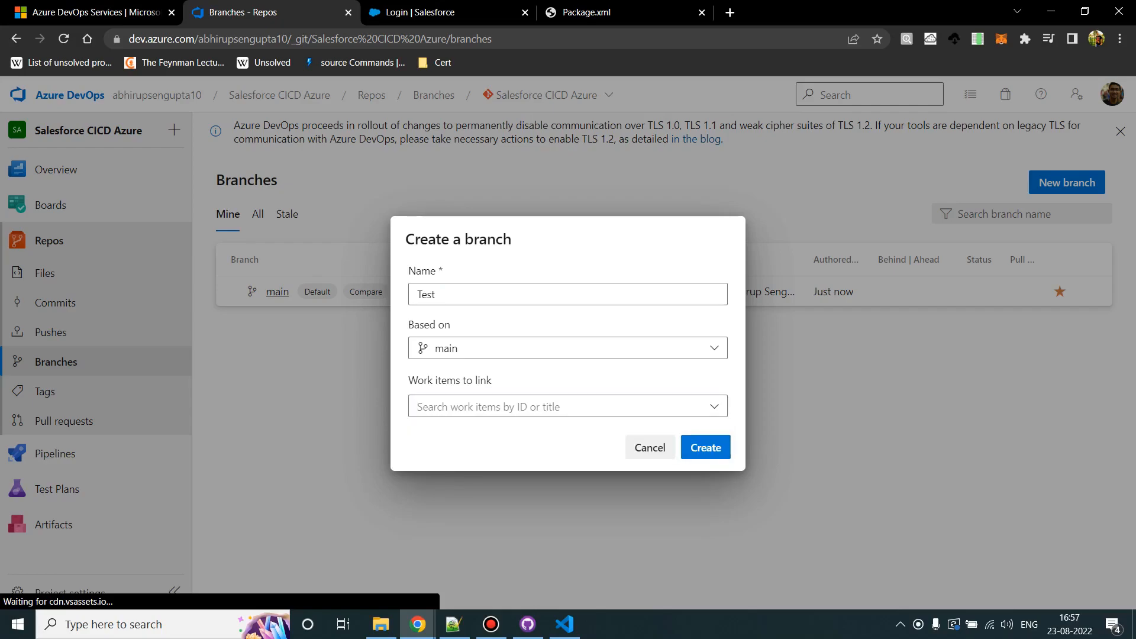
pyautogui.click(567, 294)
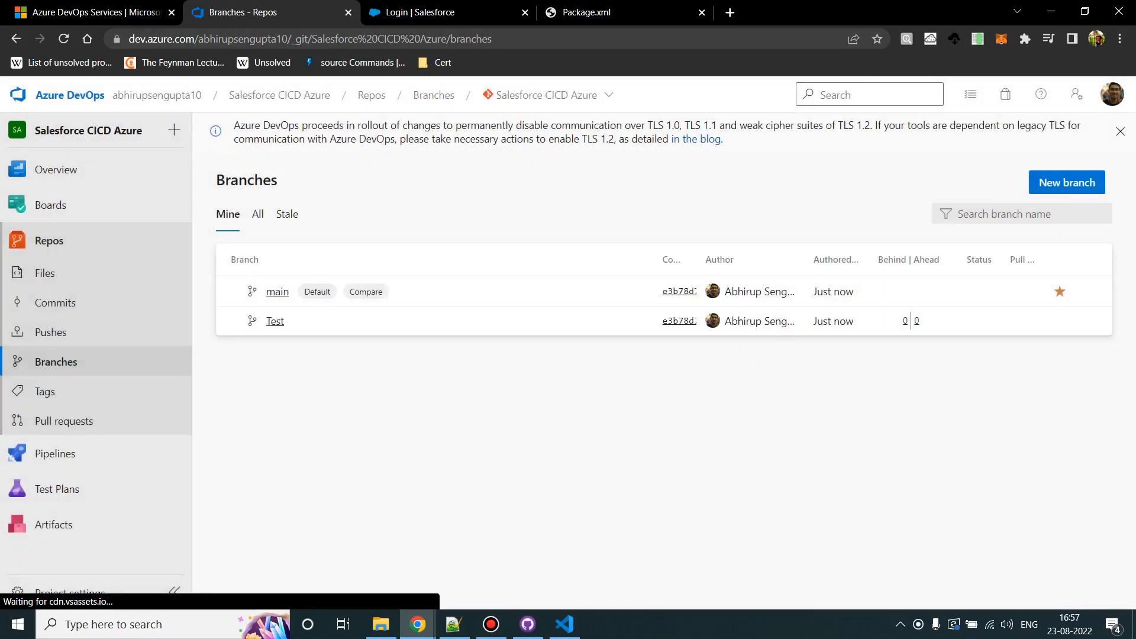
pyautogui.moveTo(274, 320)
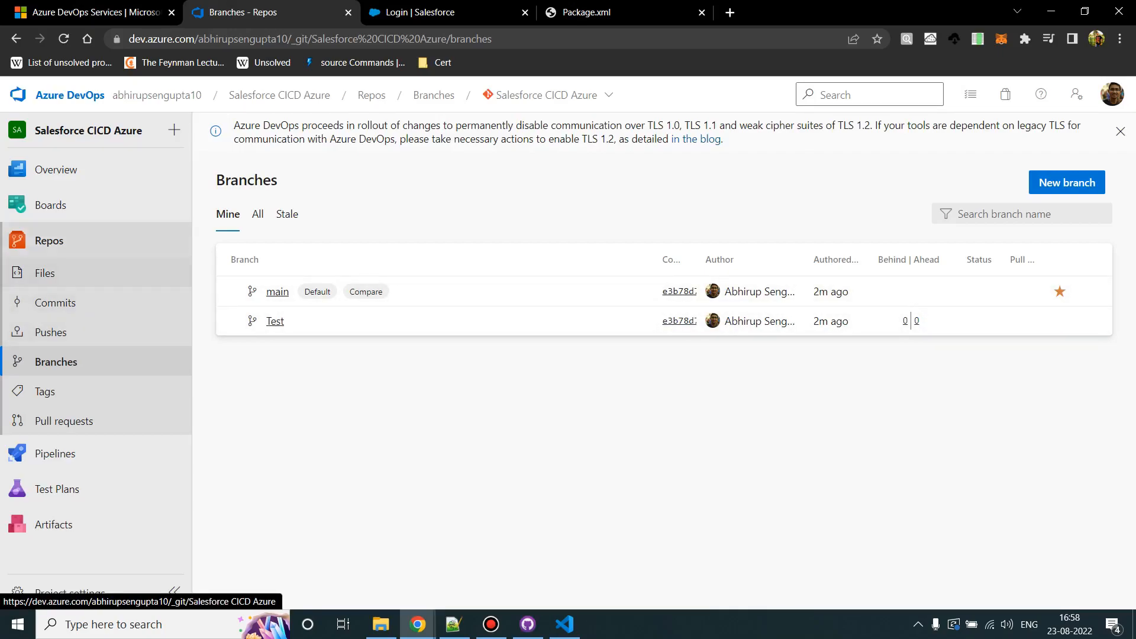
# Open the repository files on main and show the Clone panel with the HTTPS URL.
pyautogui.click(45, 273)
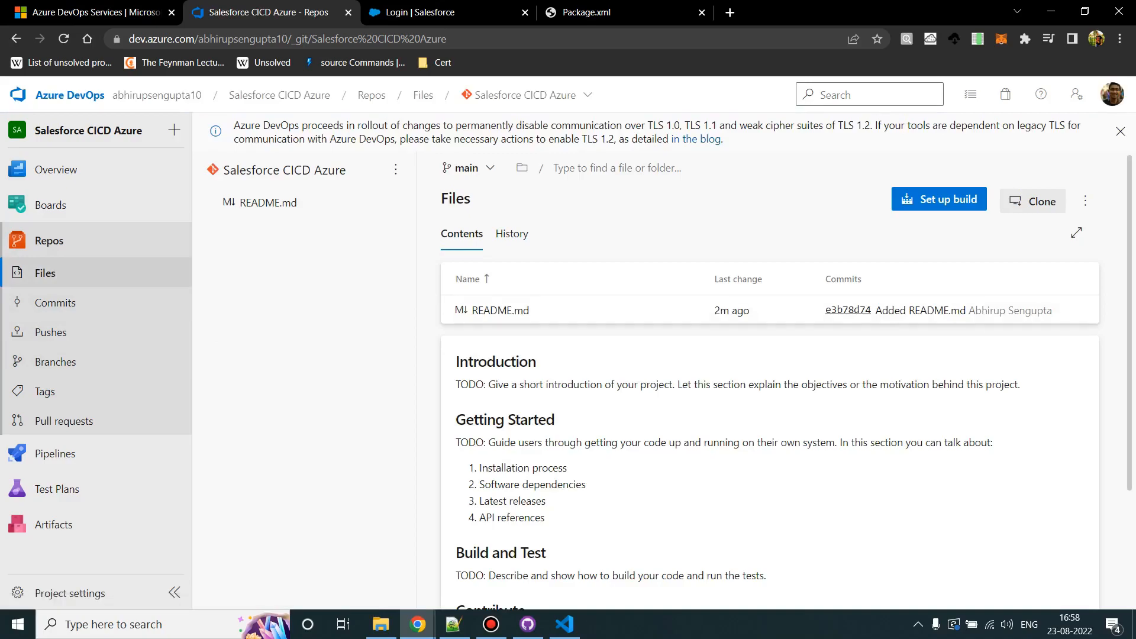
pyautogui.click(1033, 201)
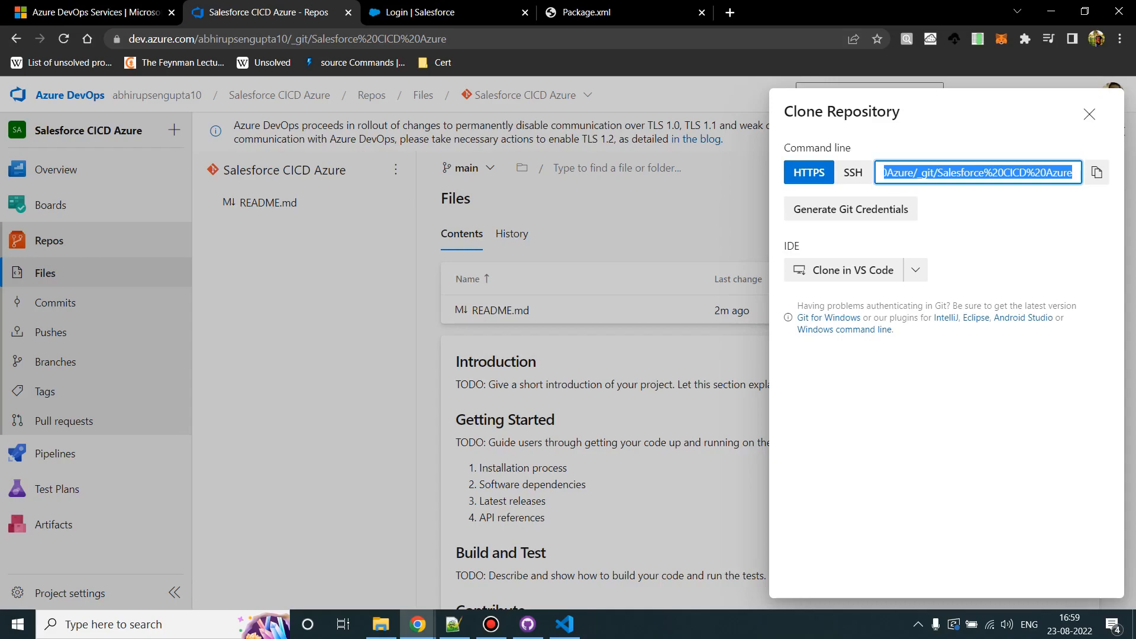
pyautogui.moveTo(1099, 172)
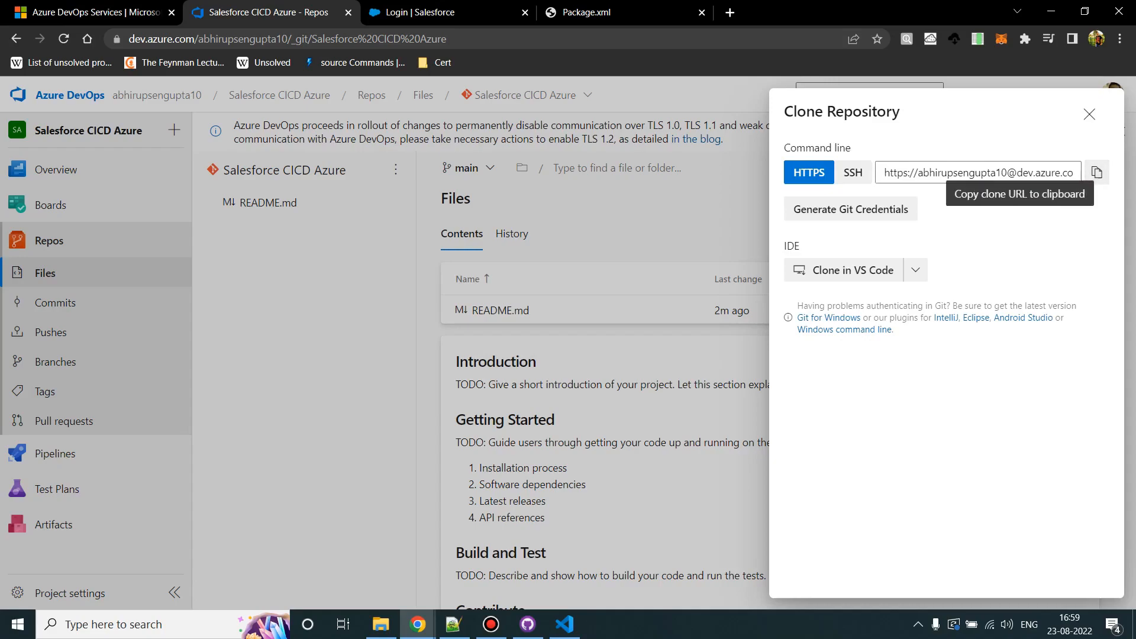
# In GitHub Desktop's Clone repository dialog, enter the Salesforce CICD Azure URL and browse for a folder.
pyautogui.click(527, 624)
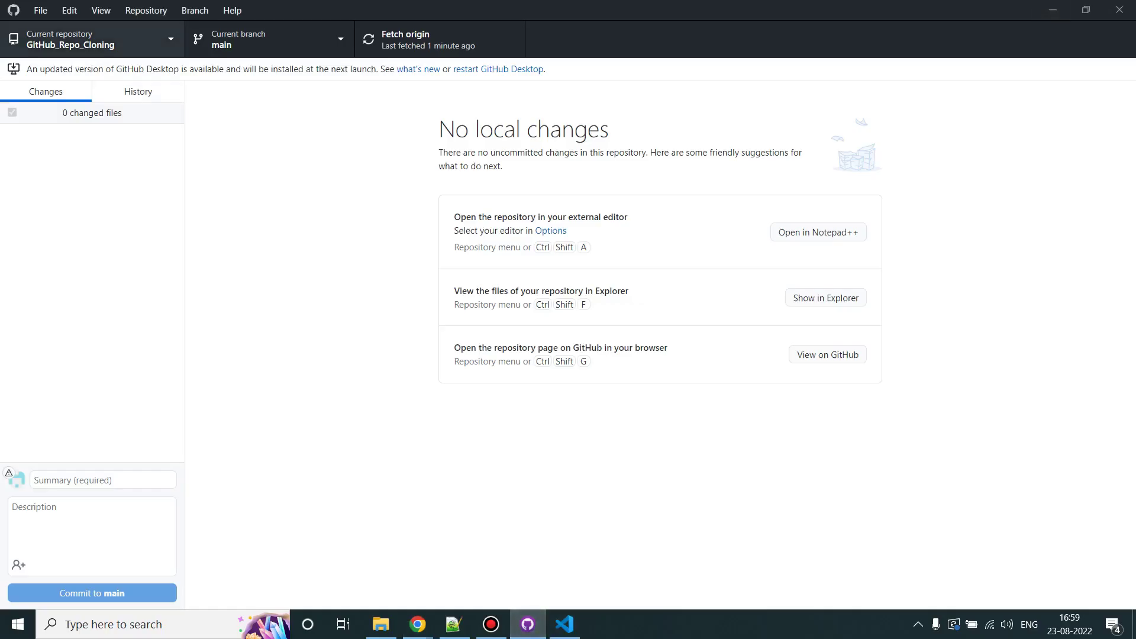
pyautogui.click(89, 40)
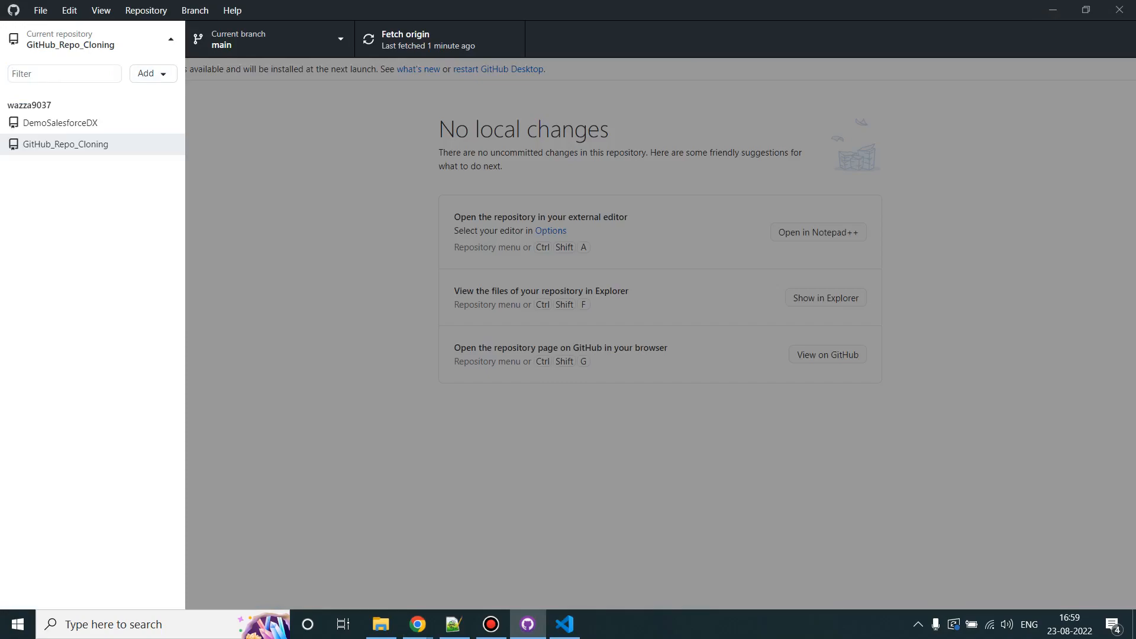
pyautogui.click(152, 73)
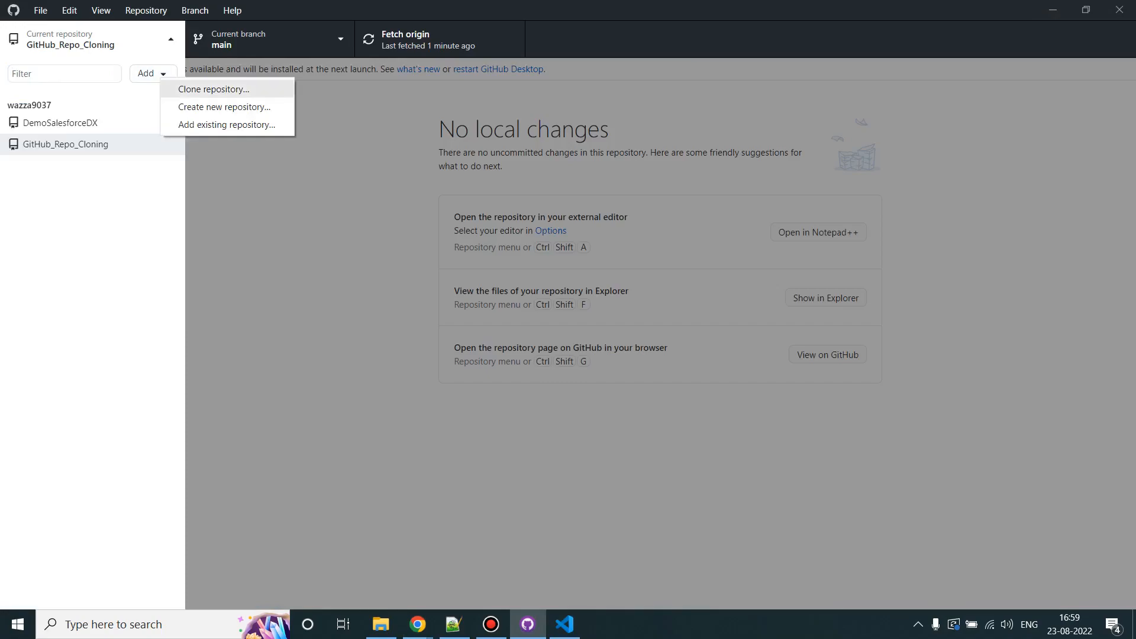
pyautogui.click(213, 88)
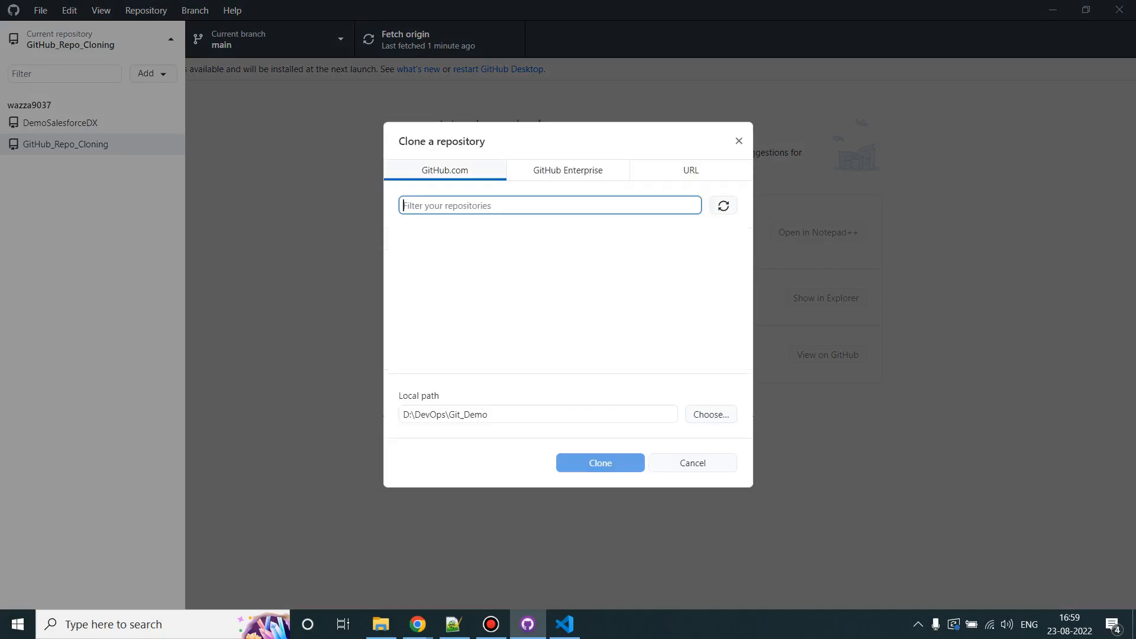
pyautogui.click(690, 170)
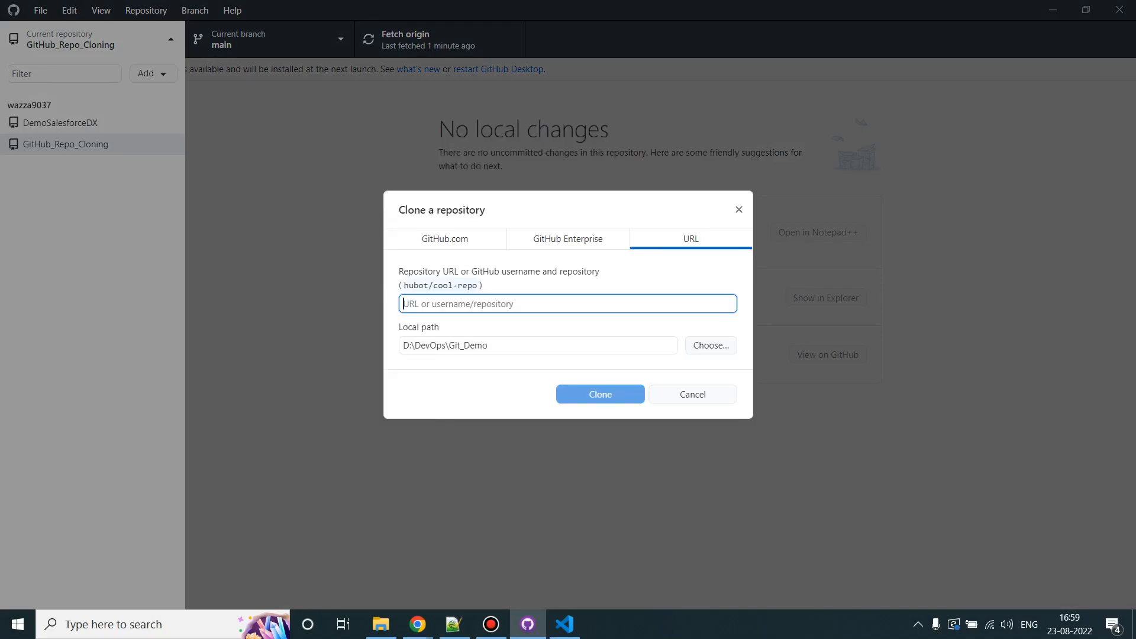
pyautogui.write('abhirupsengupta10/Salesforce%20CICD%20Azure/_git/Salesforce%20CICD%20Azure')
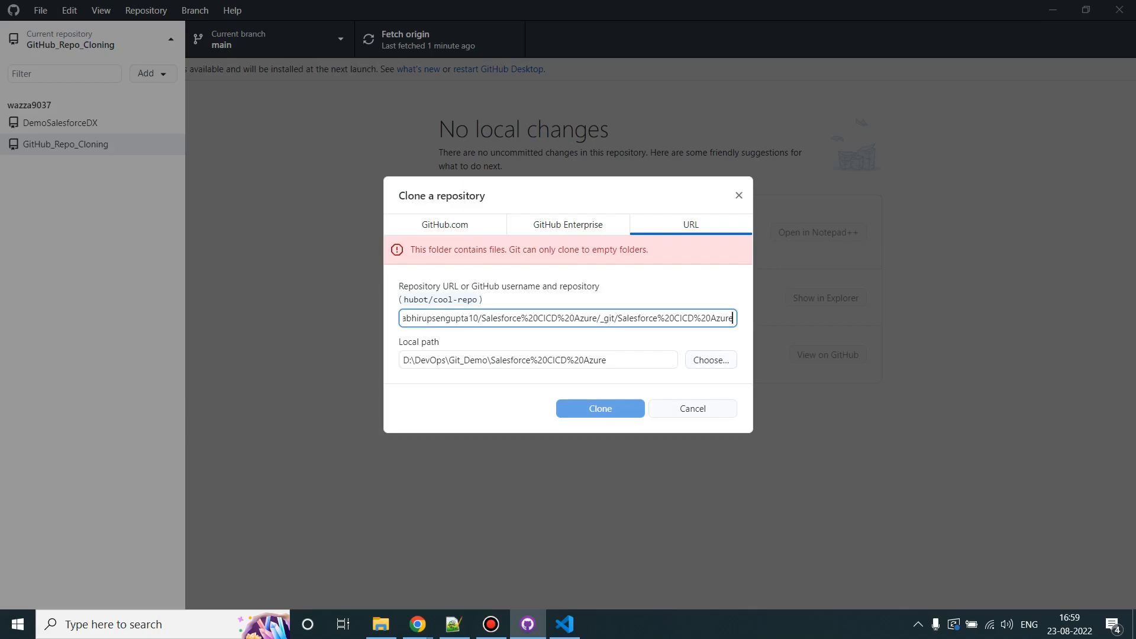
pyautogui.click(710, 359)
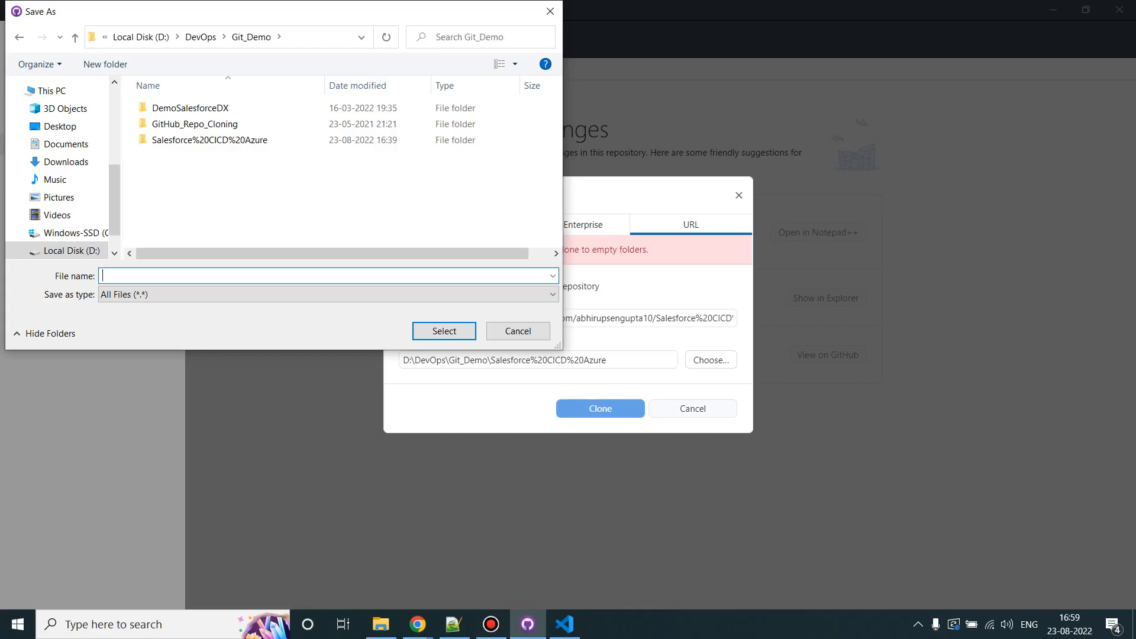
# Name the destination folder AzureDemo, confirm it, and clone the repository.
pyautogui.write('Azure')
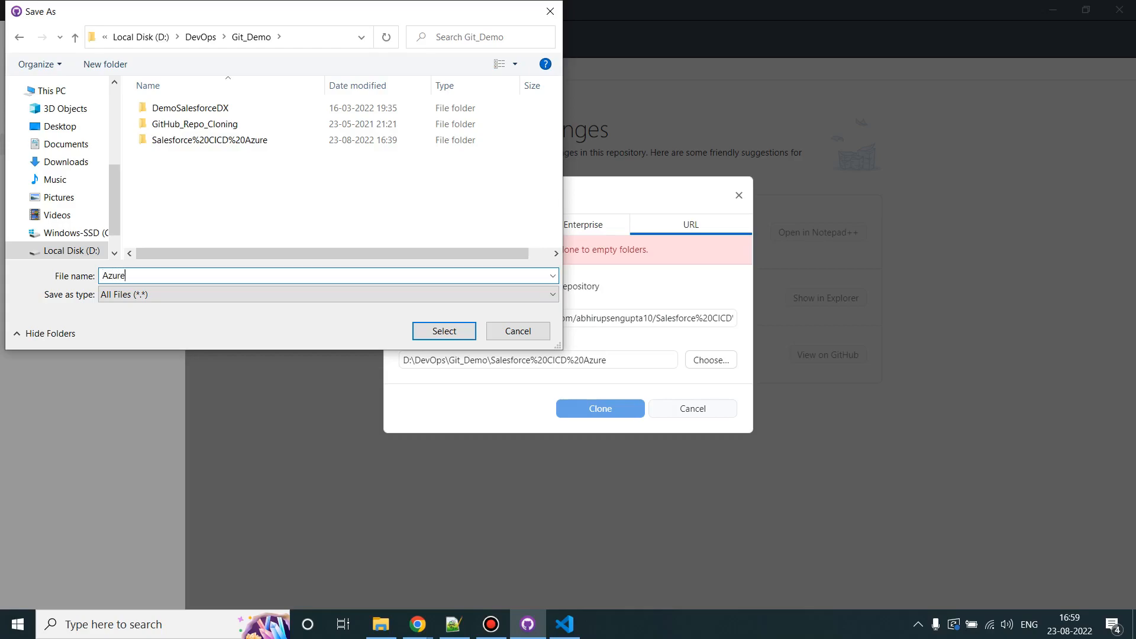
pyautogui.write('Demo')
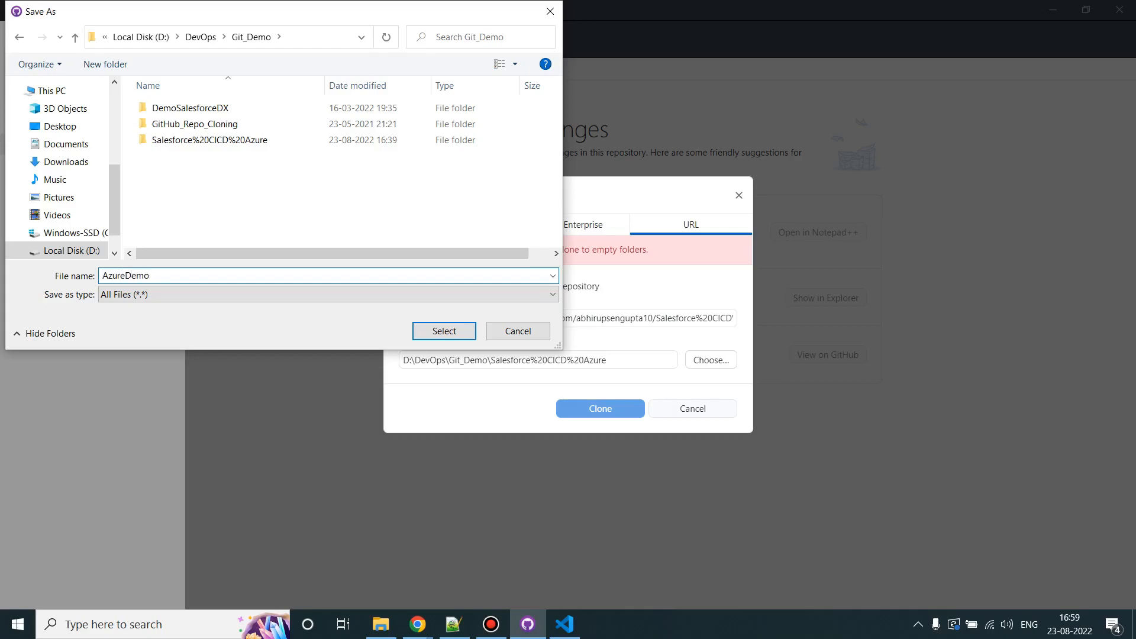
pyautogui.click(444, 331)
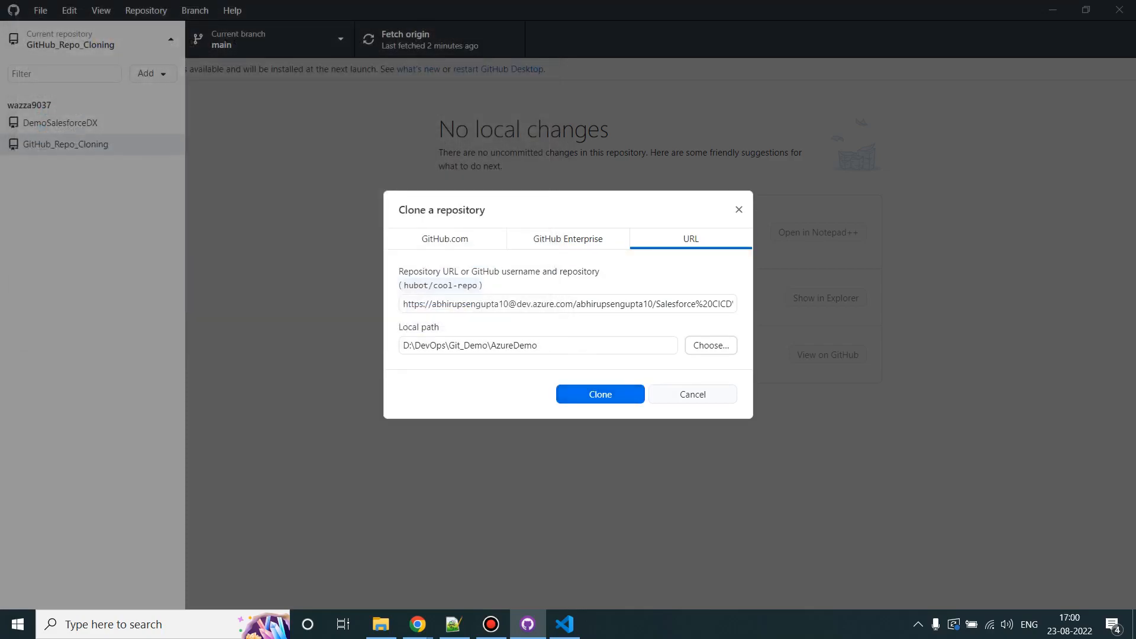
pyautogui.click(600, 394)
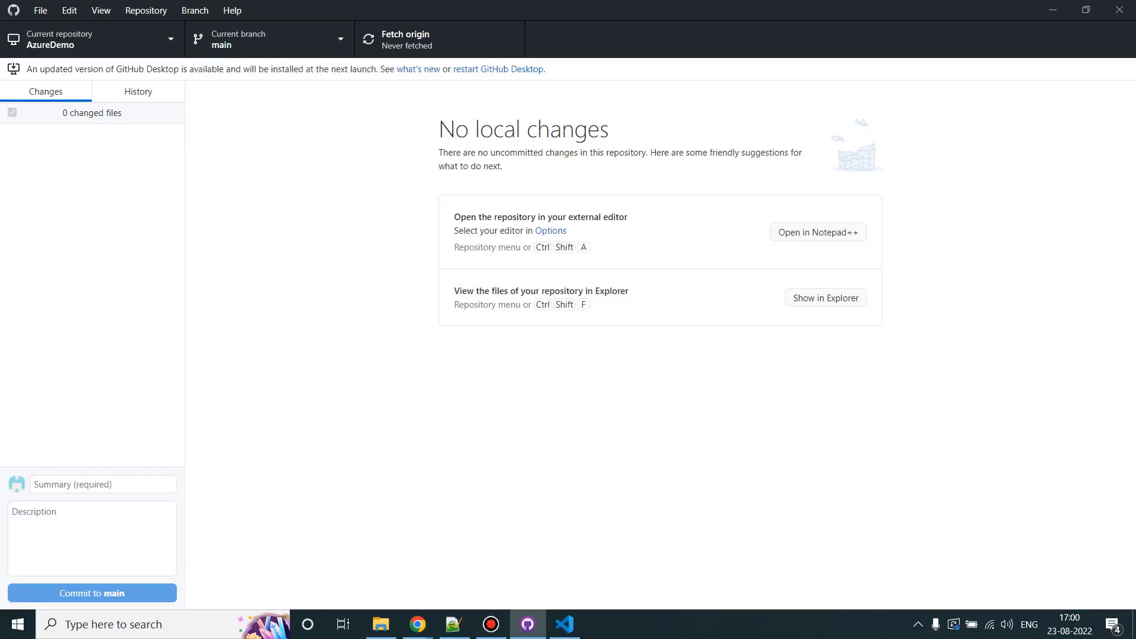
pyautogui.press('alt+tab')
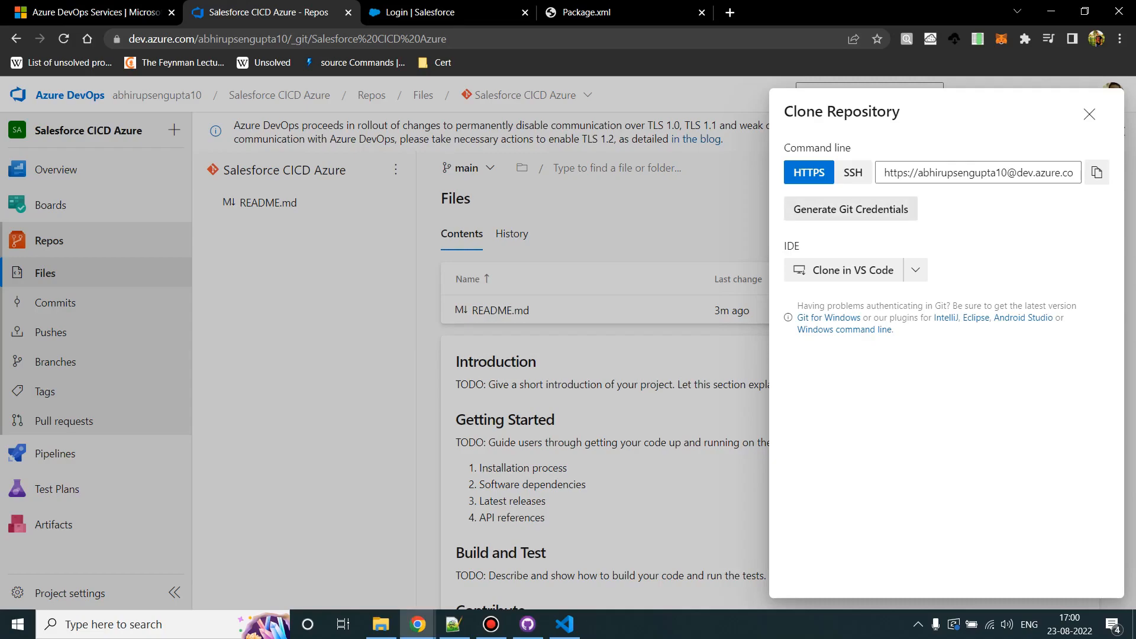
# Generate fresh Git credentials for the AzureDemo repository and copy the new password.
pyautogui.click(851, 209)
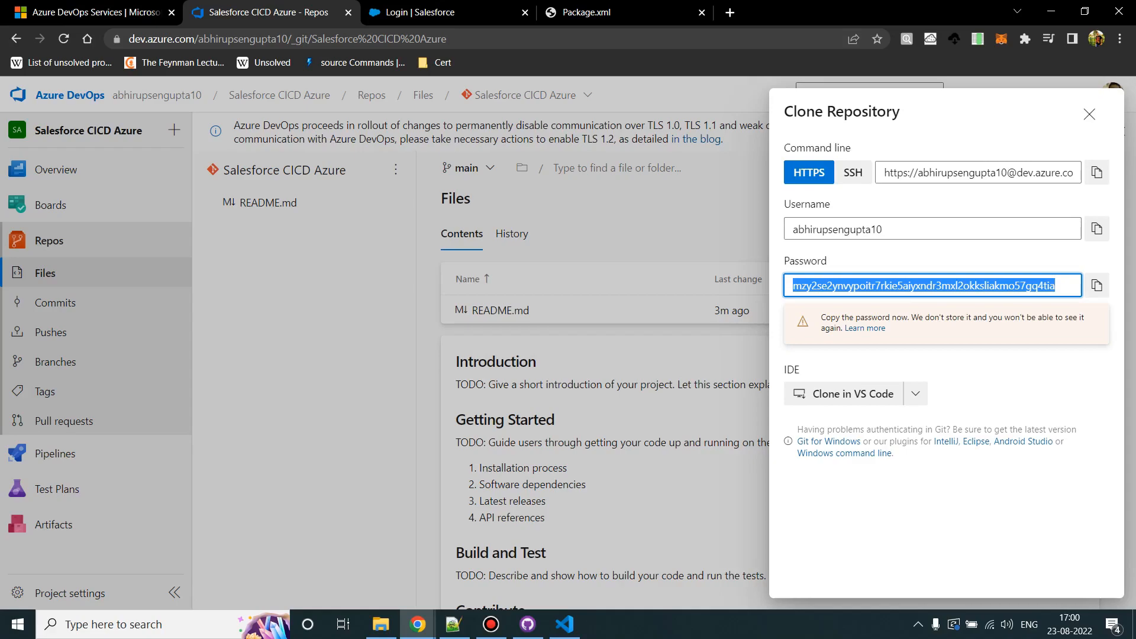
pyautogui.click(527, 624)
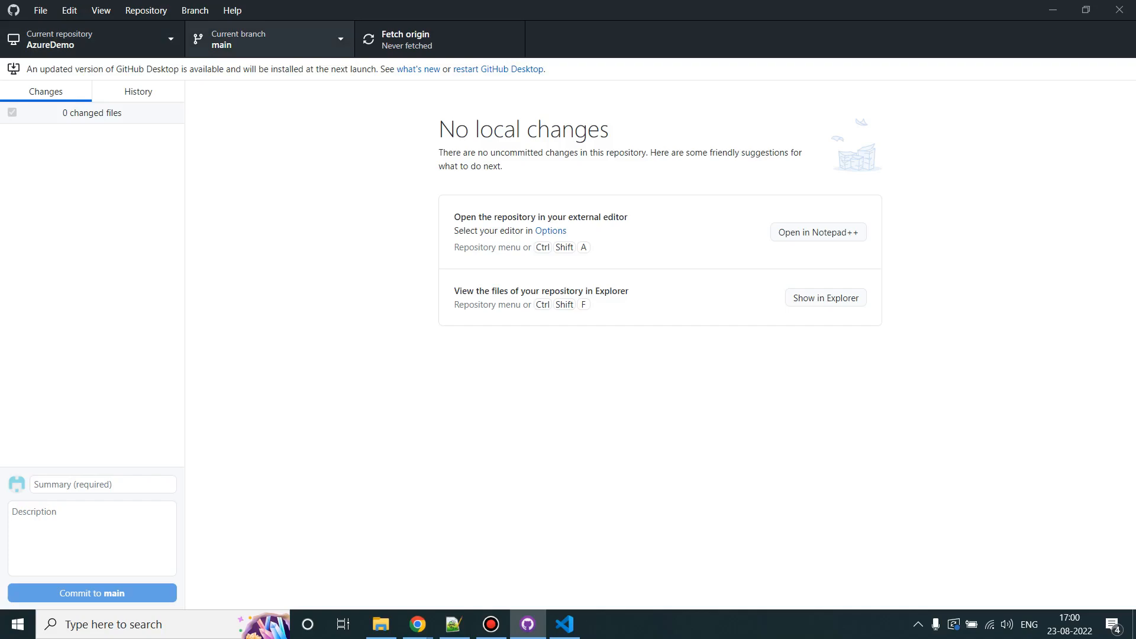
# Check out the Test branch of AzureDemo from GitHub Desktop's branch list.
pyautogui.click(268, 39)
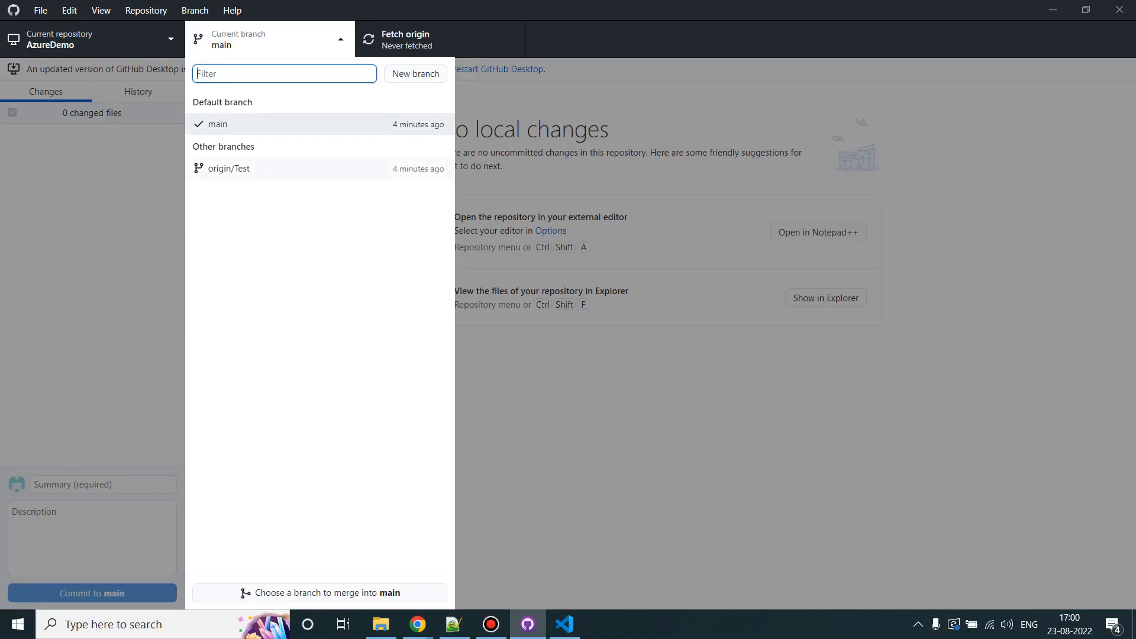
pyautogui.click(229, 168)
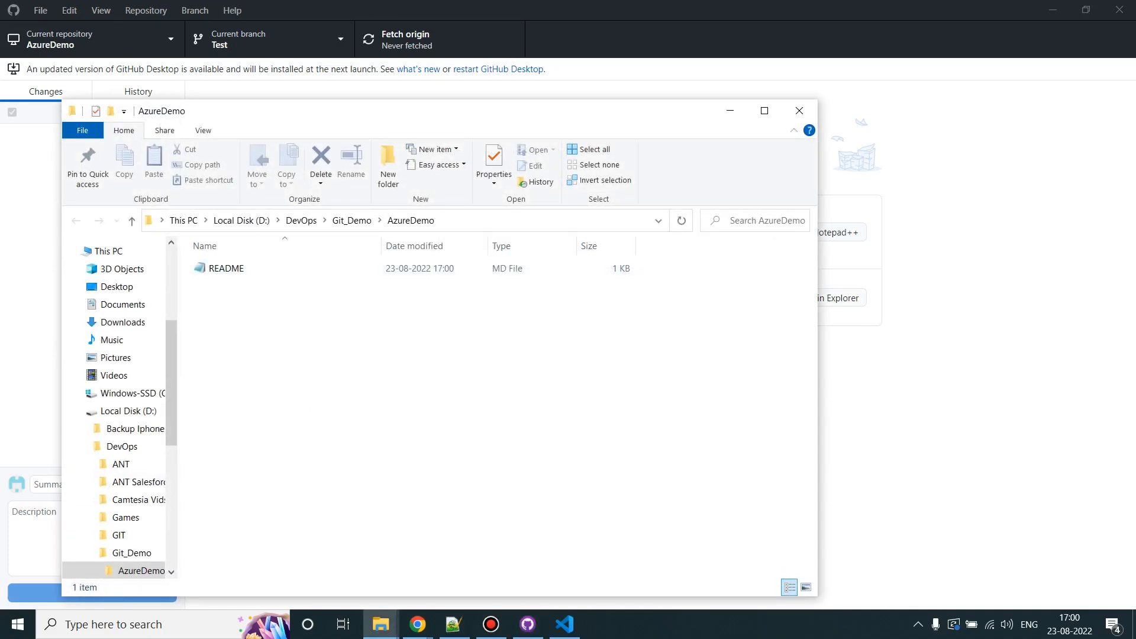
# Maximize the AzureDemo Explorer window and bring up TestLocalDeploy in Visual Studio Code.
pyautogui.click(764, 110)
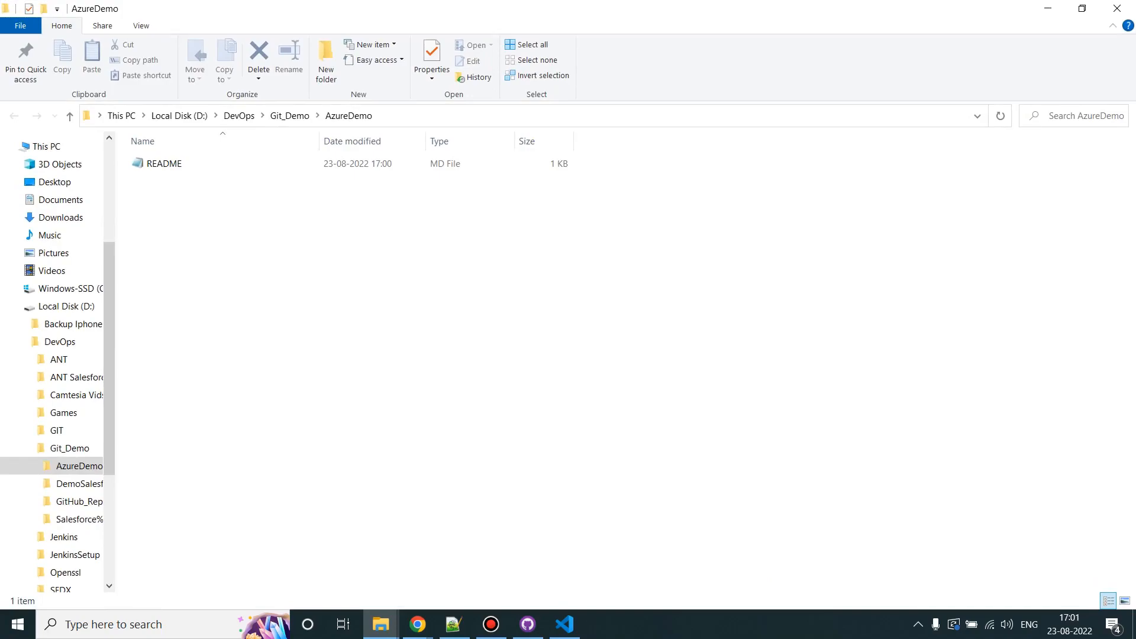
pyautogui.click(564, 623)
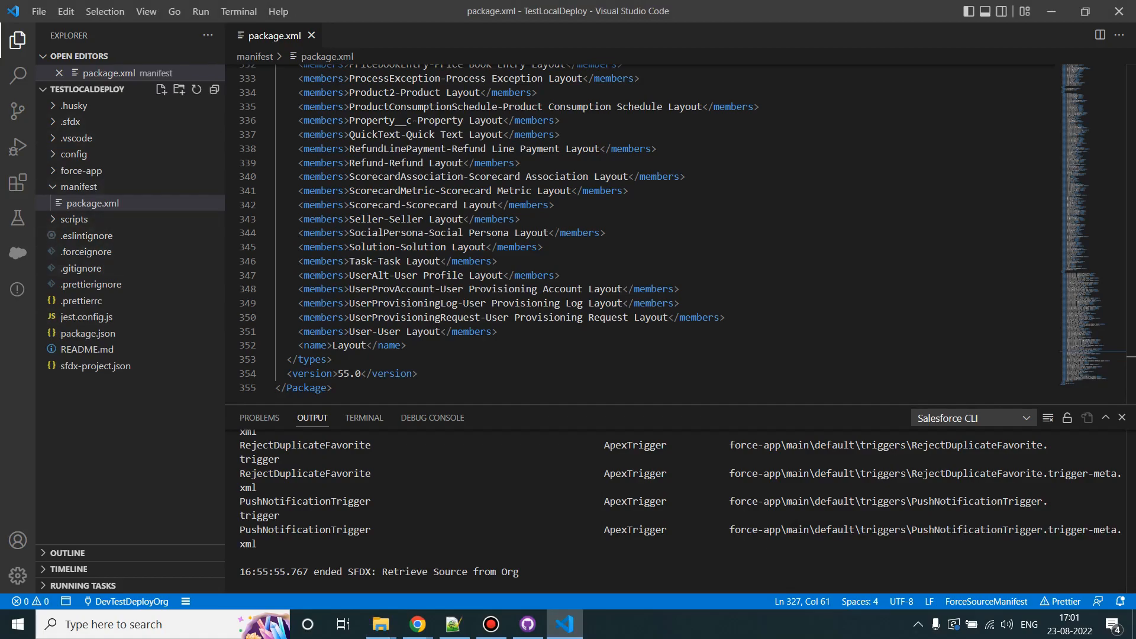
# Reveal the TestLocalDeploy project folder in File Explorer via its VS Code context menu.
pyautogui.rightClick(82, 170)
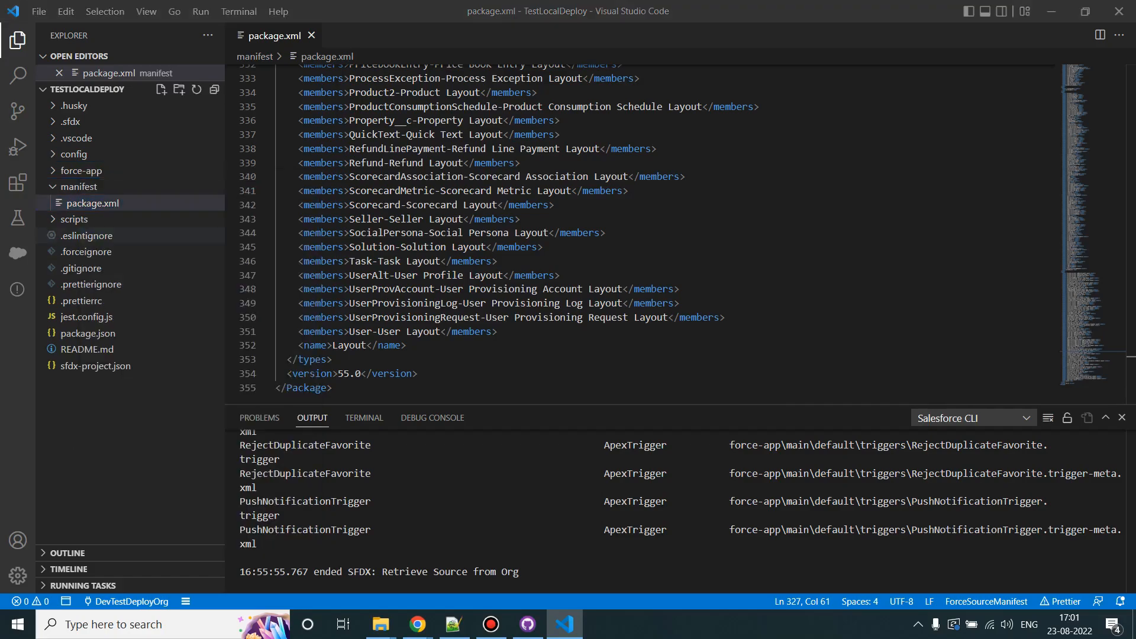
pyautogui.click(380, 624)
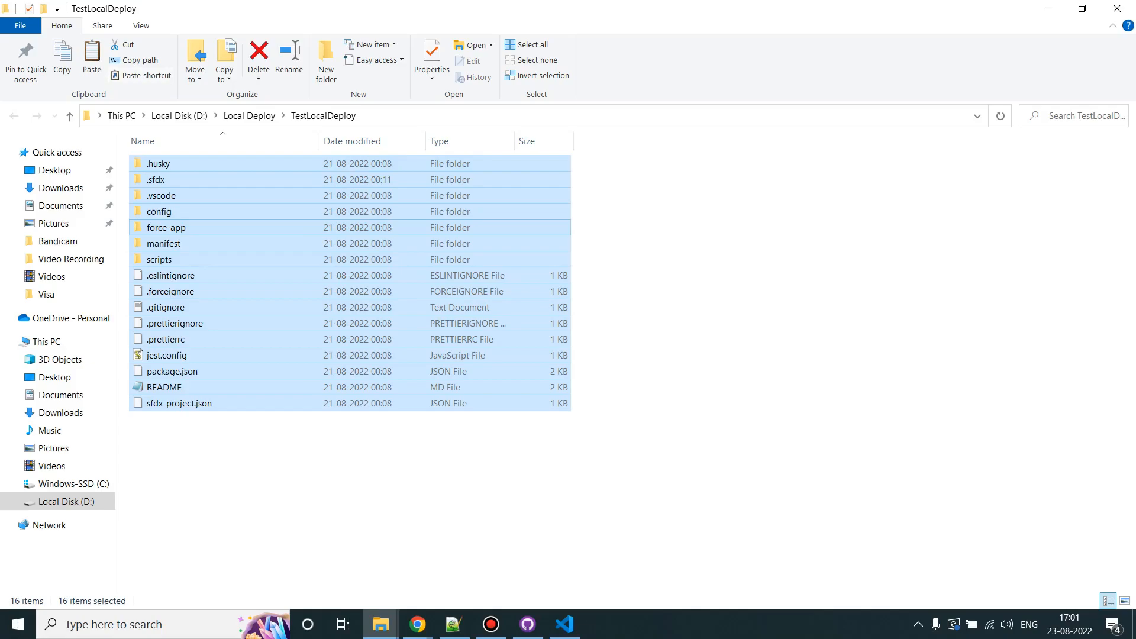
# Copy all 16 TestLocalDeploy items into AzureDemo, replacing the existing README.md.
pyautogui.click(71, 466)
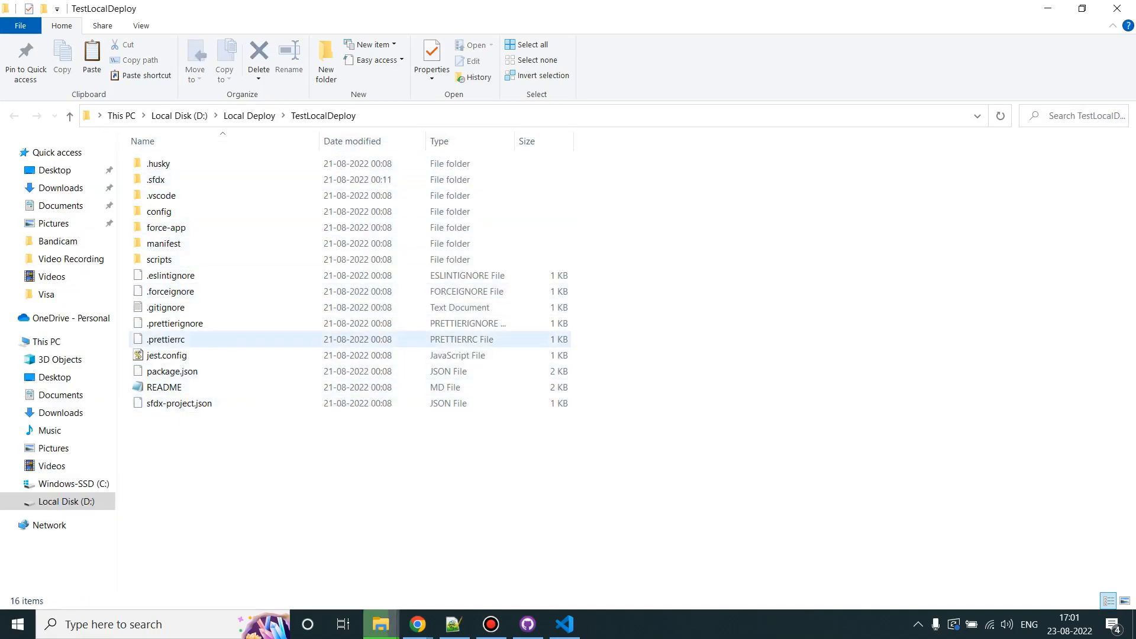
pyautogui.click(166, 227)
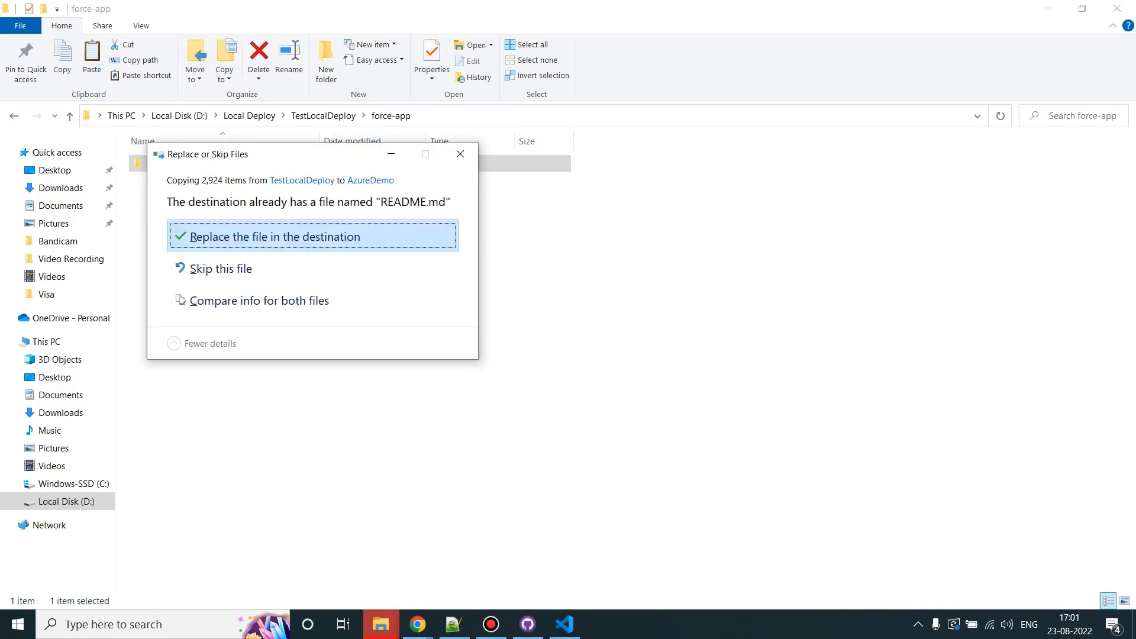
pyautogui.click(272, 236)
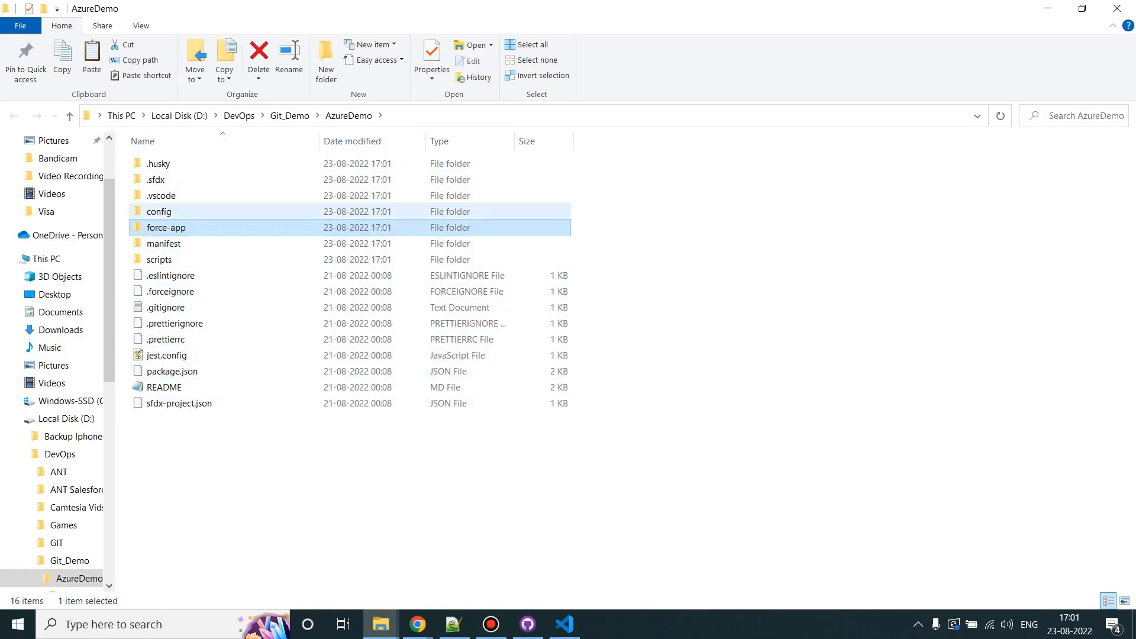
# Browse force-app\main\default, checking the layouts, objects and triggers folders, then return to GitHub Desktop.
pyautogui.doubleClick(165, 227)
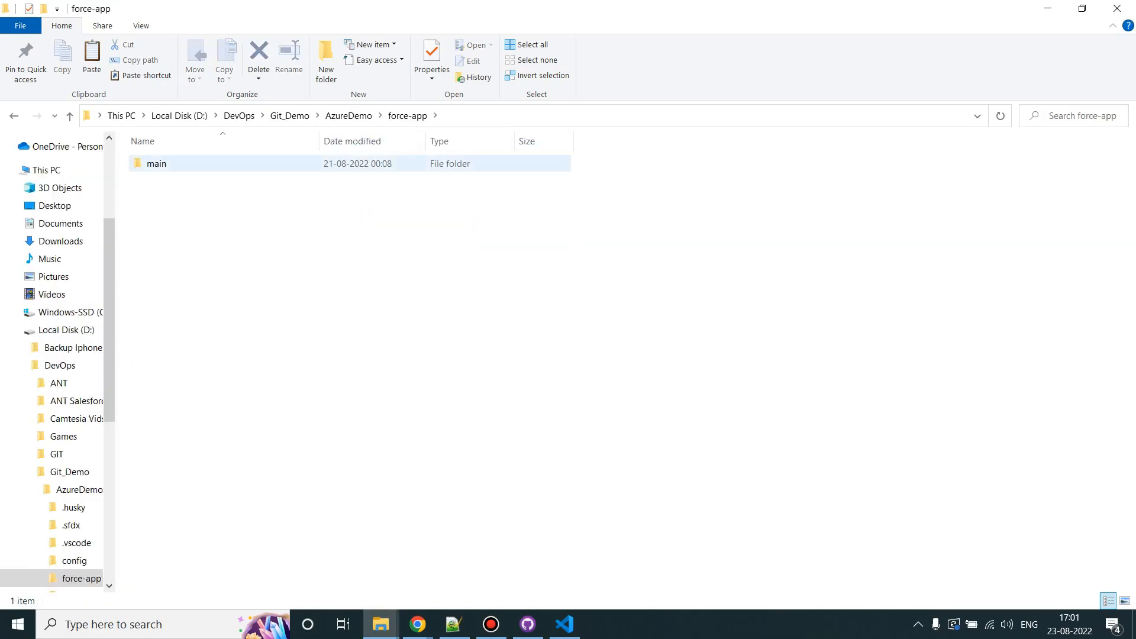
pyautogui.doubleClick(157, 164)
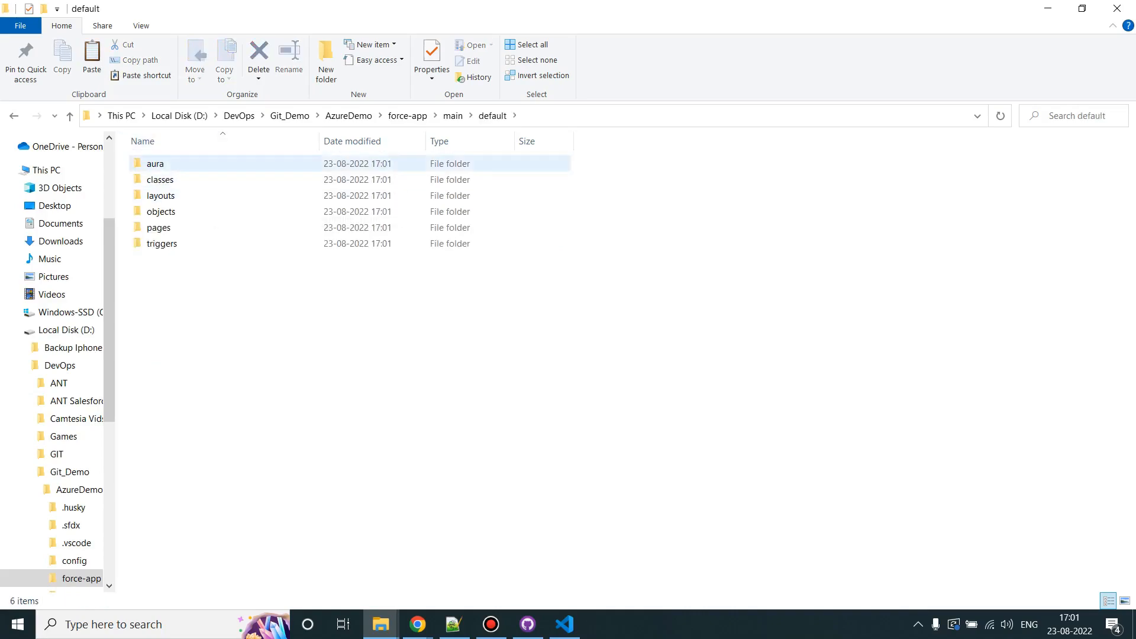
pyautogui.click(160, 195)
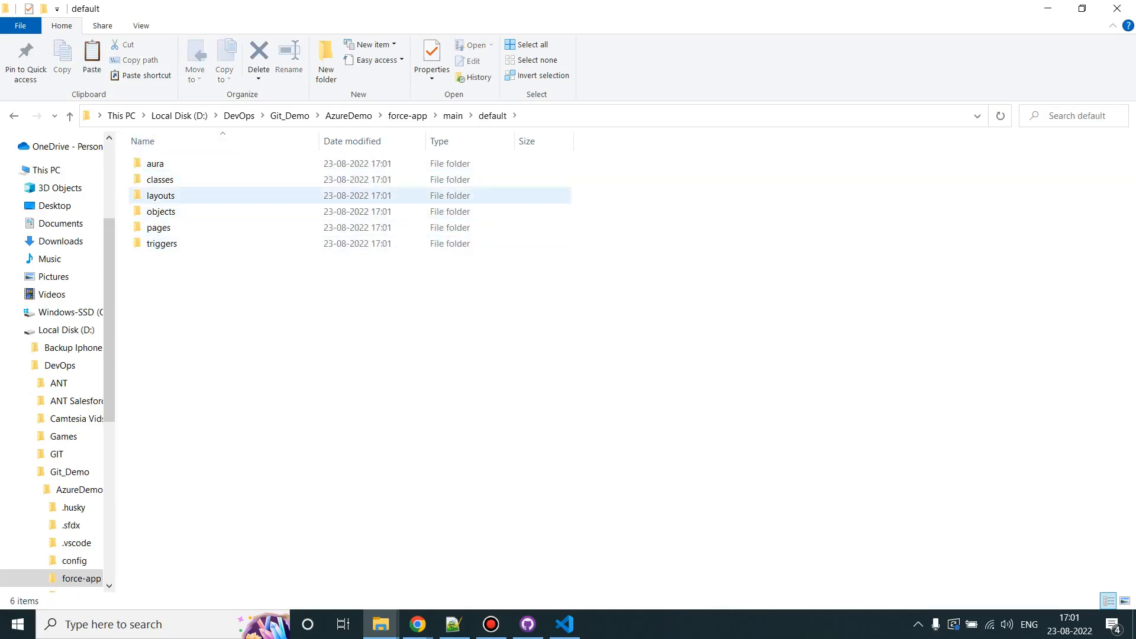
pyautogui.click(161, 212)
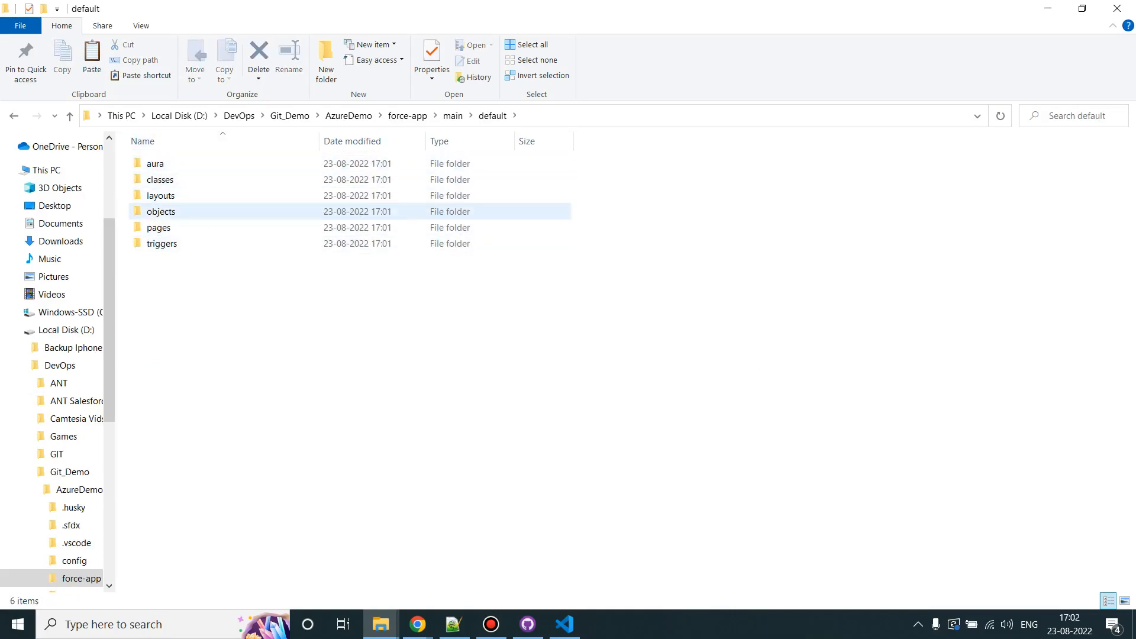
pyautogui.click(161, 243)
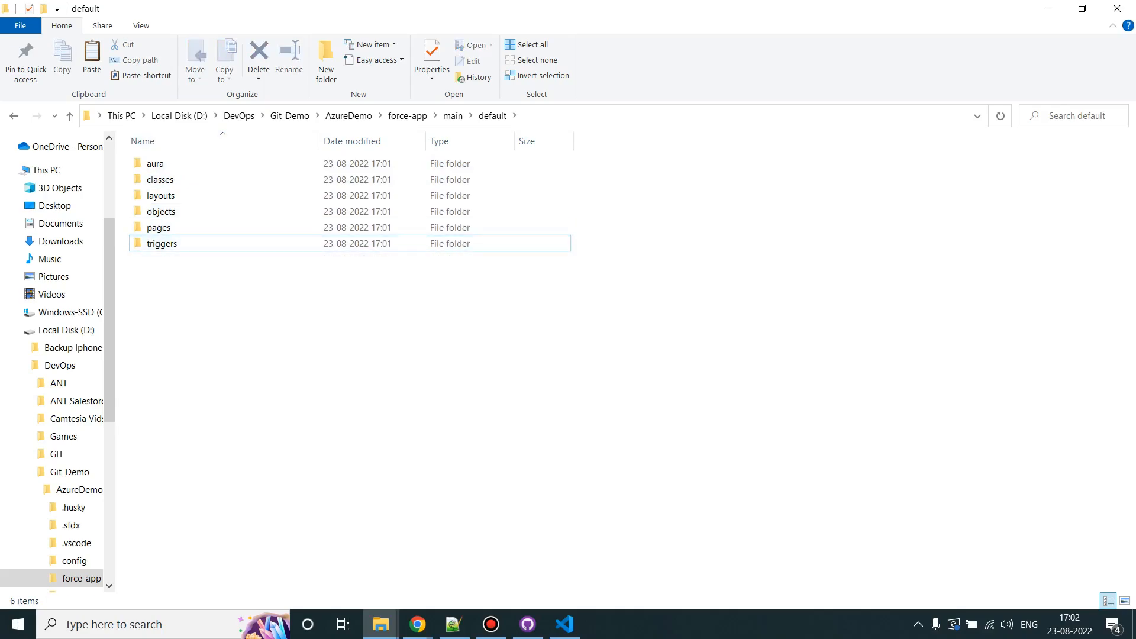
pyautogui.moveTo(161, 195)
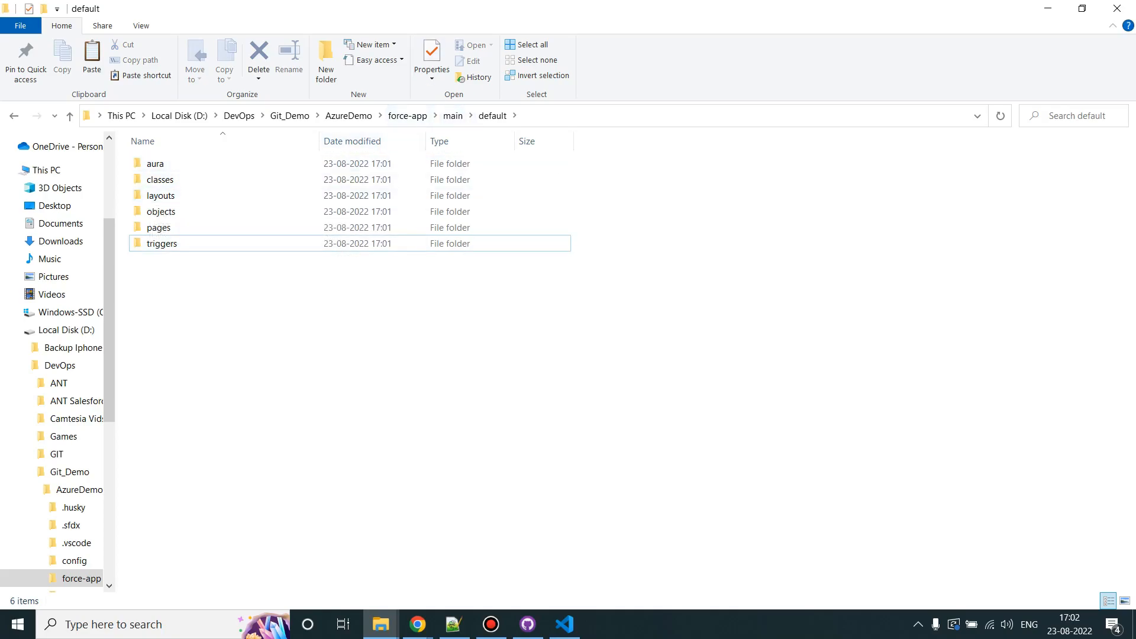
pyautogui.click(528, 624)
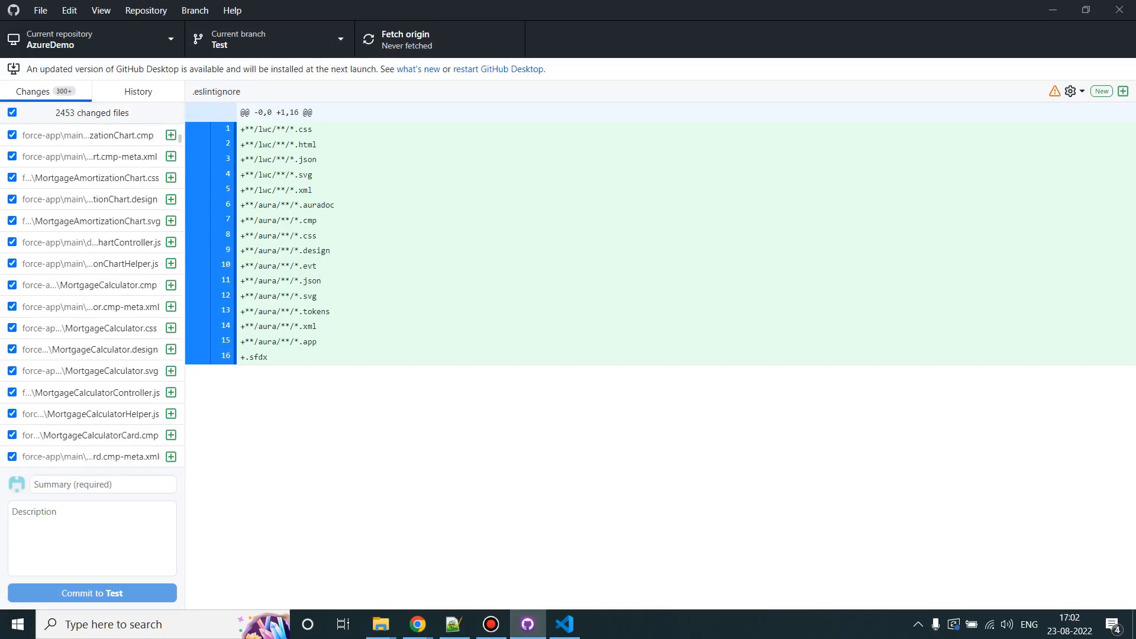
# Review the BillingAddress and AccountSource field file diffs in the Changes list.
pyautogui.scroll(-3)
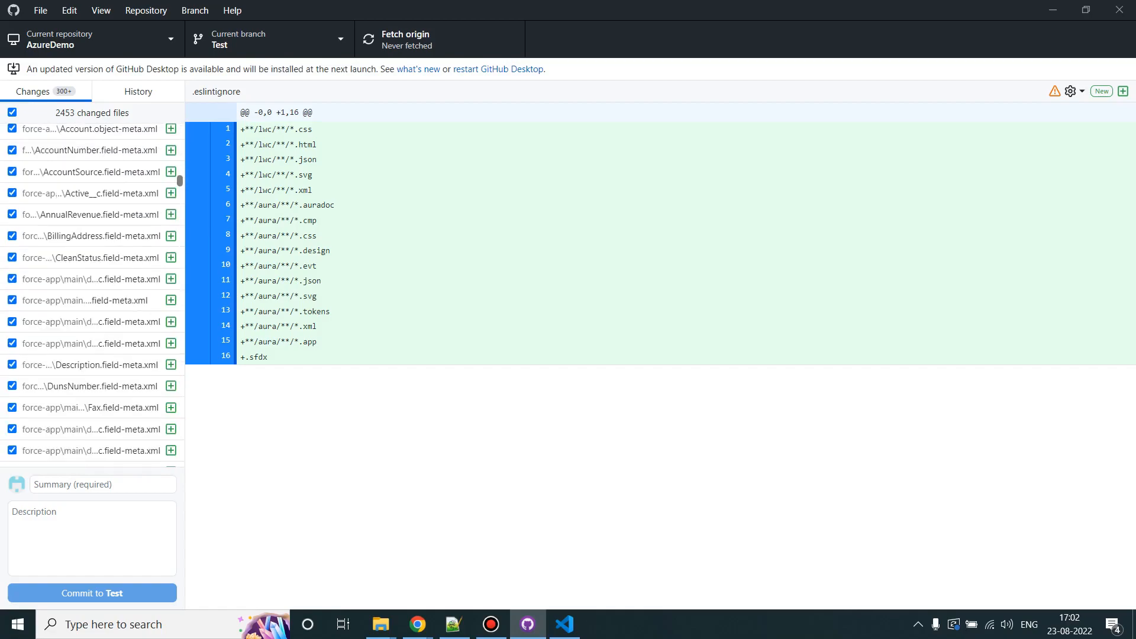
pyautogui.click(82, 236)
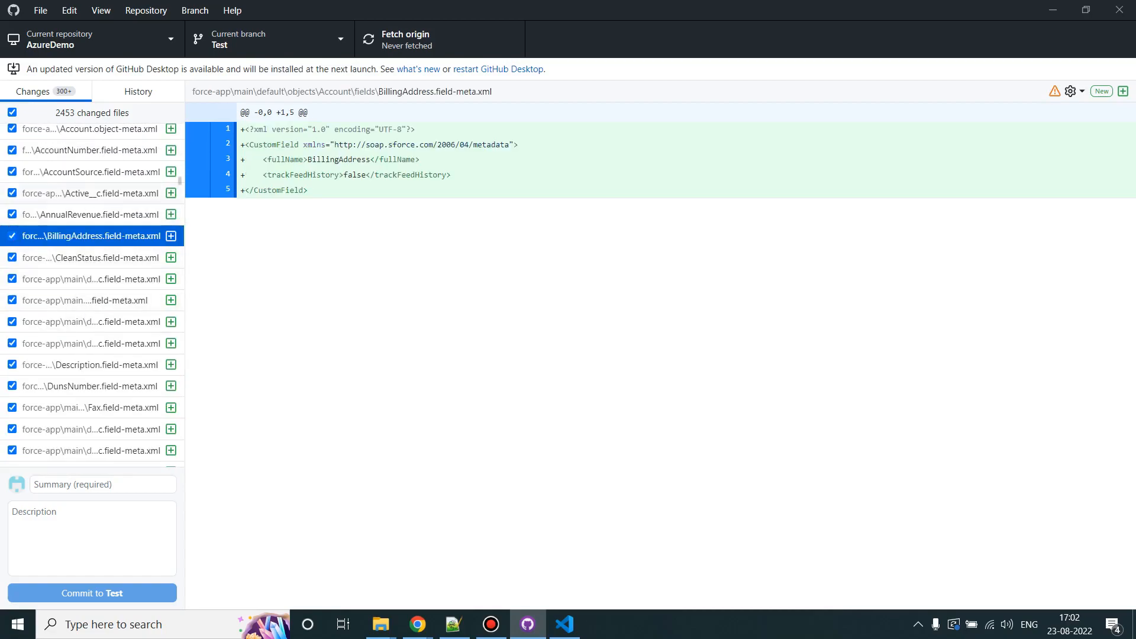
pyautogui.click(83, 172)
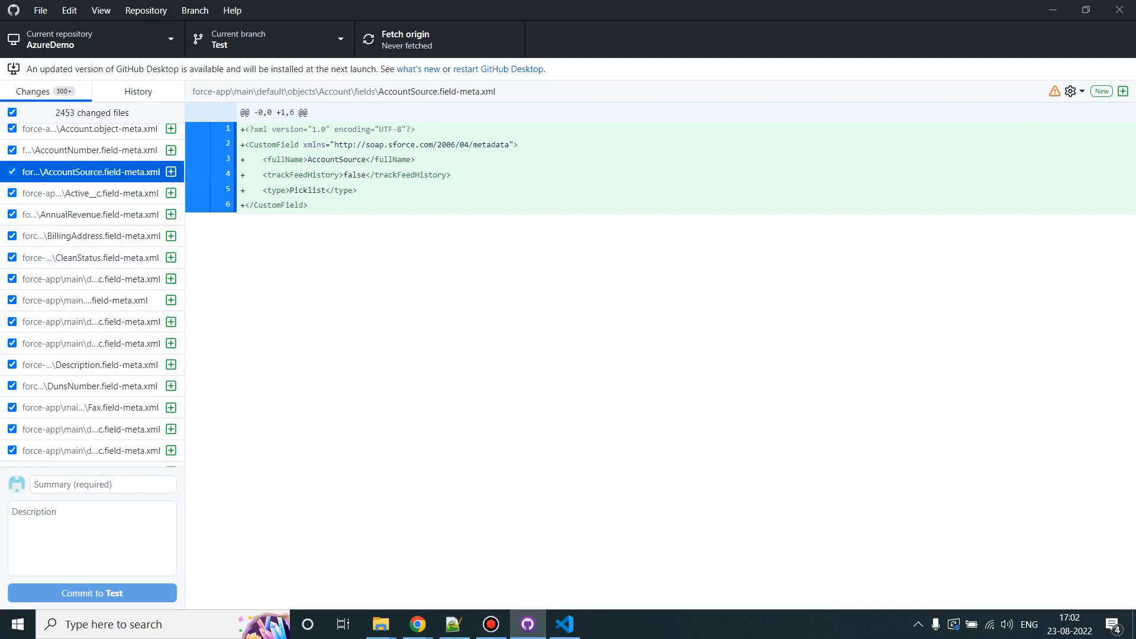
pyautogui.scroll(-3)
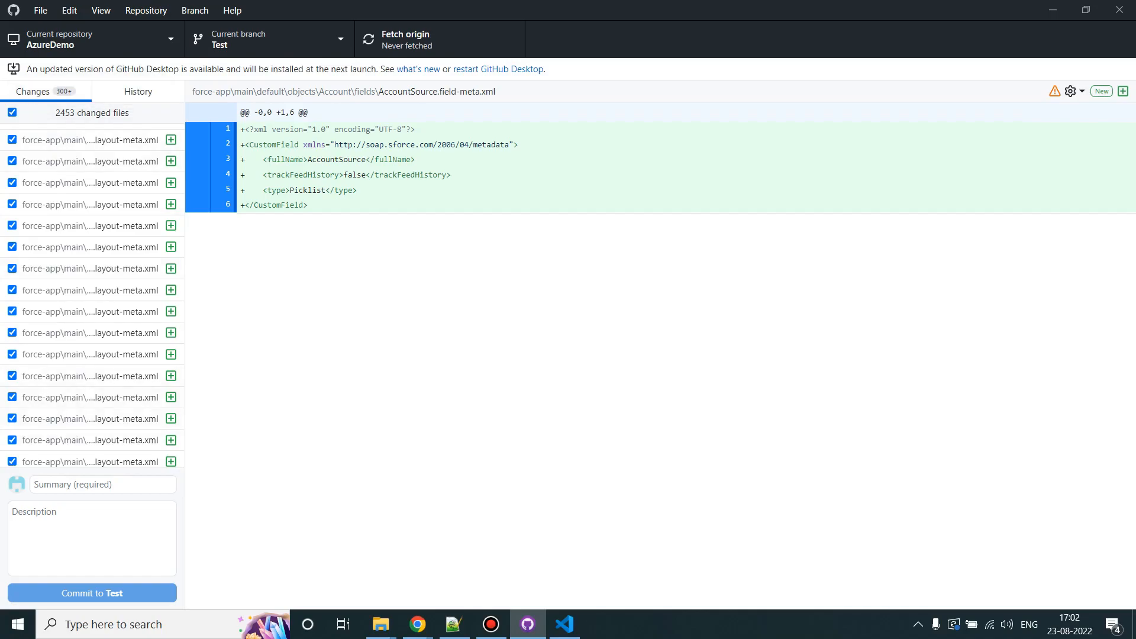
# Commit the 2453 changes to Test with the summary 'Initial code commit'.
pyautogui.click(102, 484)
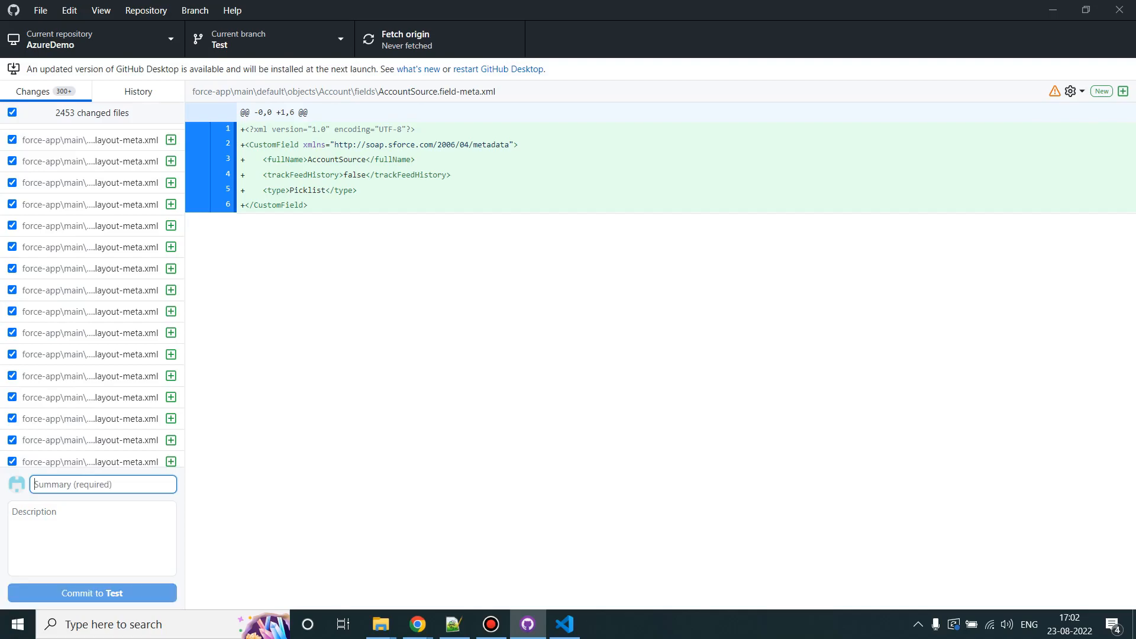
pyautogui.write('Initial c')
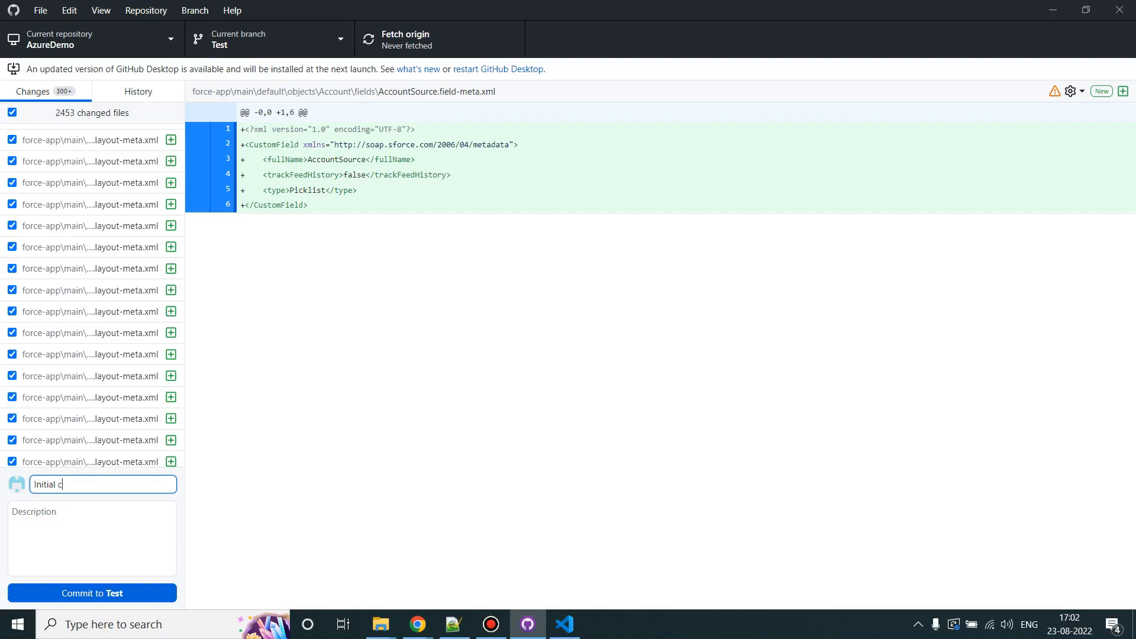
pyautogui.write('ode commit')
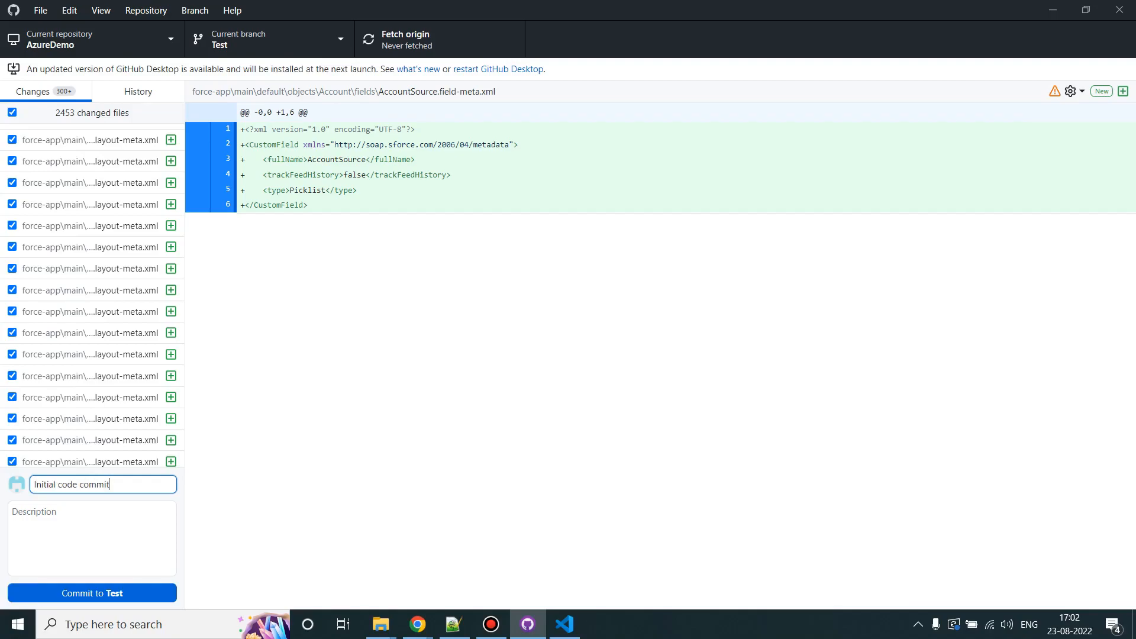
pyautogui.click(91, 593)
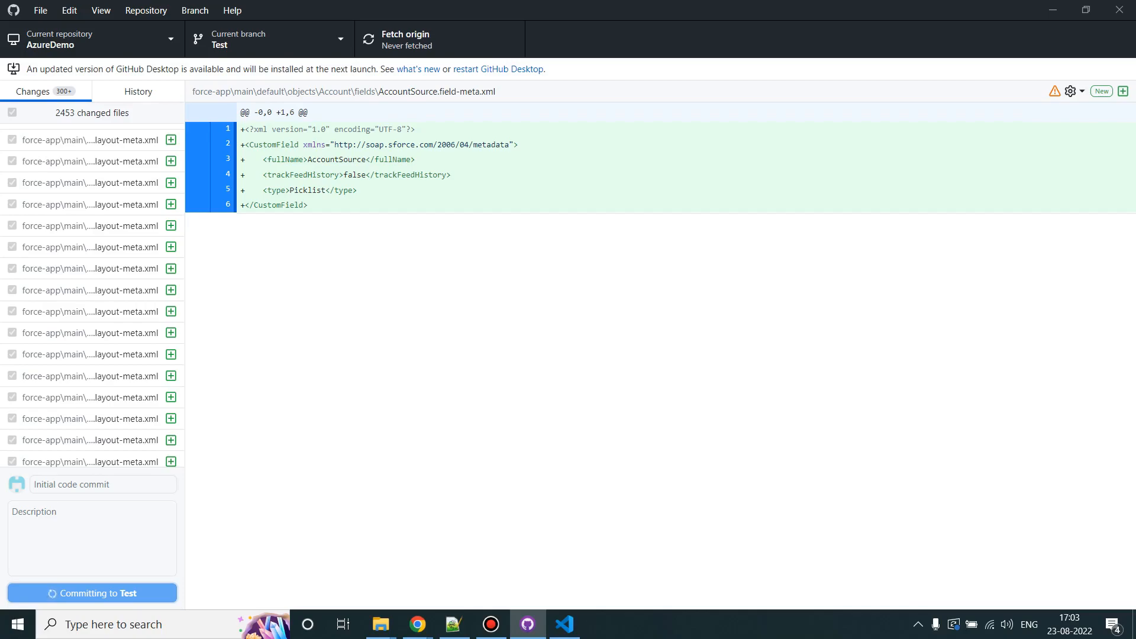
# Push 'Initial code commit' to origin and show AzureDemo's 16 items in File Explorer.
pyautogui.click(91, 593)
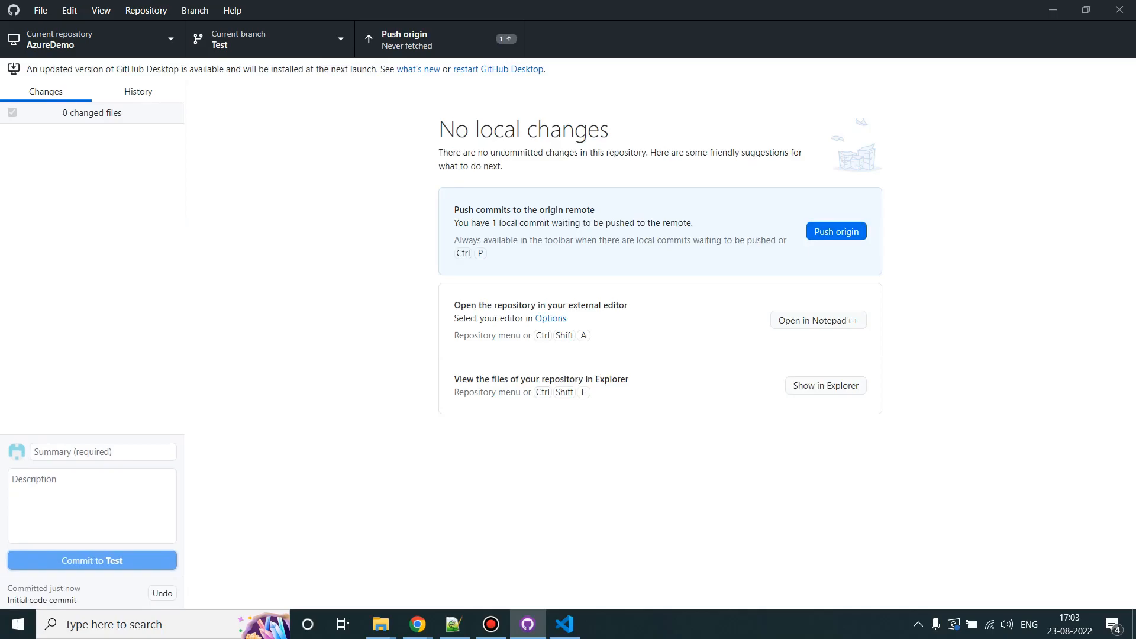
pyautogui.click(836, 231)
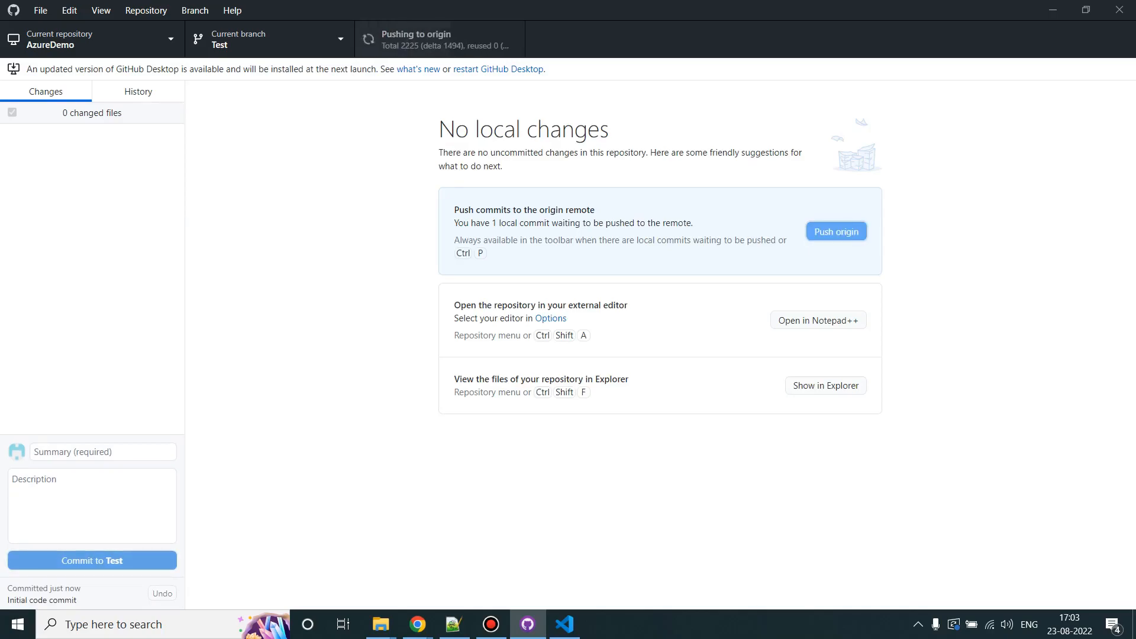
pyautogui.click(836, 230)
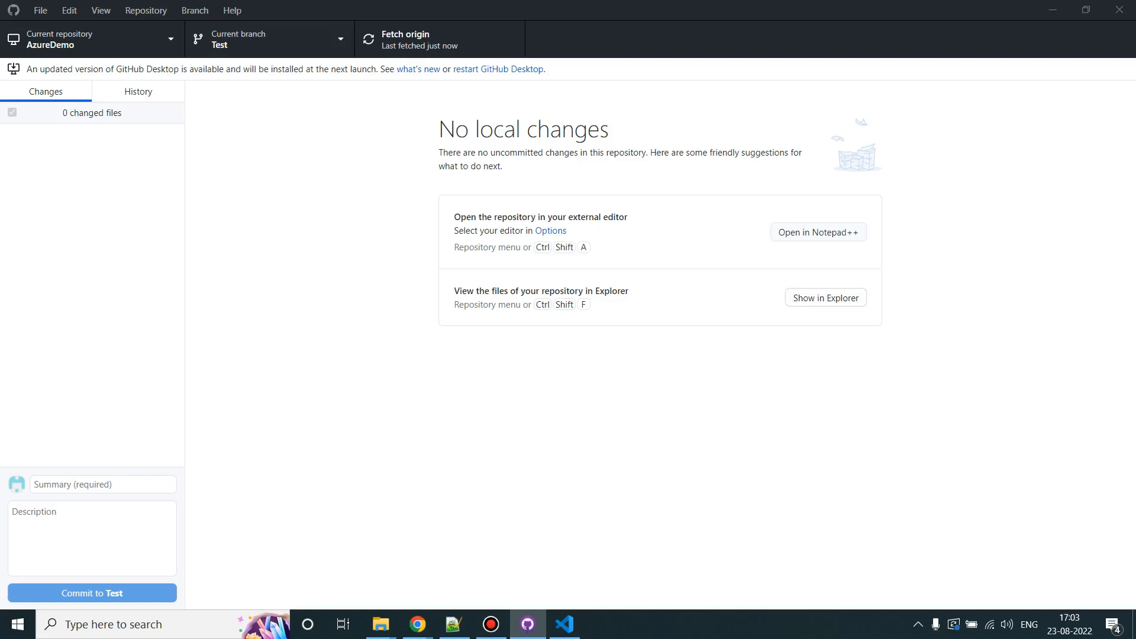
pyautogui.click(826, 297)
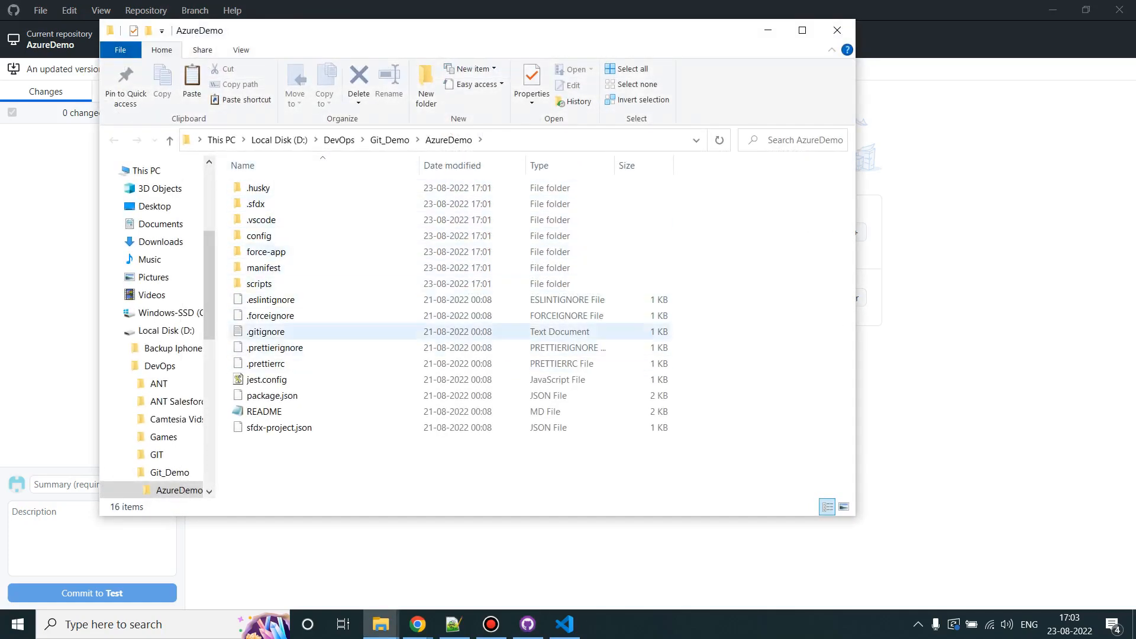